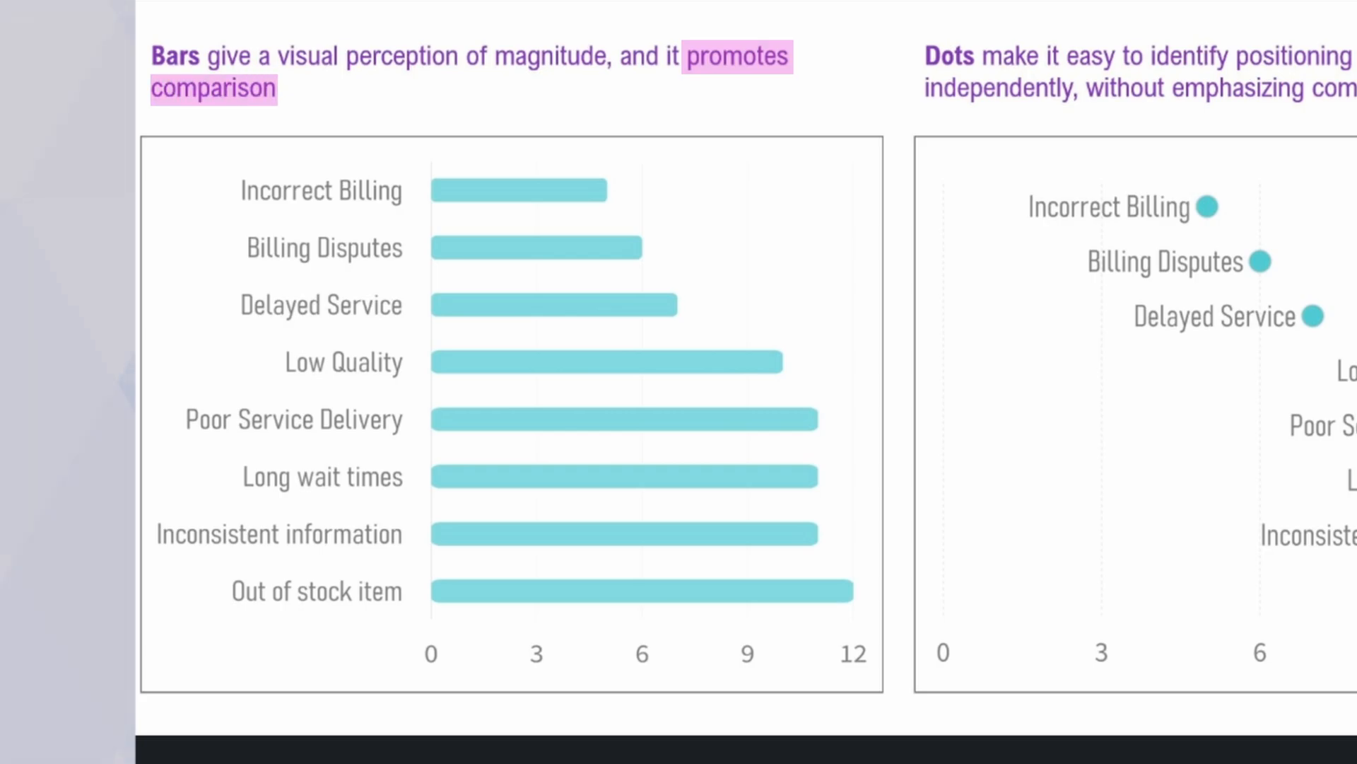
- Scroll across the setup chunk that loads tidyverse and builds fake_dat with rpois counts
{"action": "scroll", "scroll_direction": "right", "scroll_amount": 3}
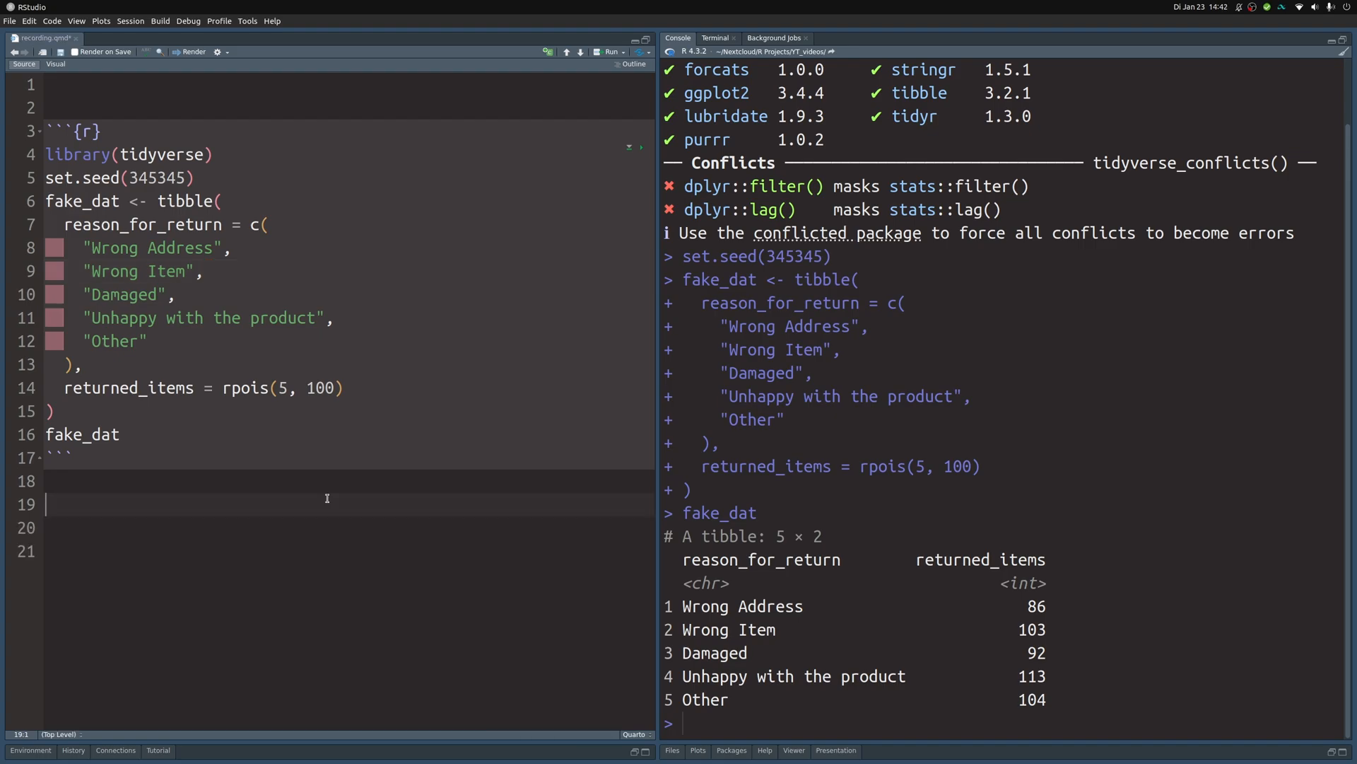
- Add a chunk plotting returned_items against reason_for_return with ggplot aes() and geom_col()
{"action": "key", "text": "ctrl+alt+i"}
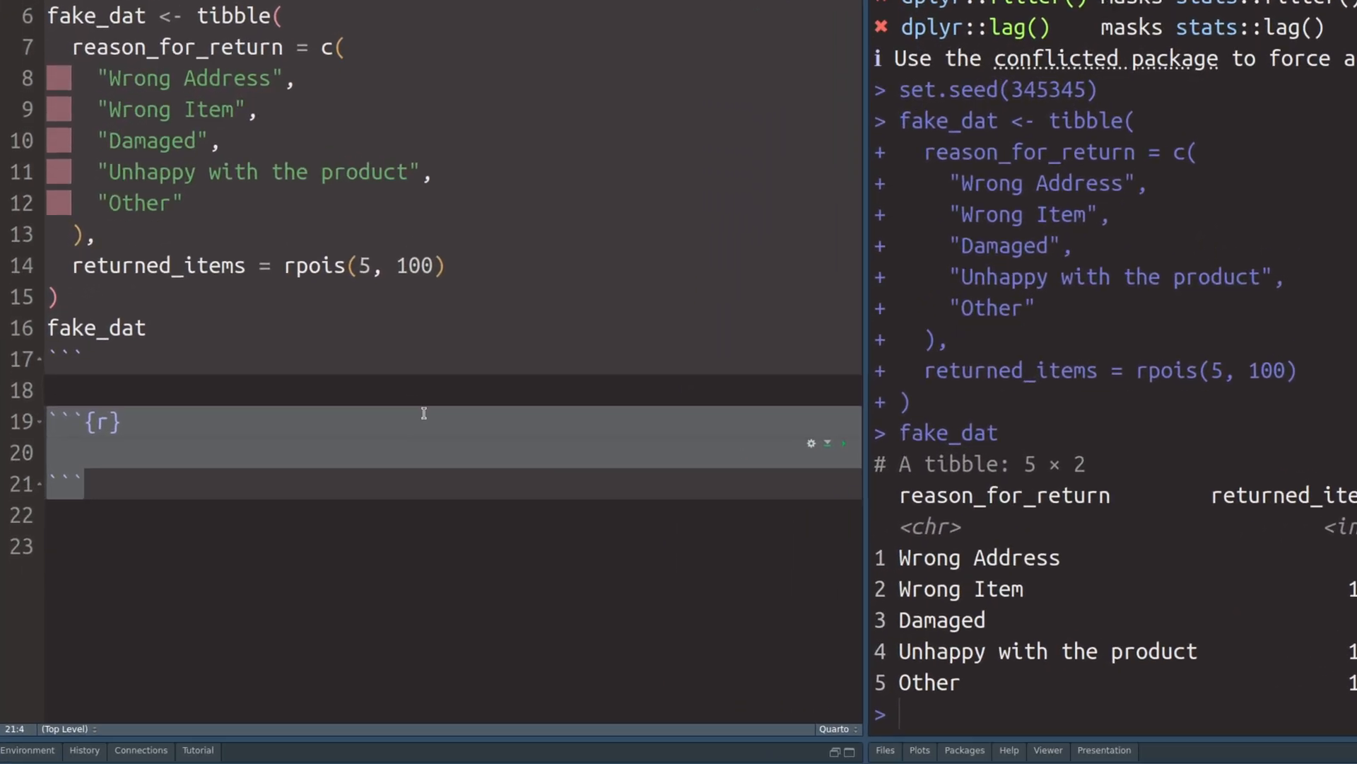
{"action": "type", "text": "sorted_dat |>"}
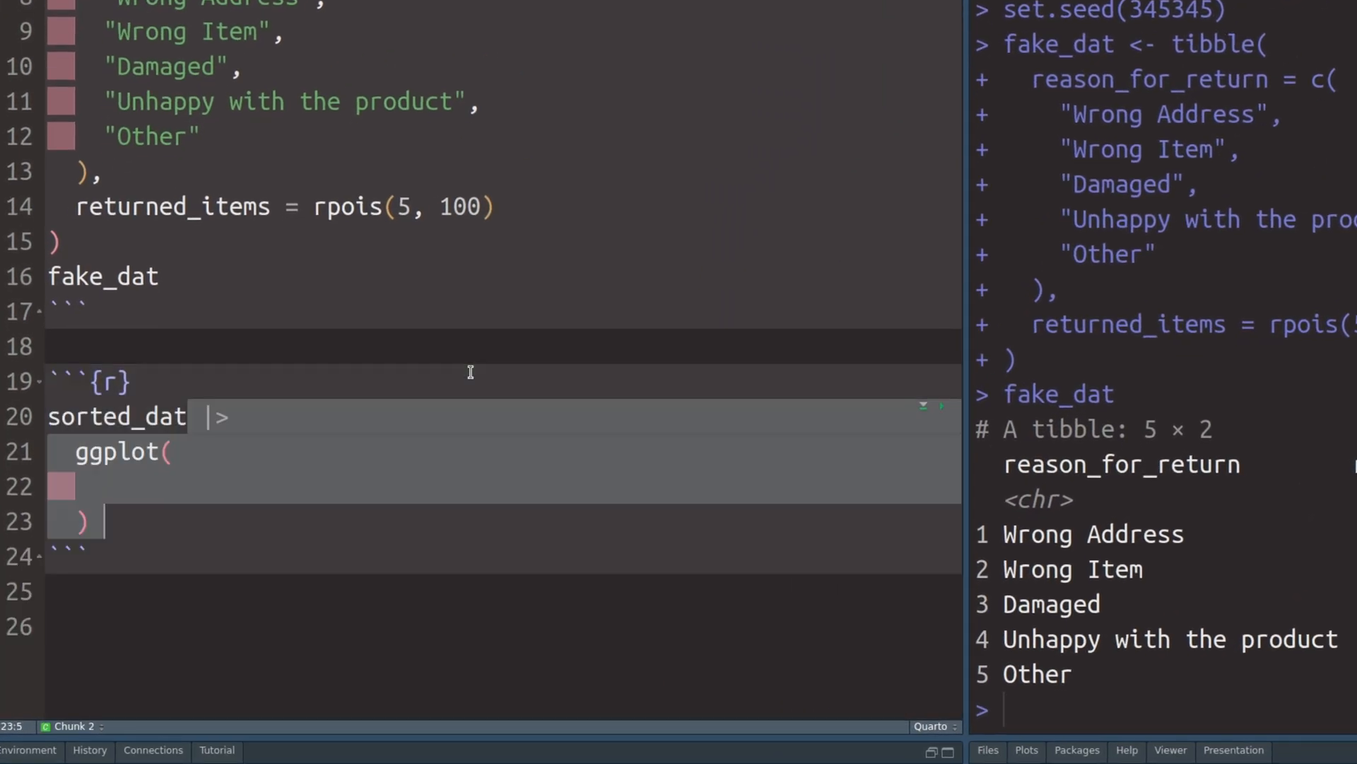
{"action": "type", "text": "aes("}
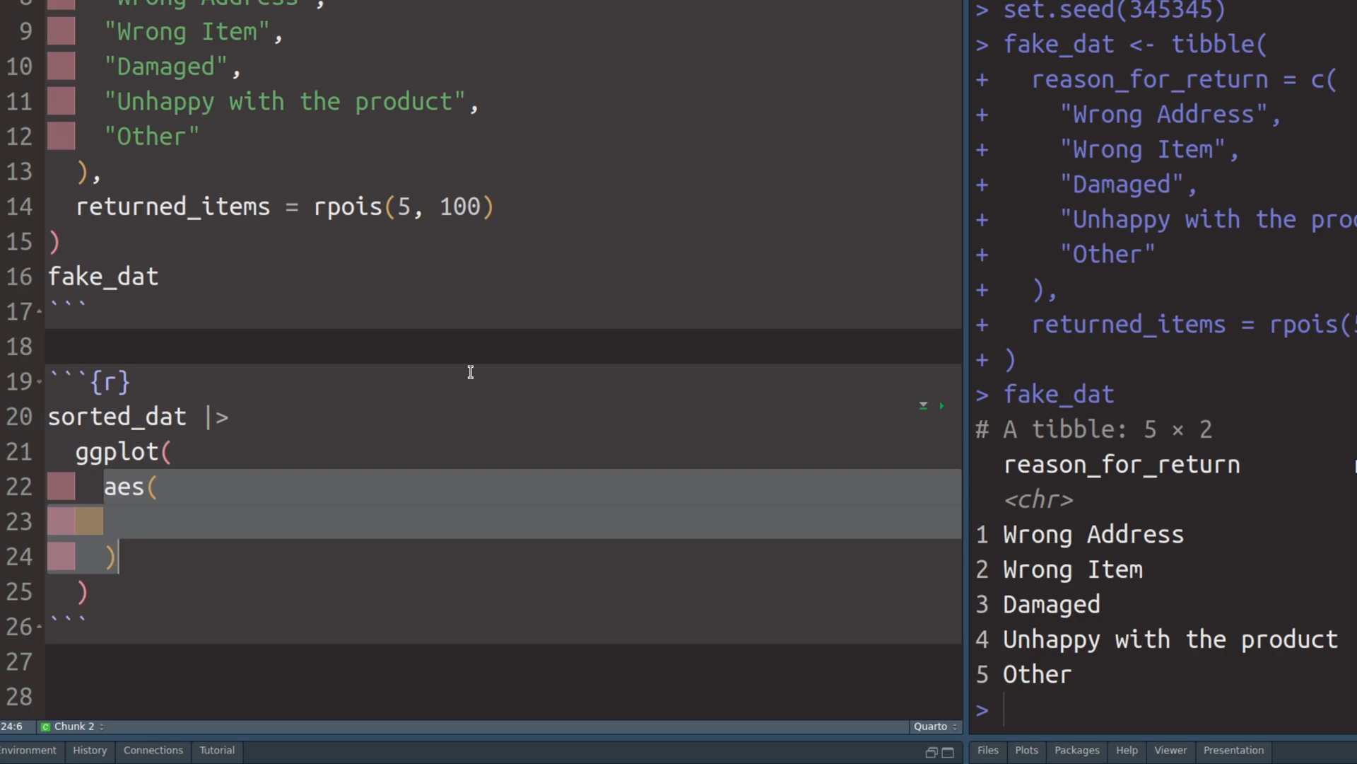
{"action": "type", "text": "y = reason_for_return,"}
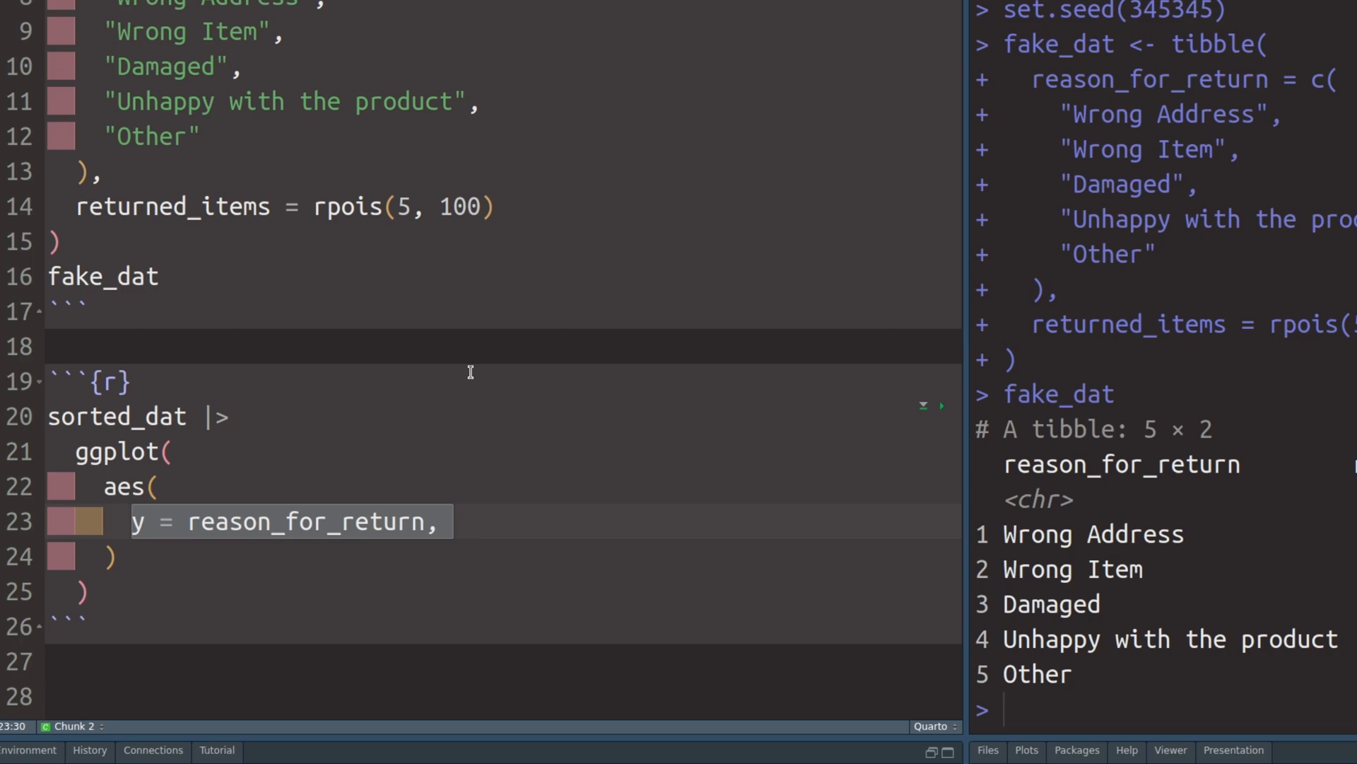
{"action": "mouse_move", "coordinate": [887, 513]}
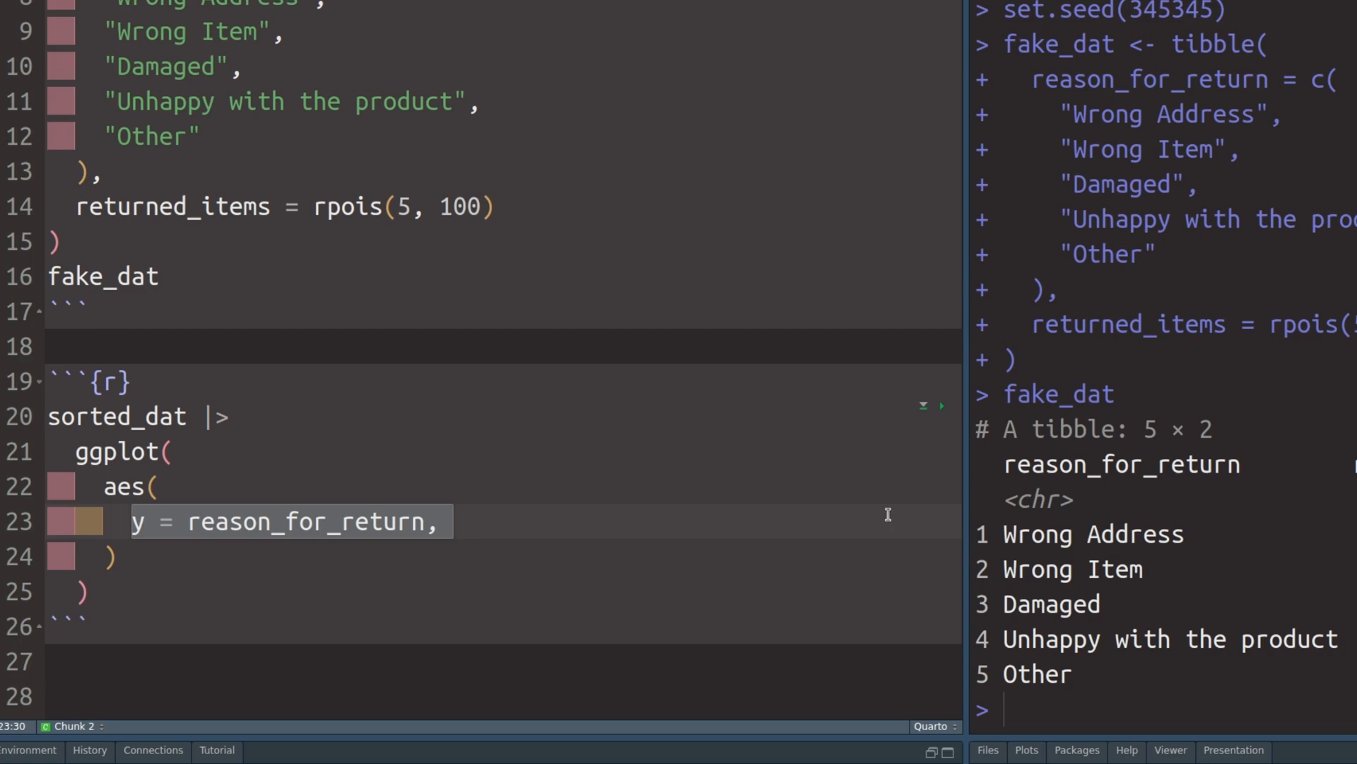
{"action": "double_click", "coordinate": [1120, 463]}
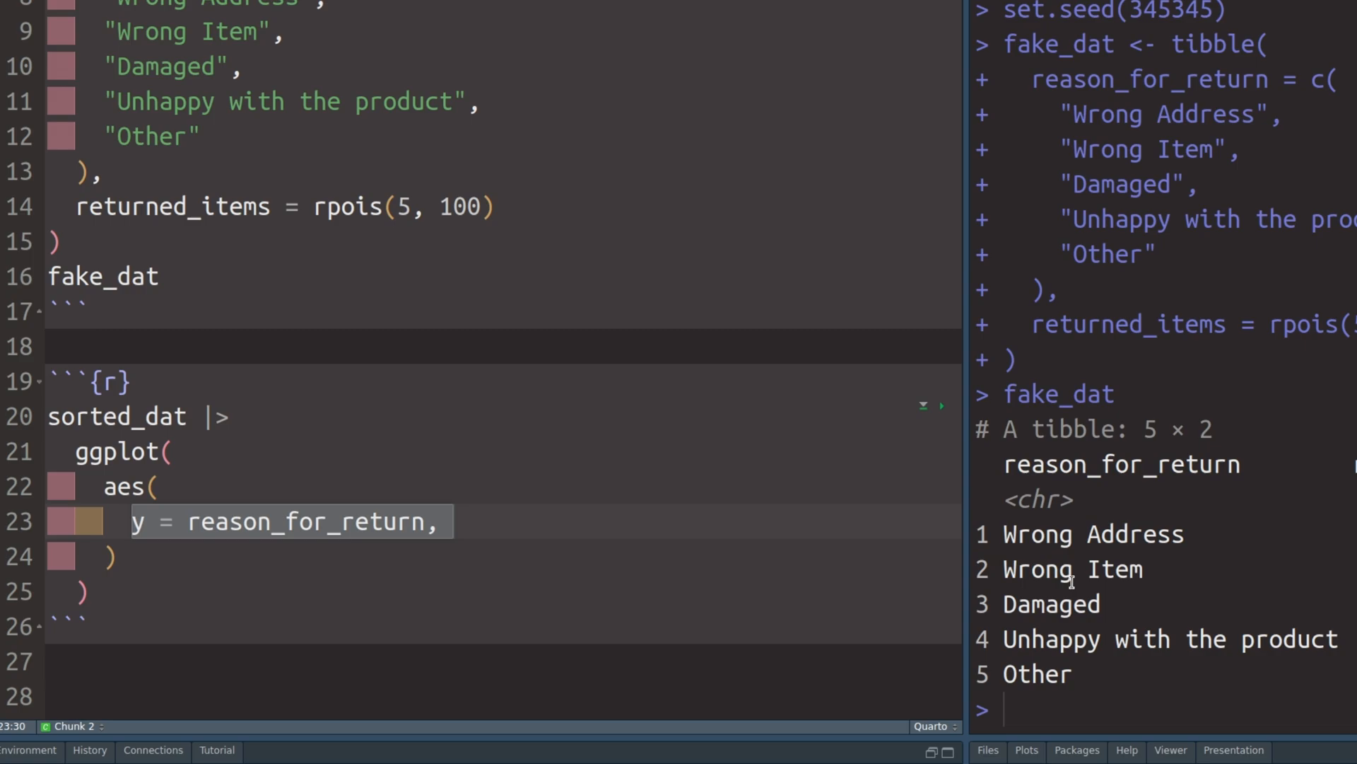
{"action": "type", "text": "x = returned_items"}
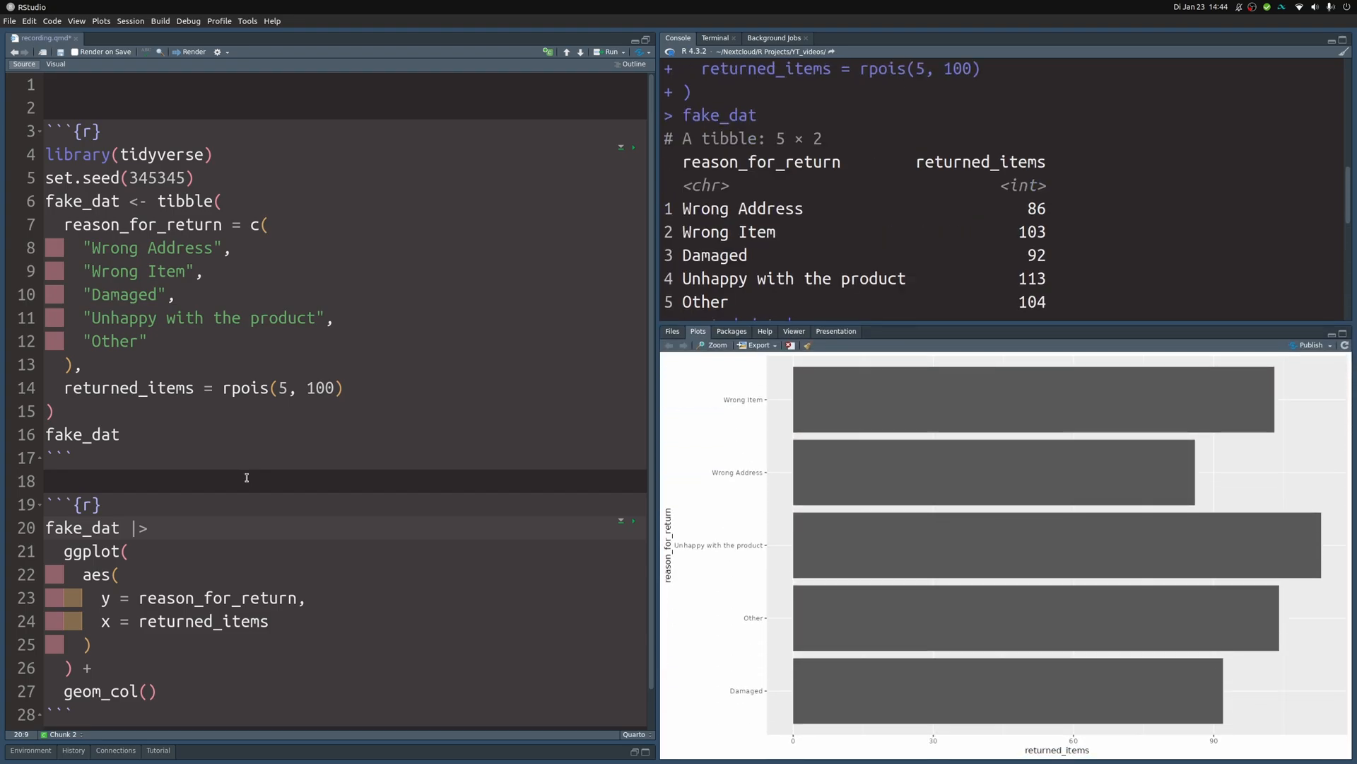
{"action": "left_click", "coordinate": [123, 528]}
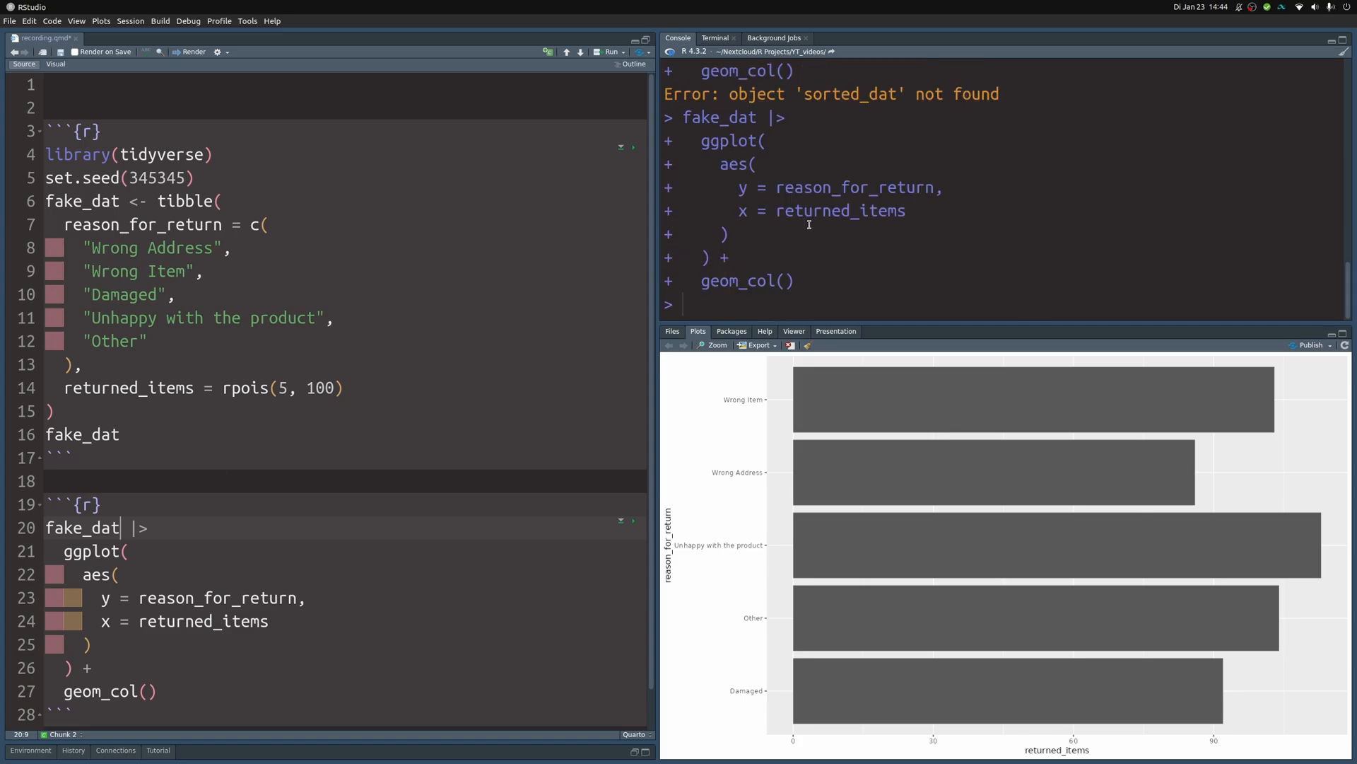
{"action": "mouse_move", "coordinate": [1083, 648]}
{"action": "type", "text": "sorted_dat <-"}
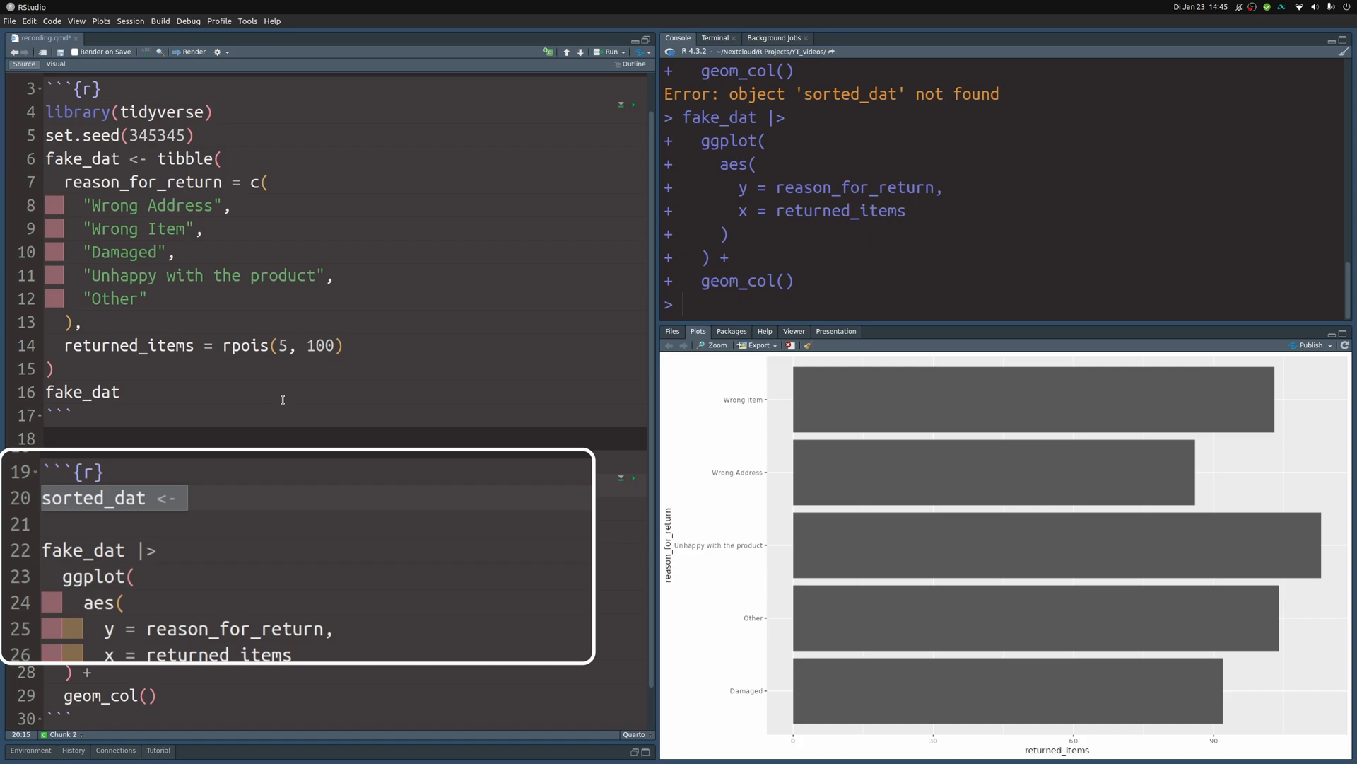
- Define sorted_dat by reordering reason_for_return with fct_reorder by returned_items
{"action": "type", "text": "fake_dat |>"}
{"action": "type", "text": "mutate("}
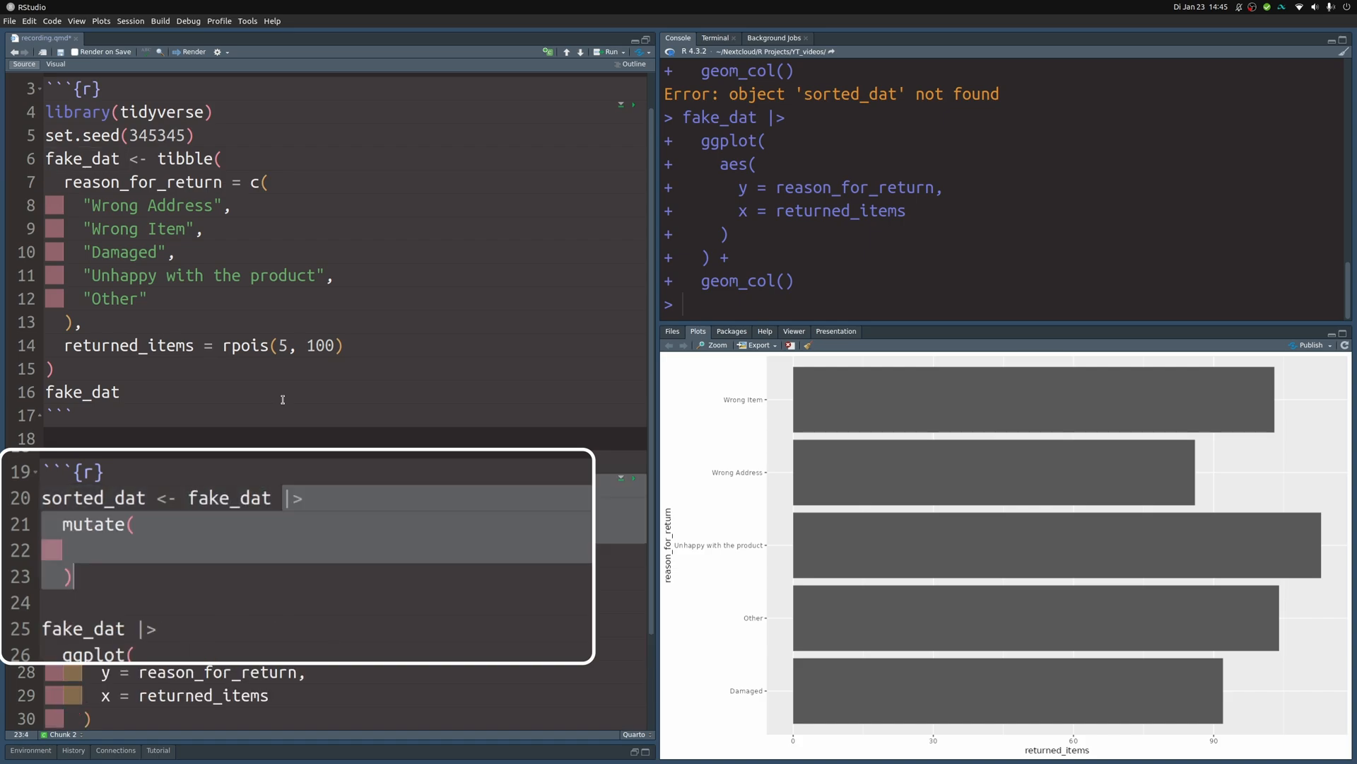
{"action": "type", "text": "reason_for_return = fct_reorder("}
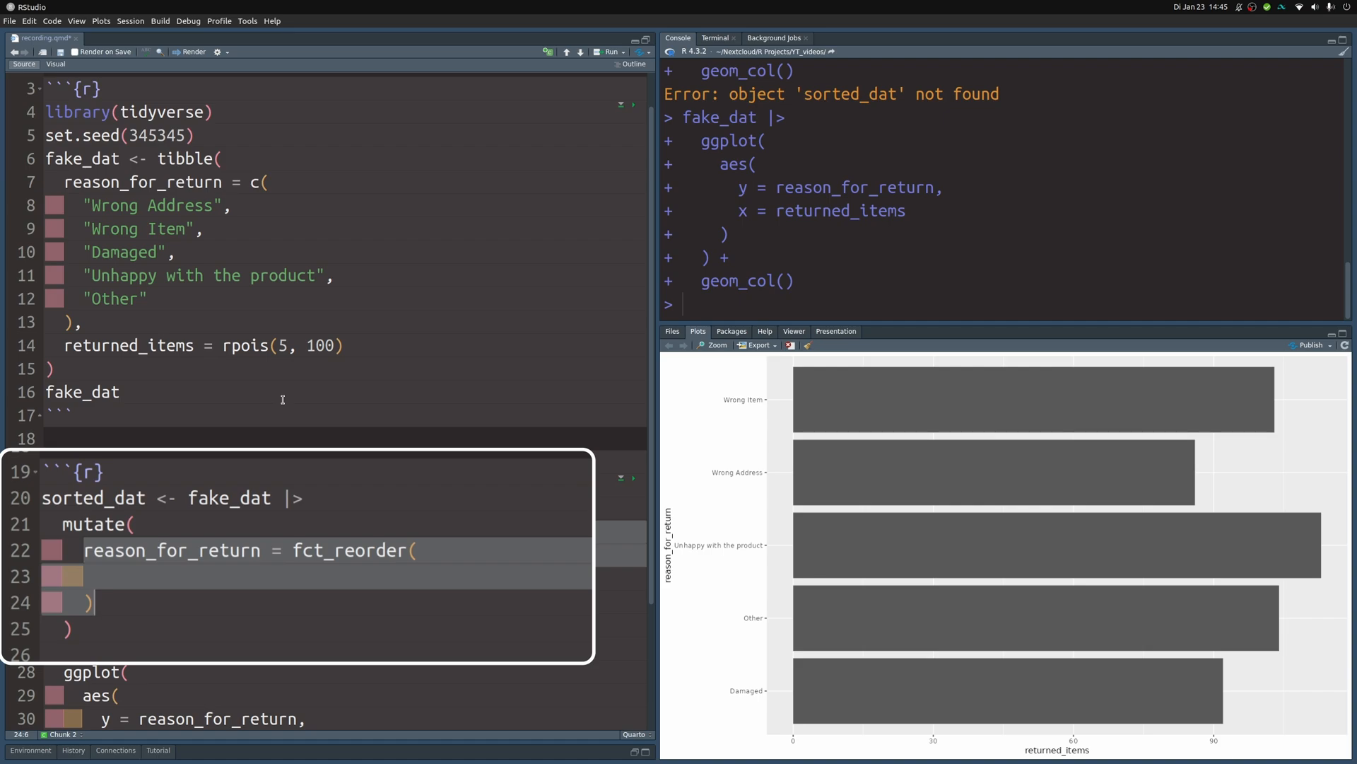
{"action": "type", "text": "reason_for_return,"}
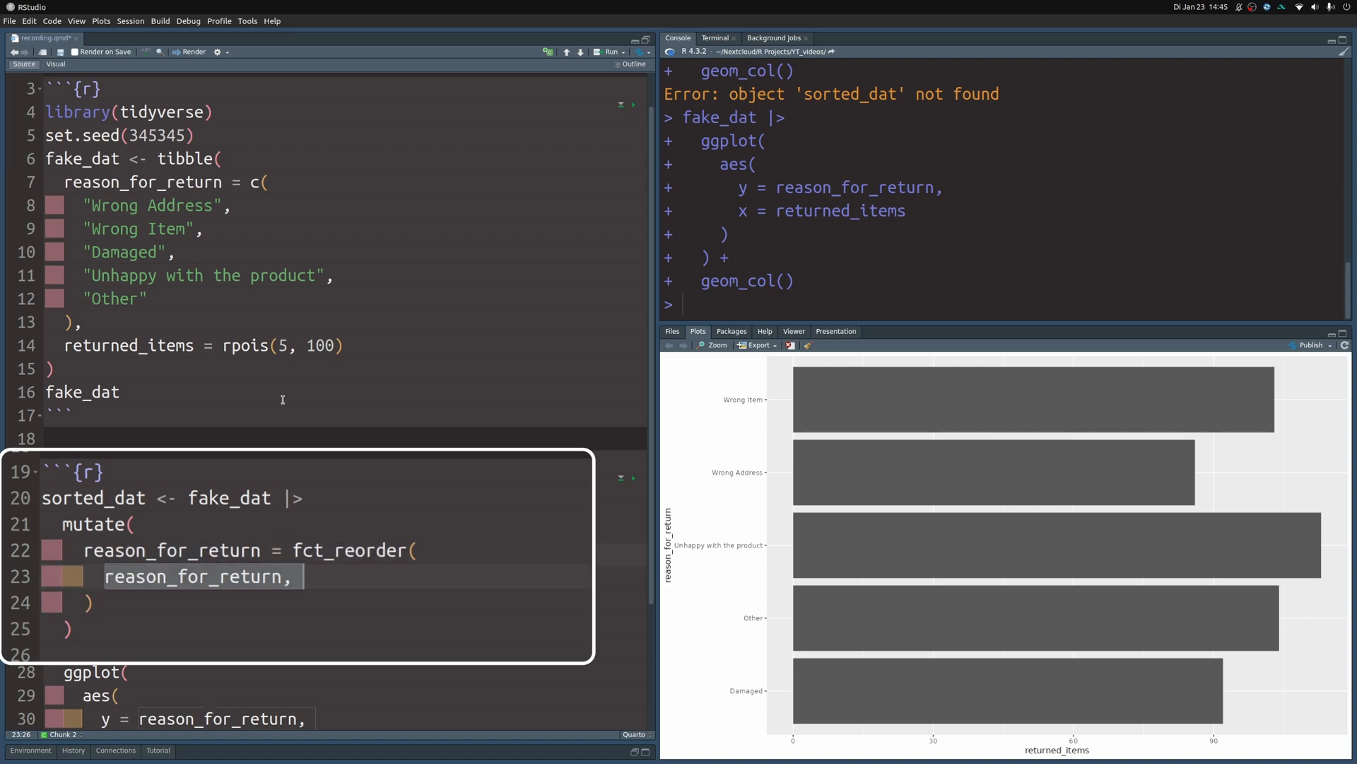
{"action": "type", "text": "returned_items"}
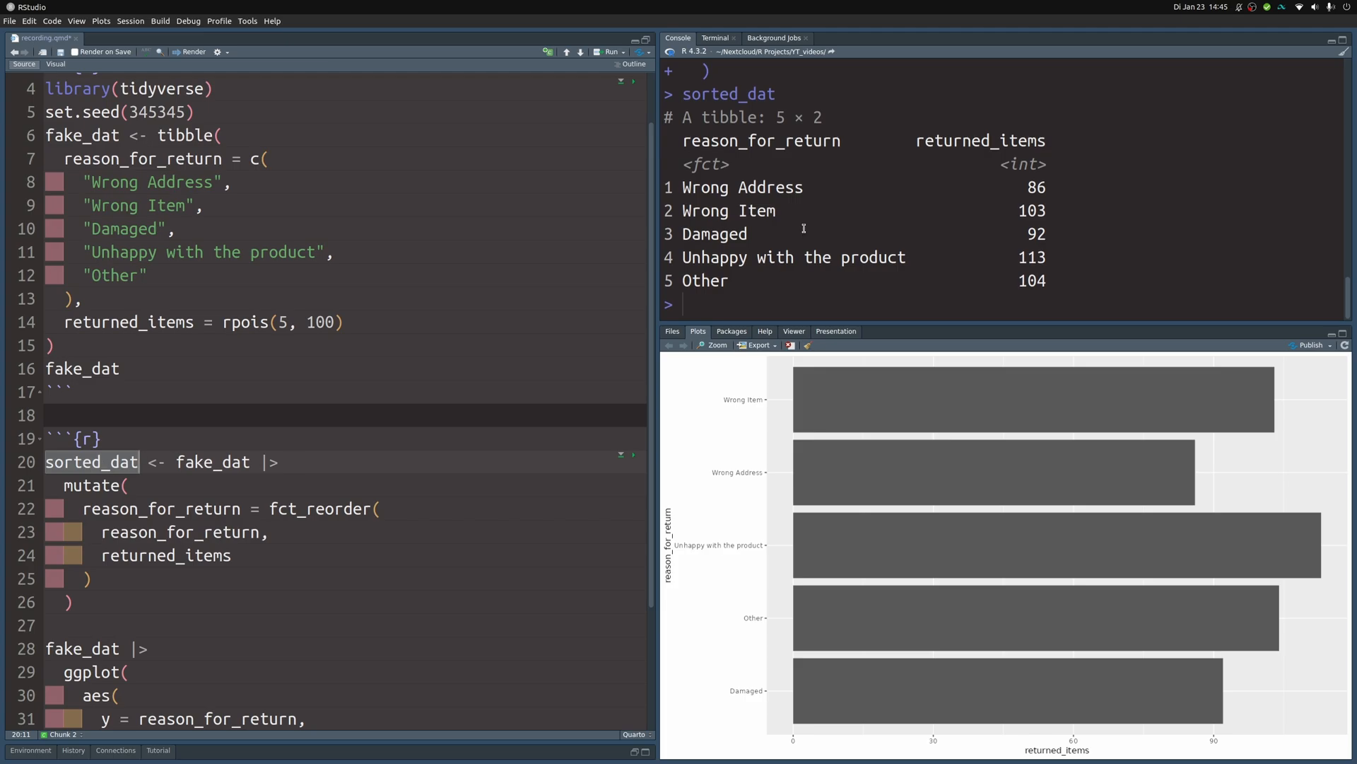
{"action": "double_click", "coordinate": [706, 164]}
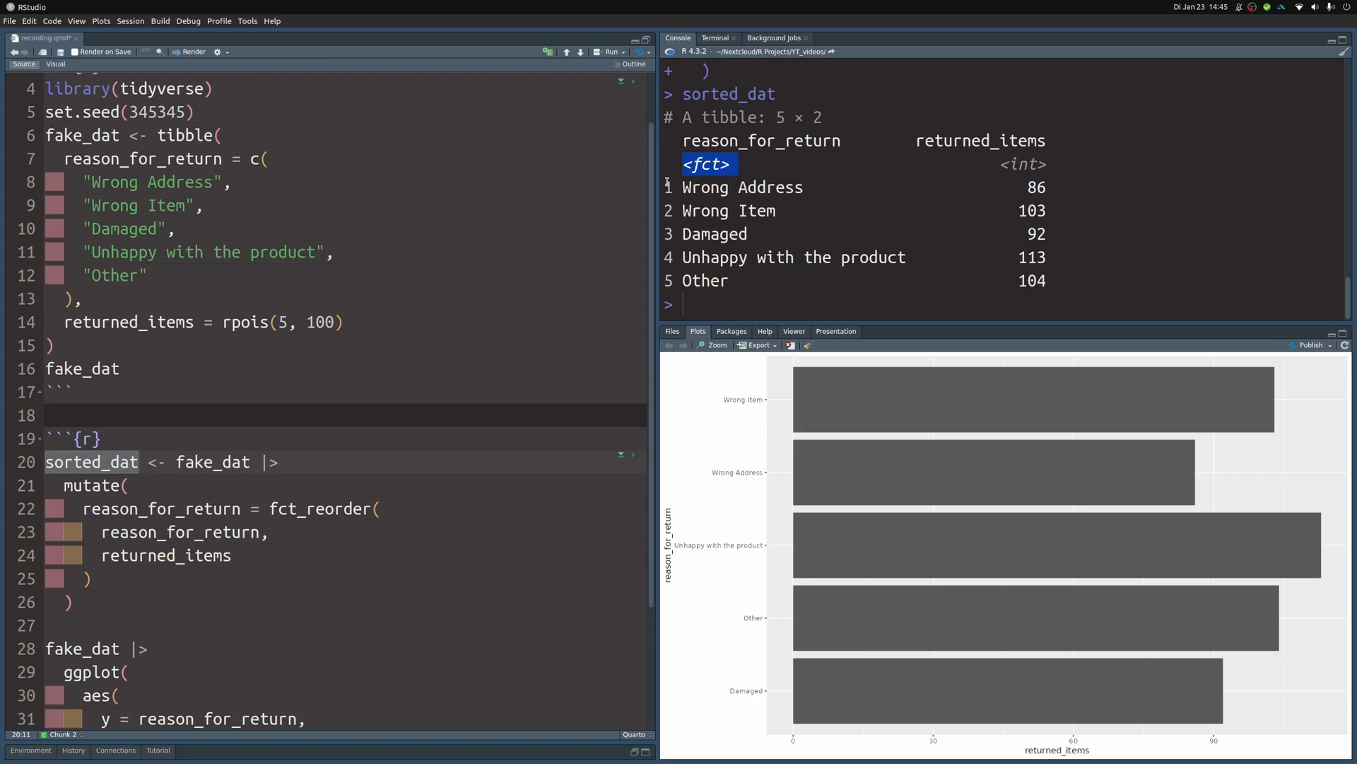
{"action": "mouse_move", "coordinate": [373, 526]}
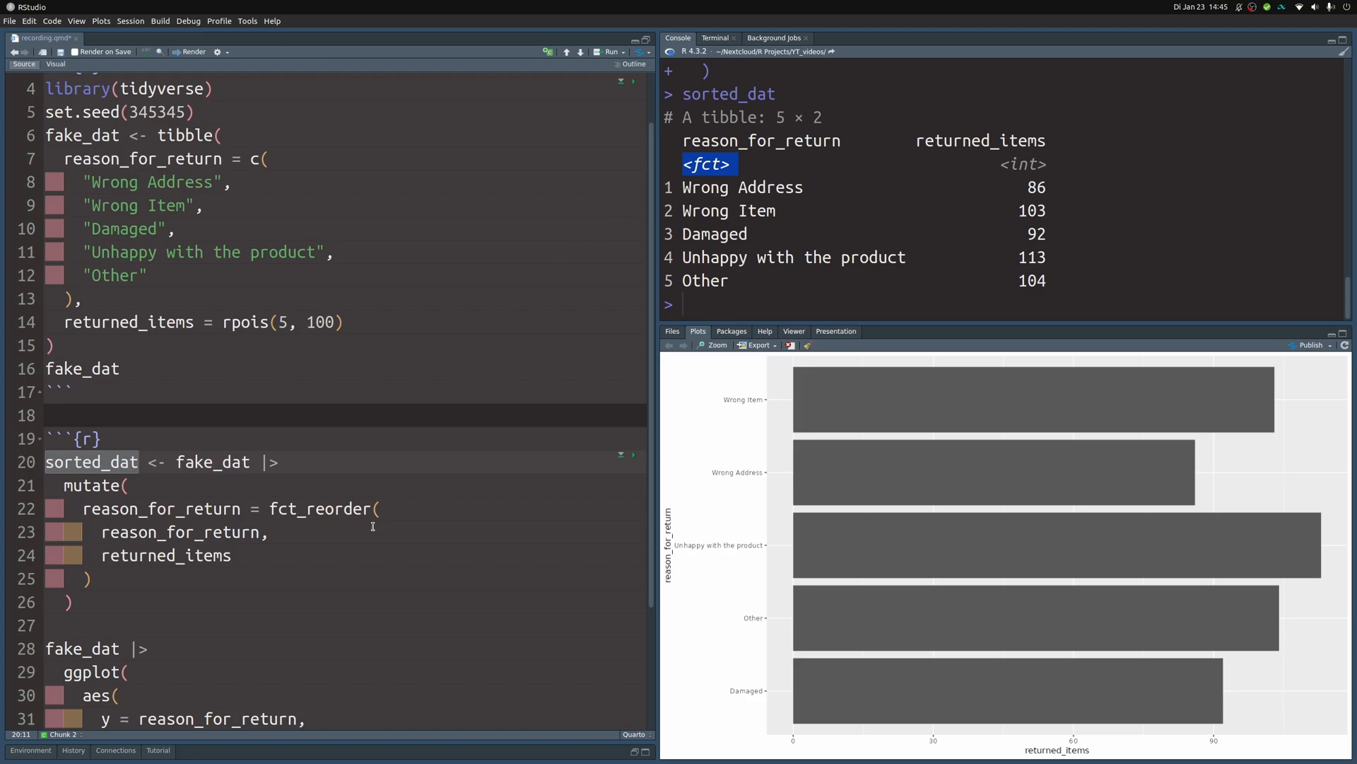
{"action": "mouse_move", "coordinate": [236, 555]}
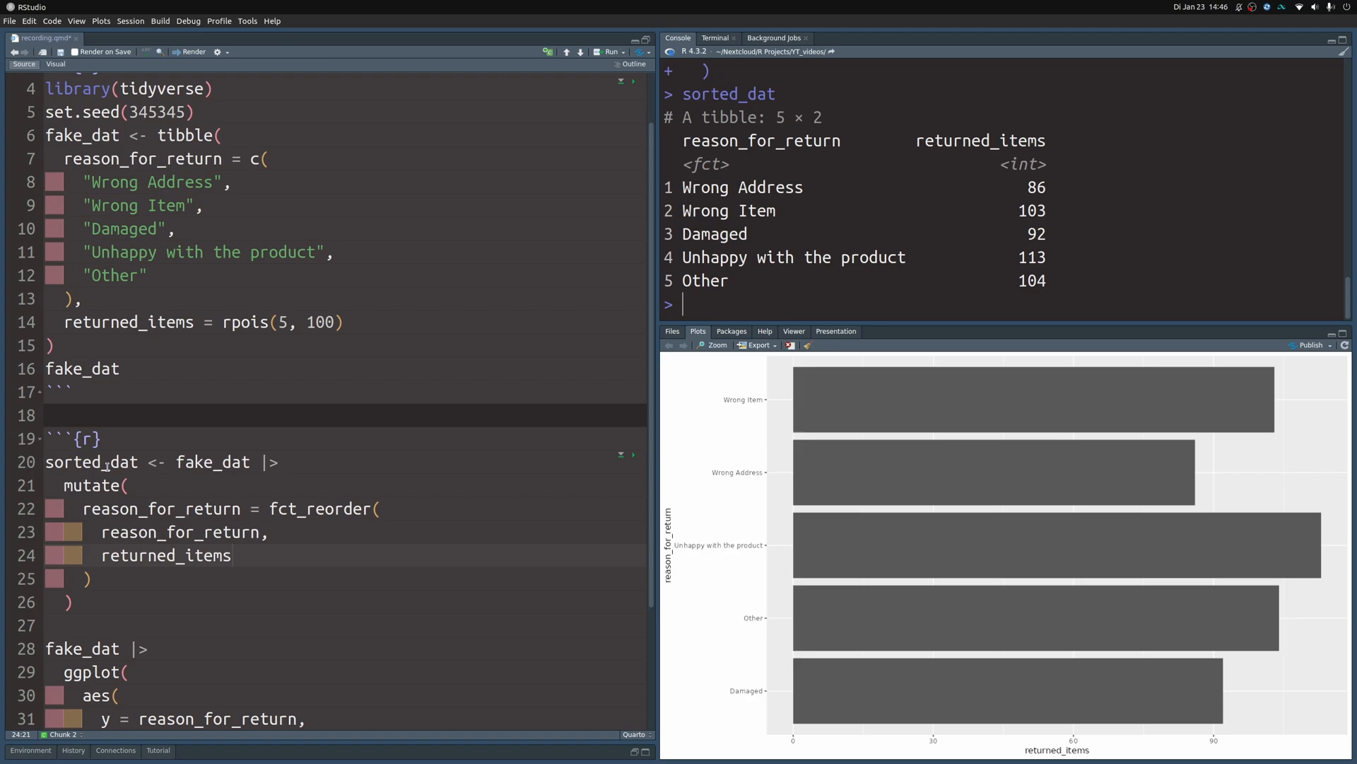
- Print sorted_dat$reason_for_return to show the reordered factor levels
{"action": "type", "text": "sorted_dat"}
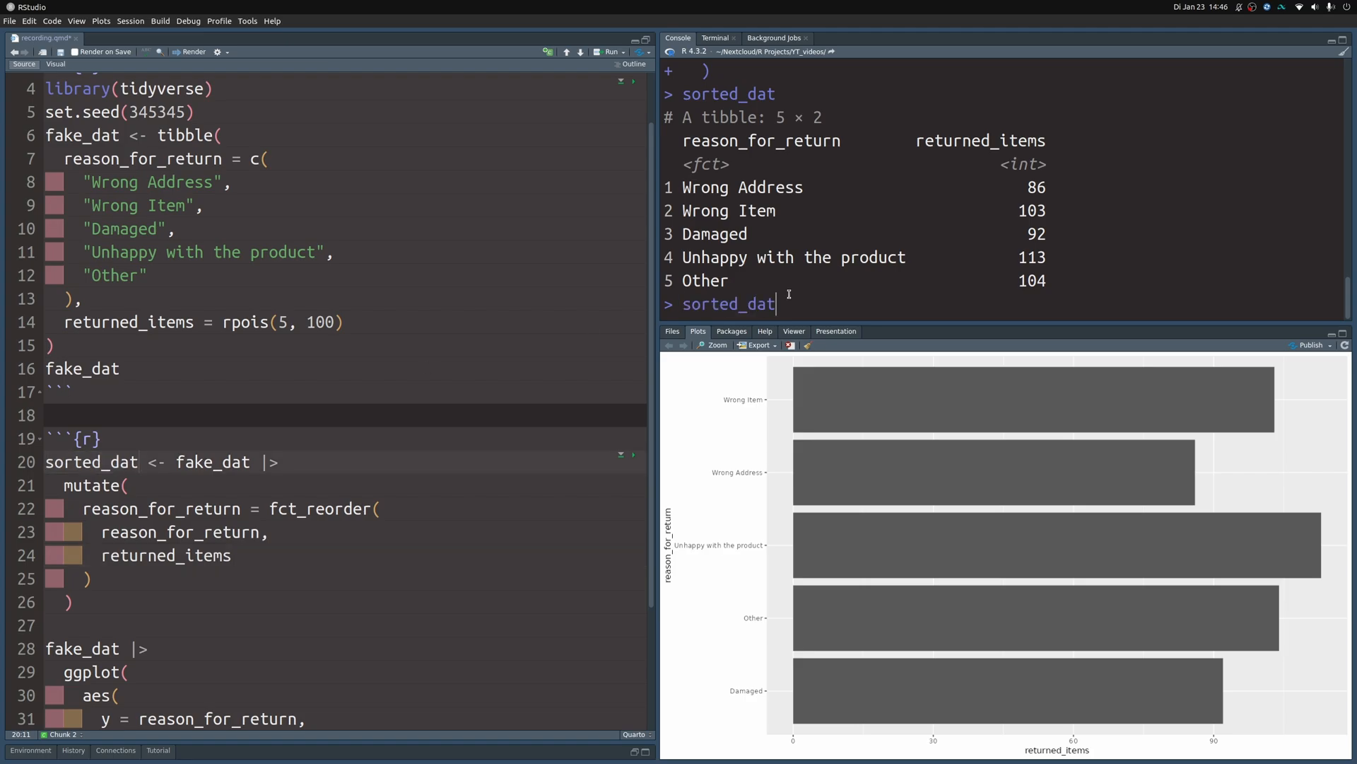
{"action": "type", "text": "$reason_for_return"}
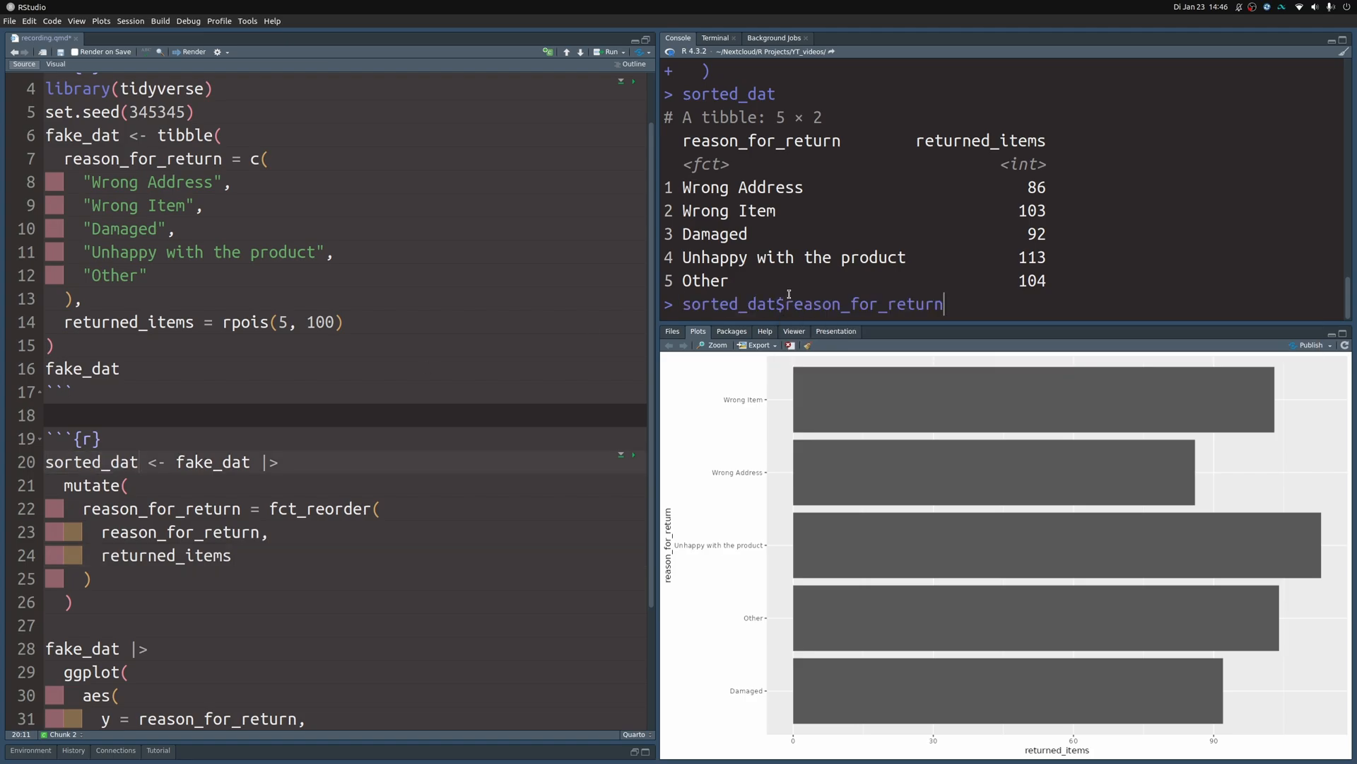
{"action": "key", "text": "Return"}
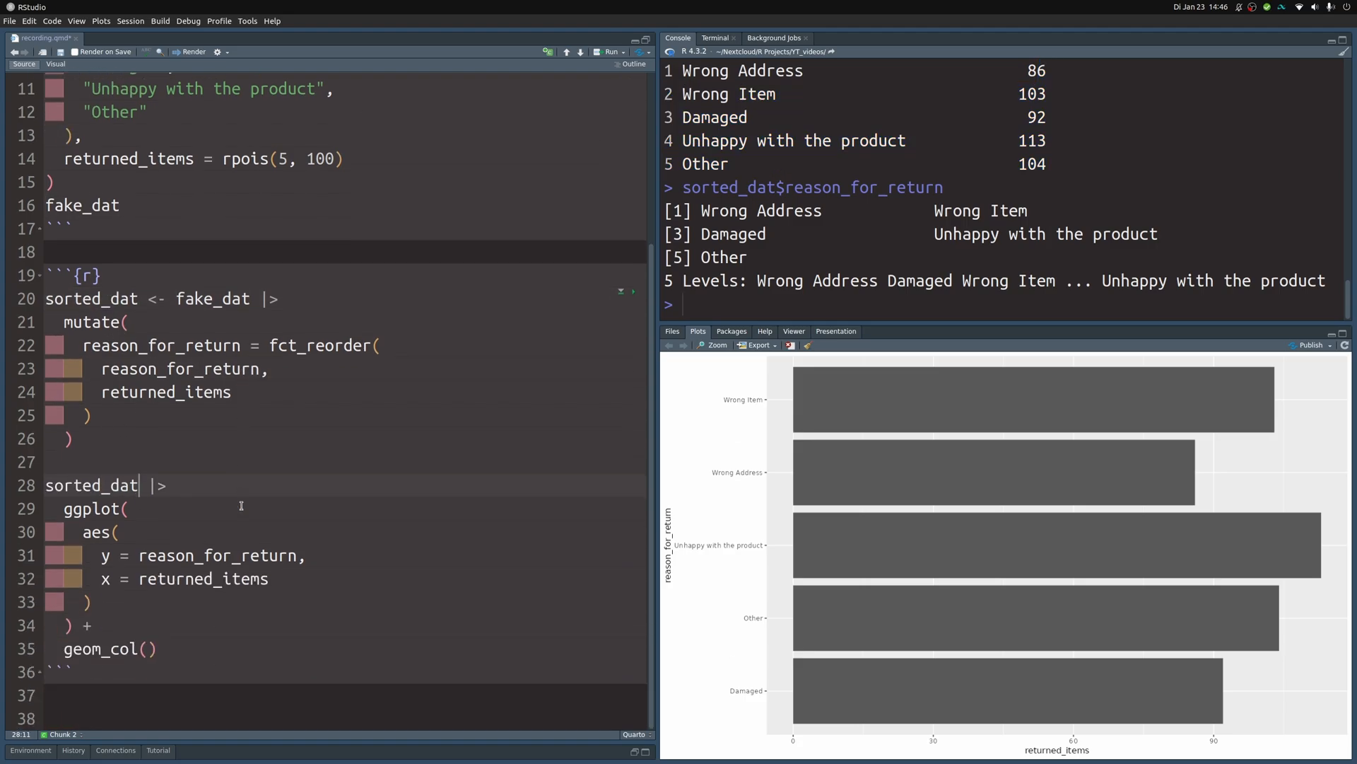
- Fill bars dodgerblue4, set base_size 16 with Source Sans Pro, and edit the labels
{"action": "left_click", "coordinate": [610, 51]}
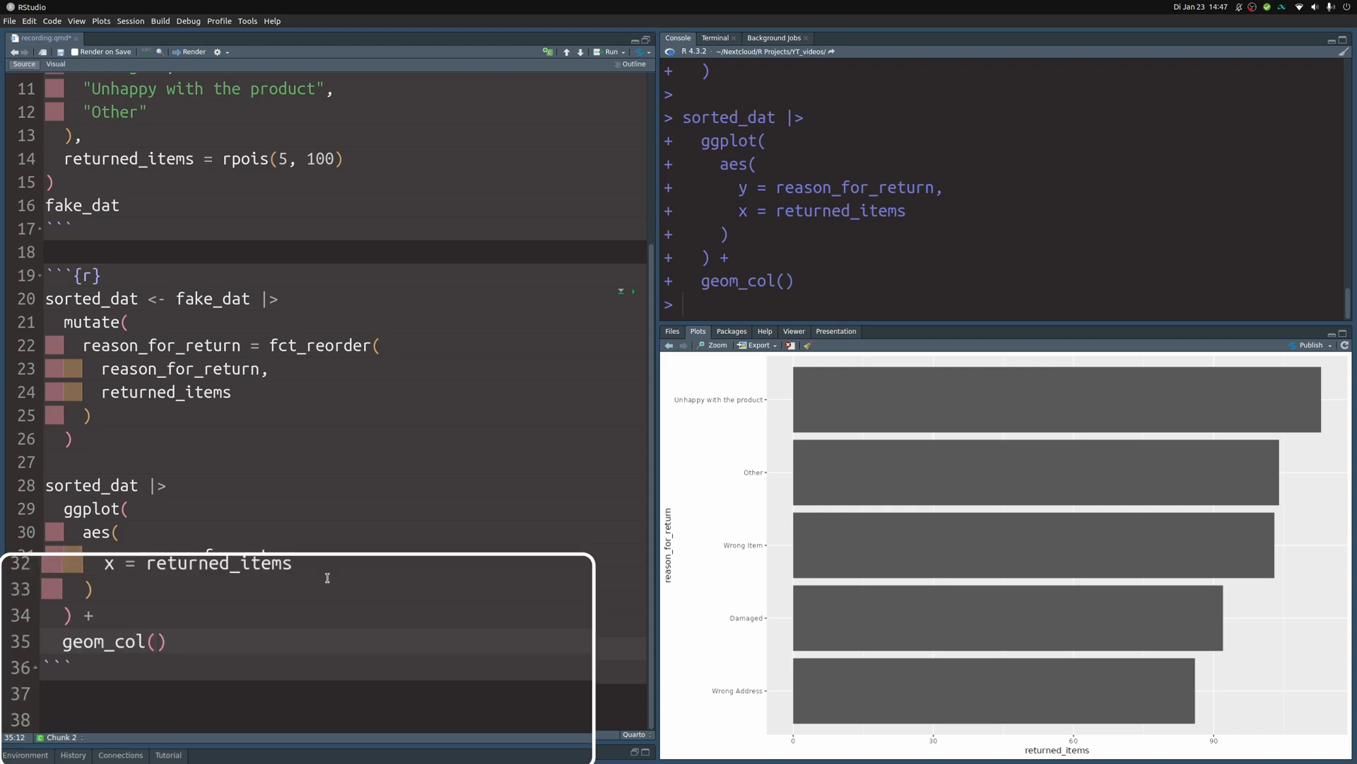
{"action": "type", "text": "fill = 'dodgerblue4'"}
{"action": "type", "text": "theme_minimal("}
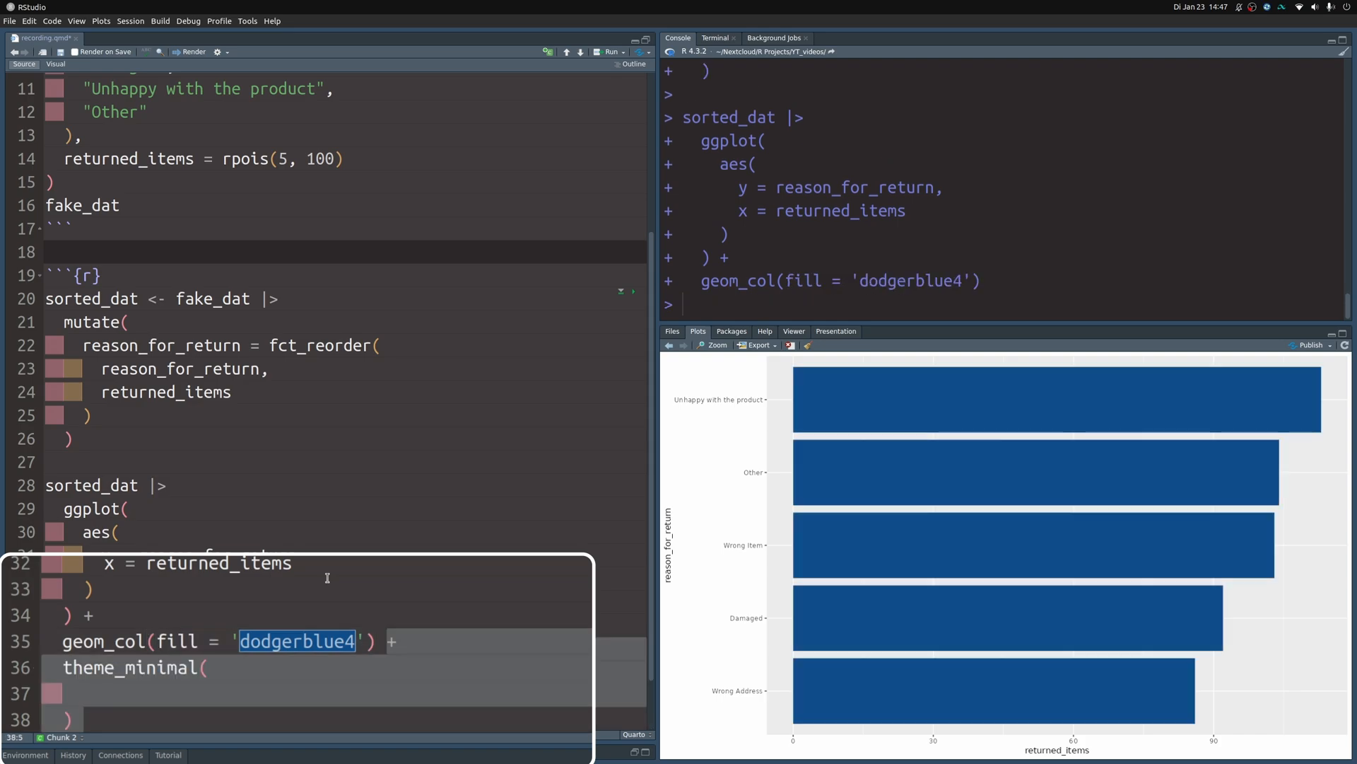
{"action": "type", "text": "base_size = 16,"}
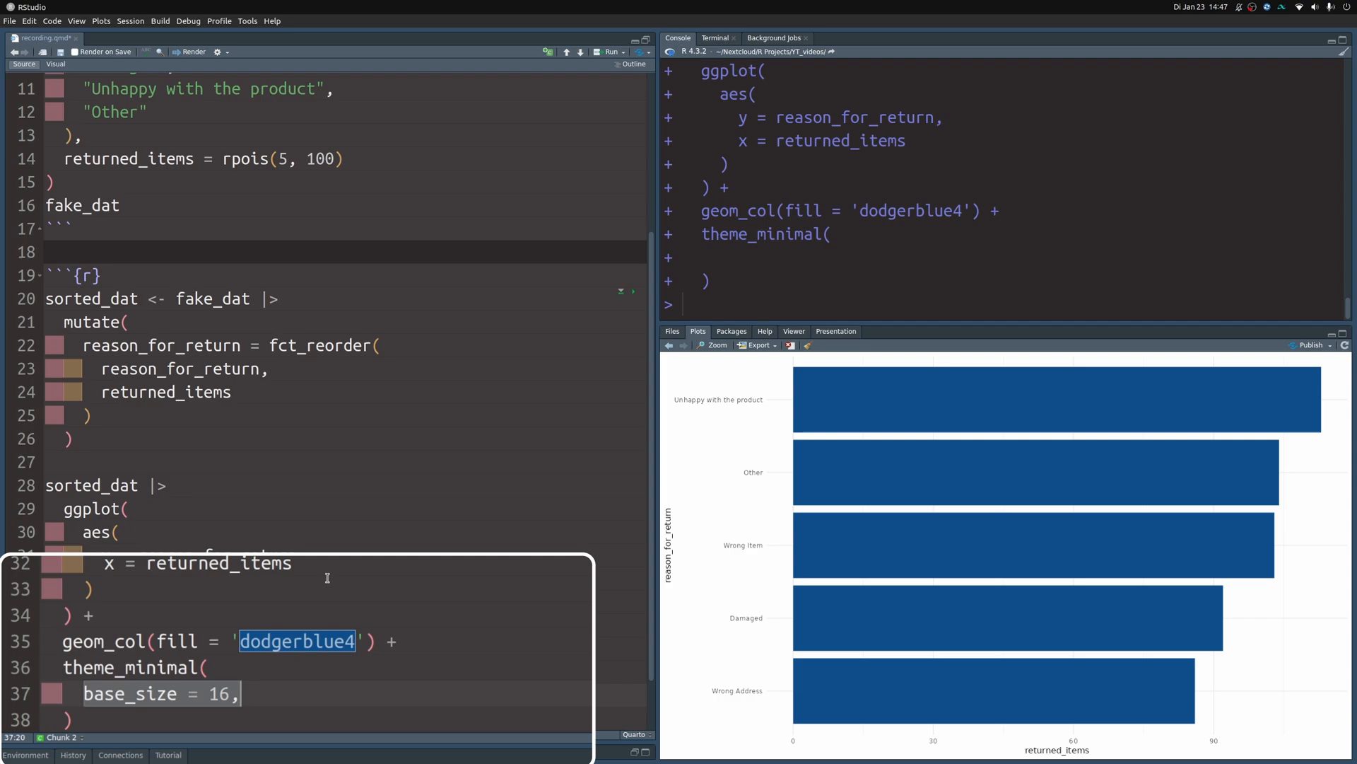
{"action": "type", "text": "base_family = 'Source Sans Pro'"}
{"action": "type", "text": "title = \"Number of returned items by return reason\","}
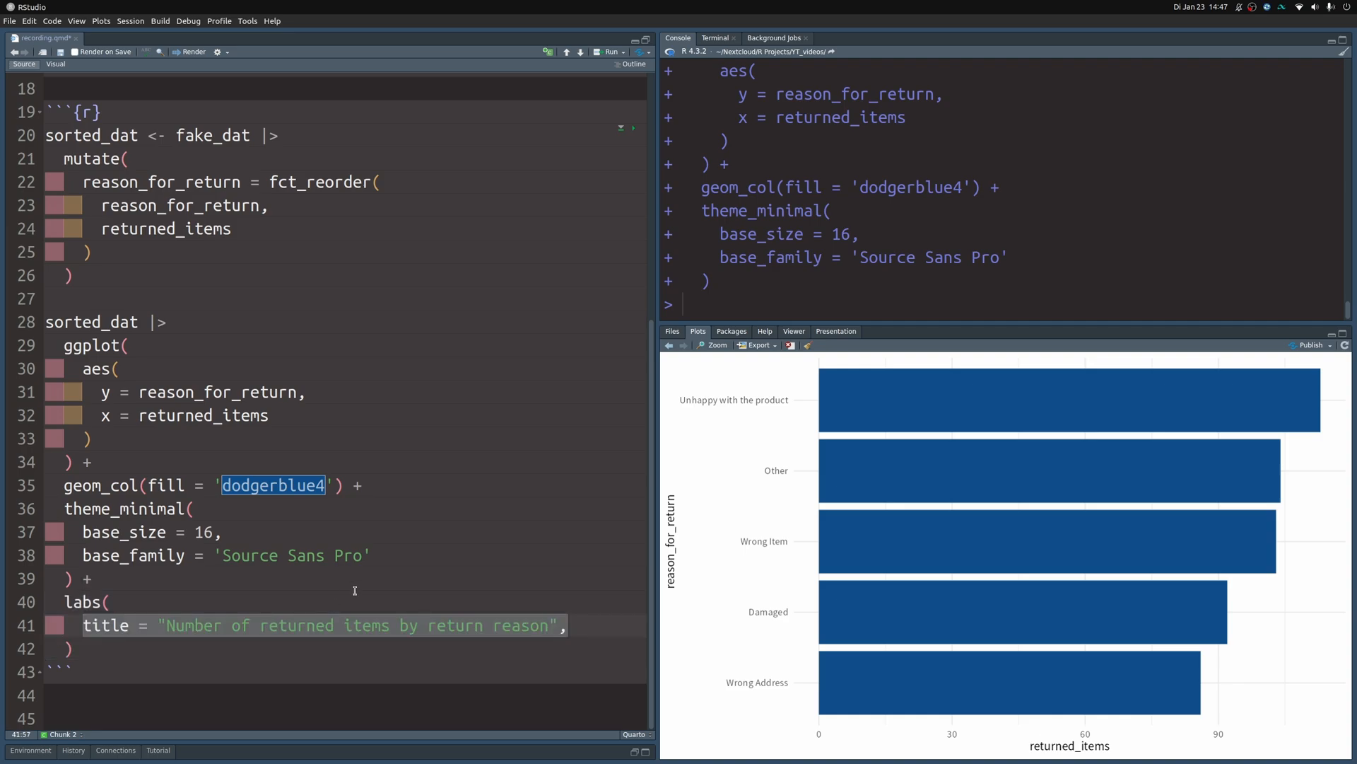
{"action": "left_click", "coordinate": [609, 51]}
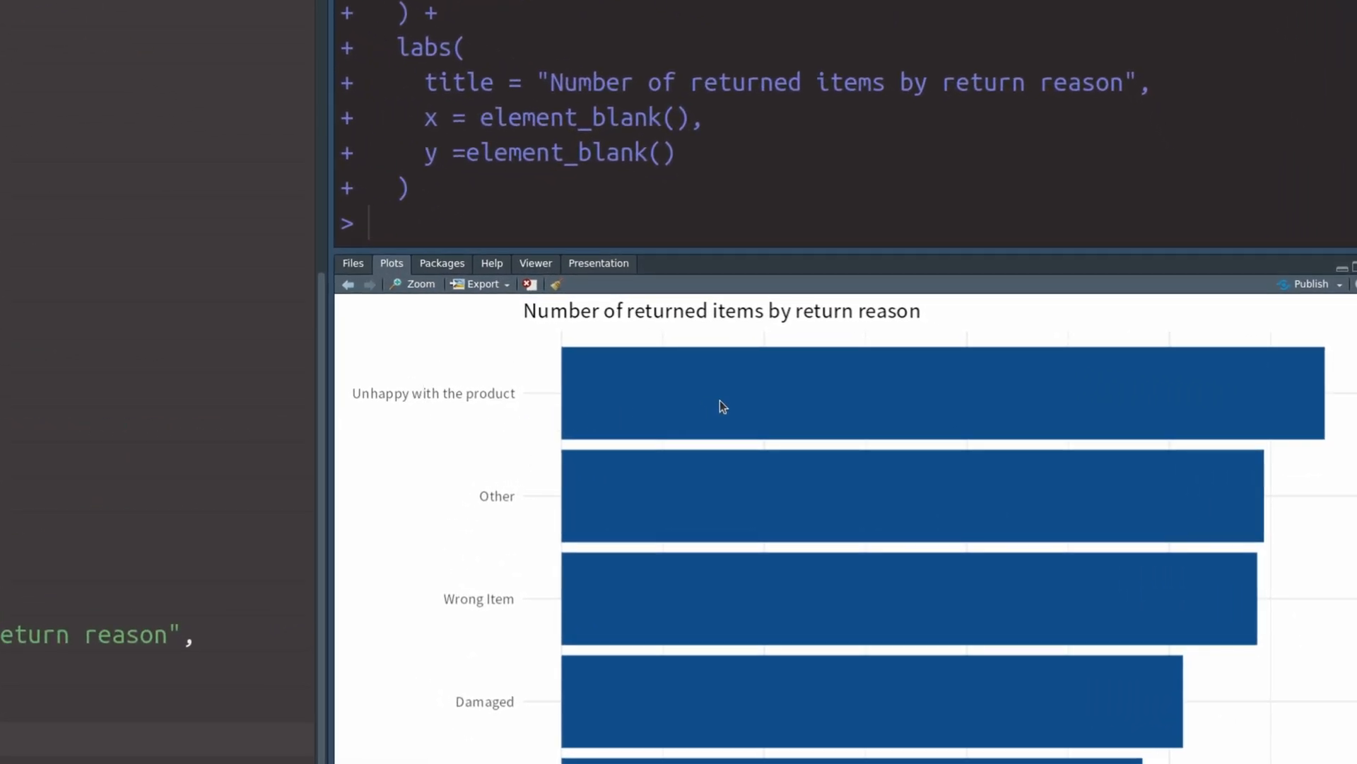
{"action": "mouse_move", "coordinate": [563, 398]}
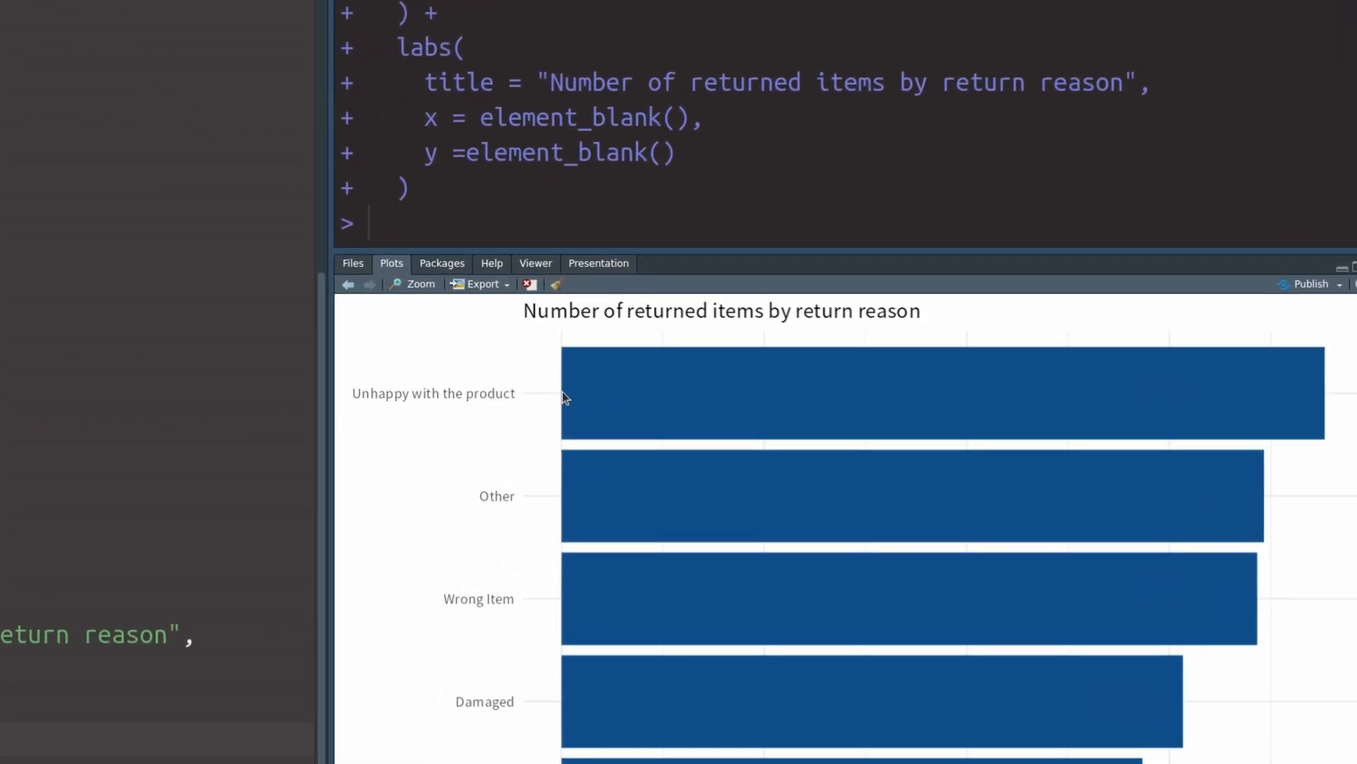
{"action": "mouse_move", "coordinate": [386, 420]}
{"action": "type", "text": "scale_x_continuous("}
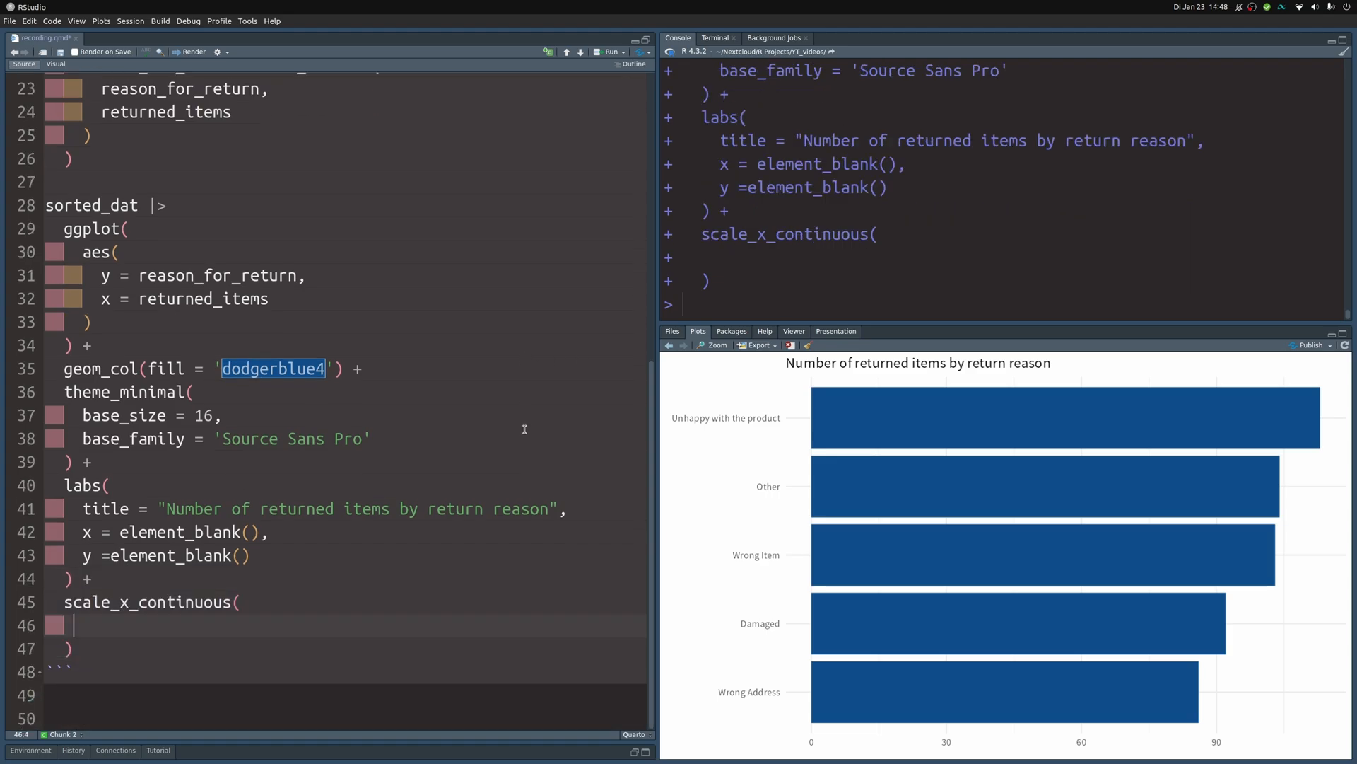
- Expand the x scale by c(0, 0.05), drop horizontal gridlines, and left-align the title
{"action": "type", "text": "expand = expansion(mult = c(0, 0.05))"}
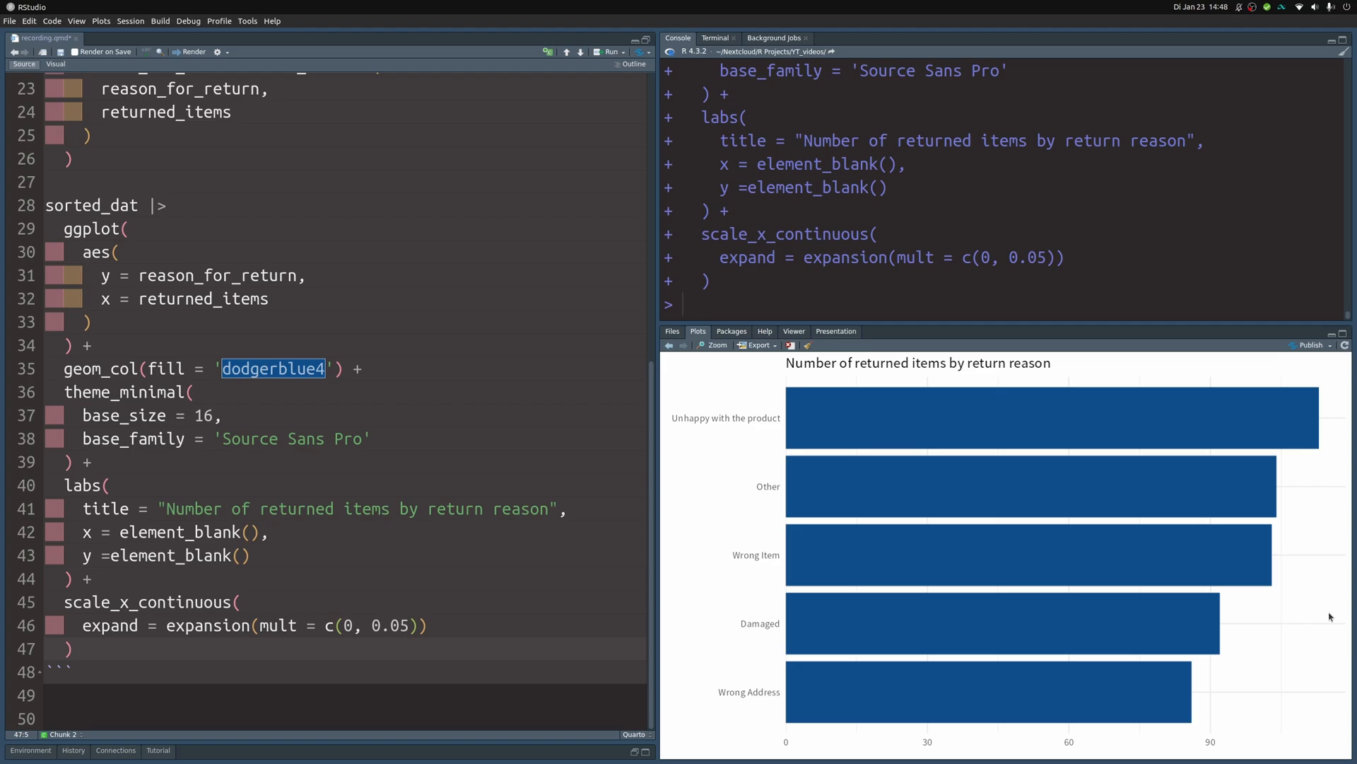
{"action": "mouse_move", "coordinate": [1165, 683]}
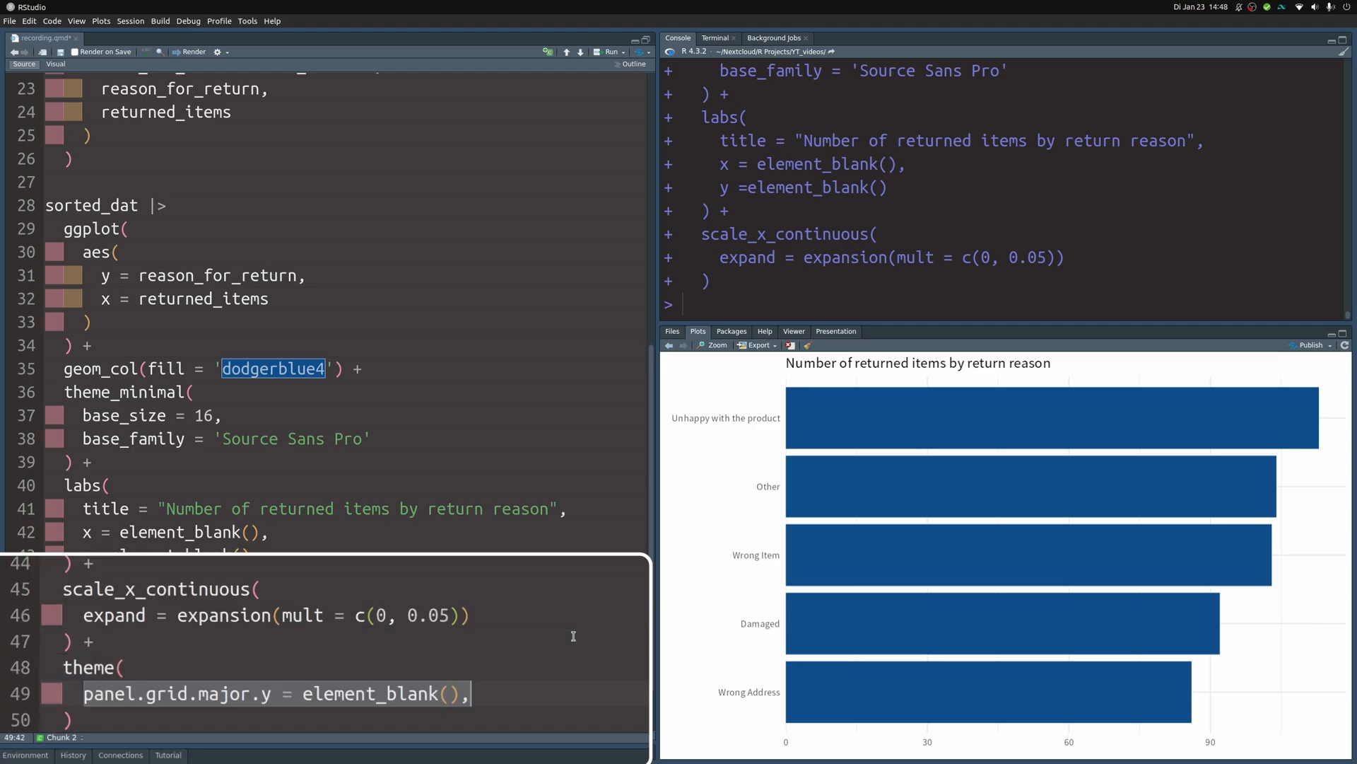
{"action": "type", "text": "plot.title.position = 'plot'"}
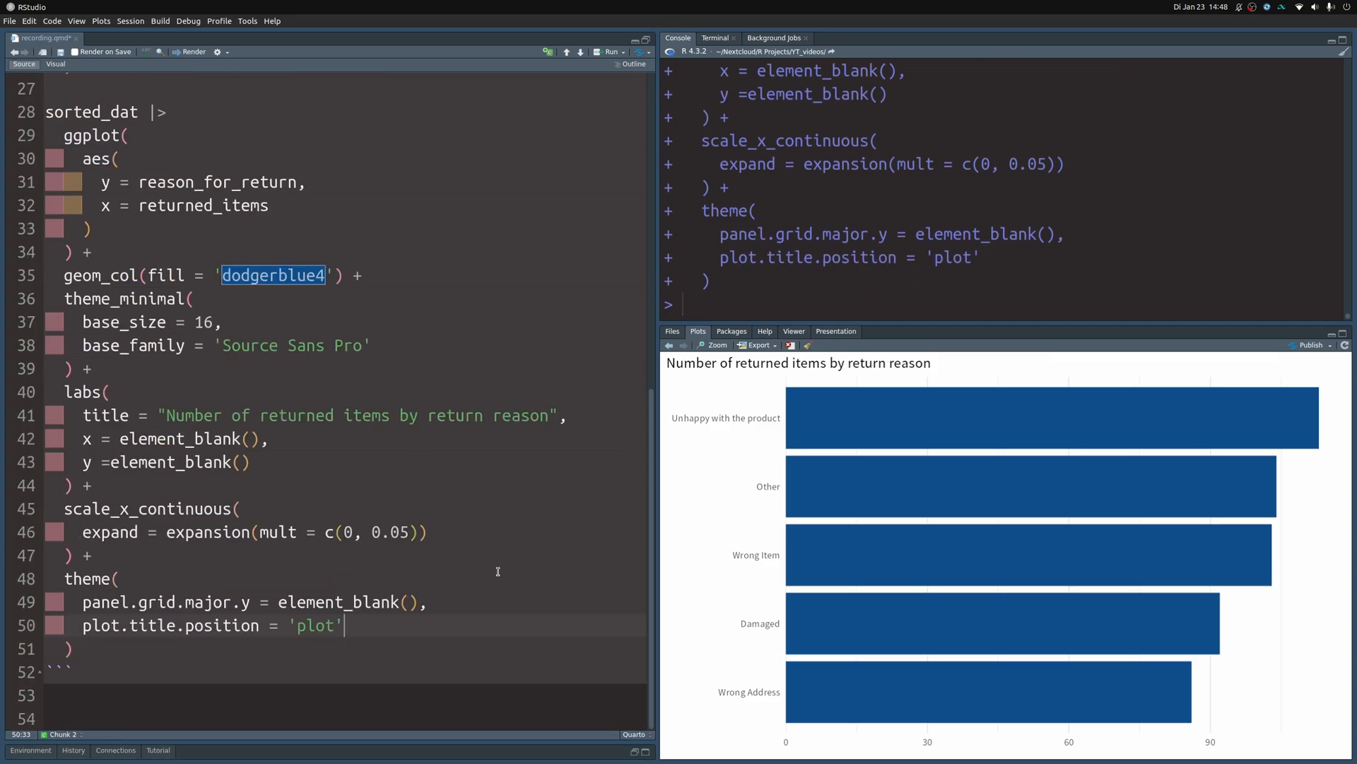
{"action": "mouse_move", "coordinate": [551, 529]}
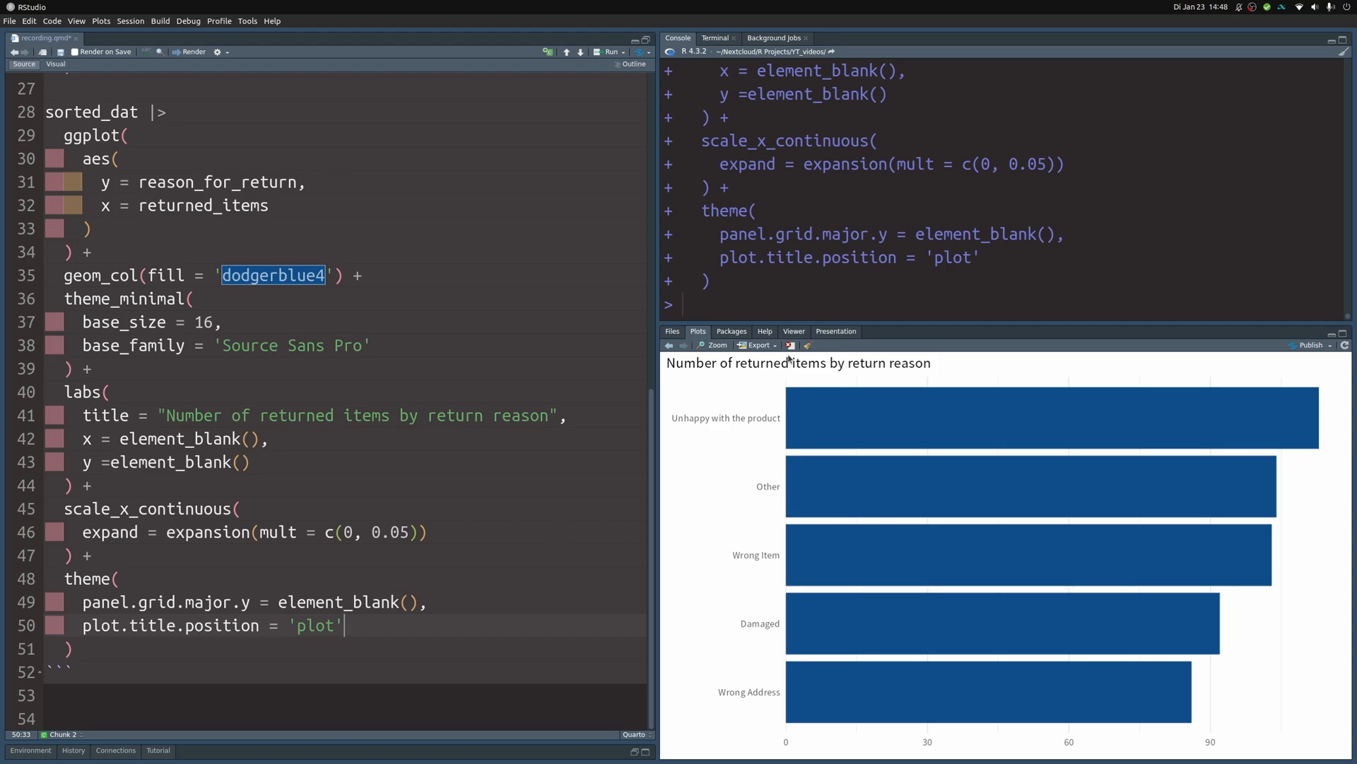
{"action": "mouse_move", "coordinate": [837, 417]}
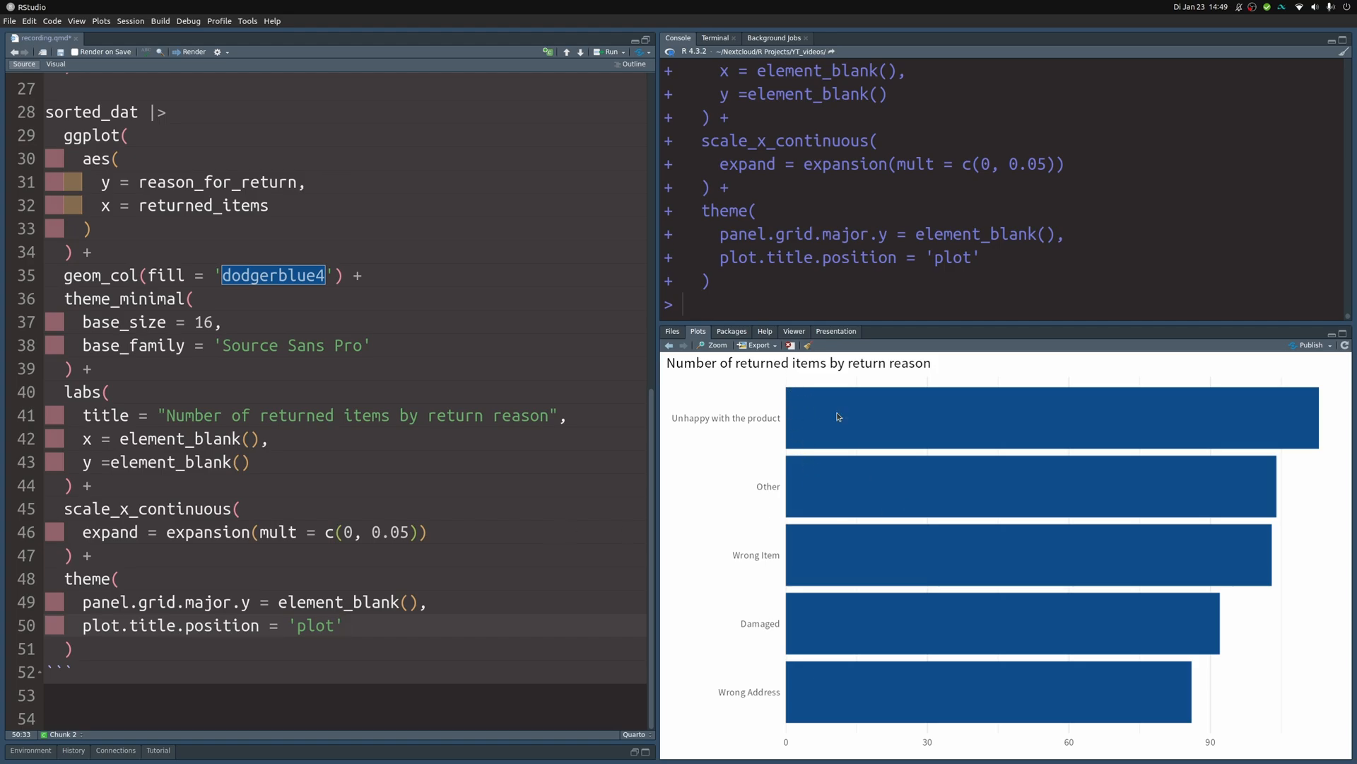
{"action": "left_click", "coordinate": [344, 624]}
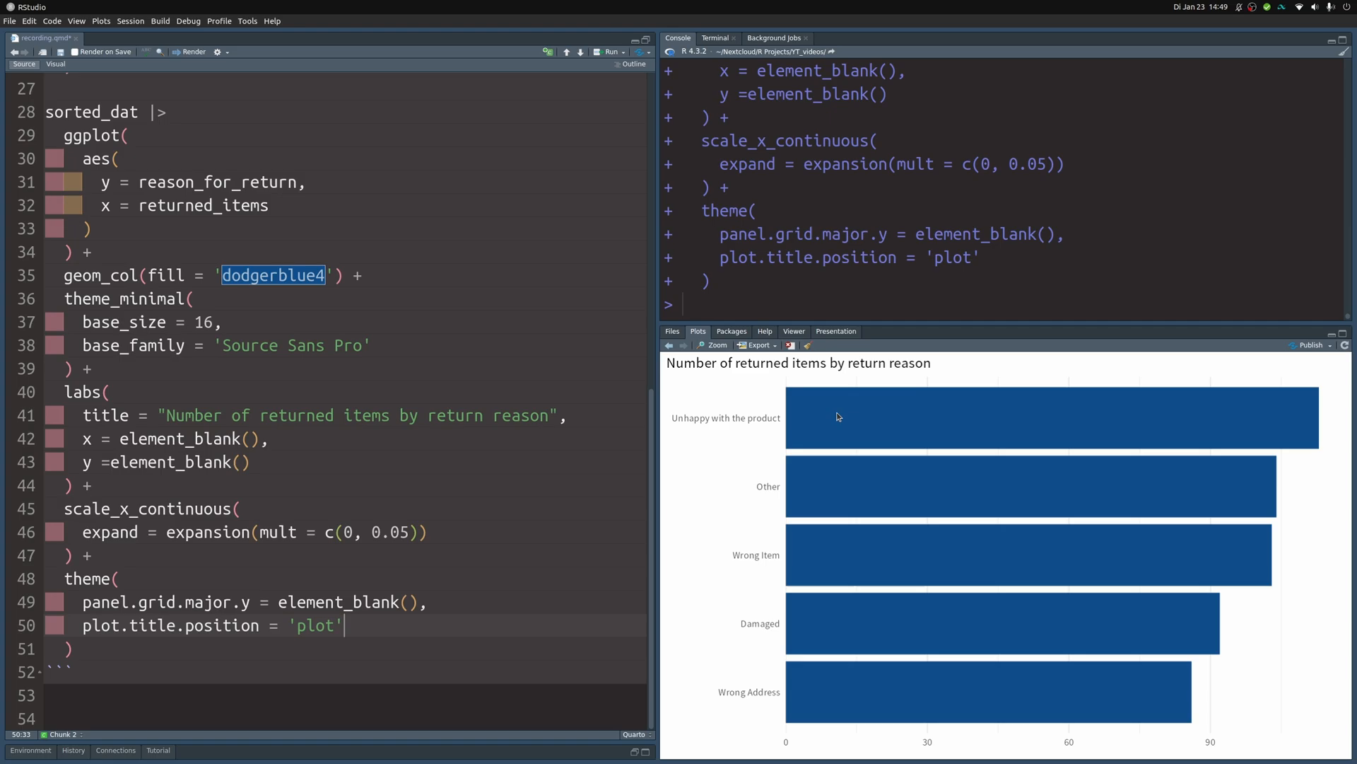
{"action": "mouse_move", "coordinate": [803, 526]}
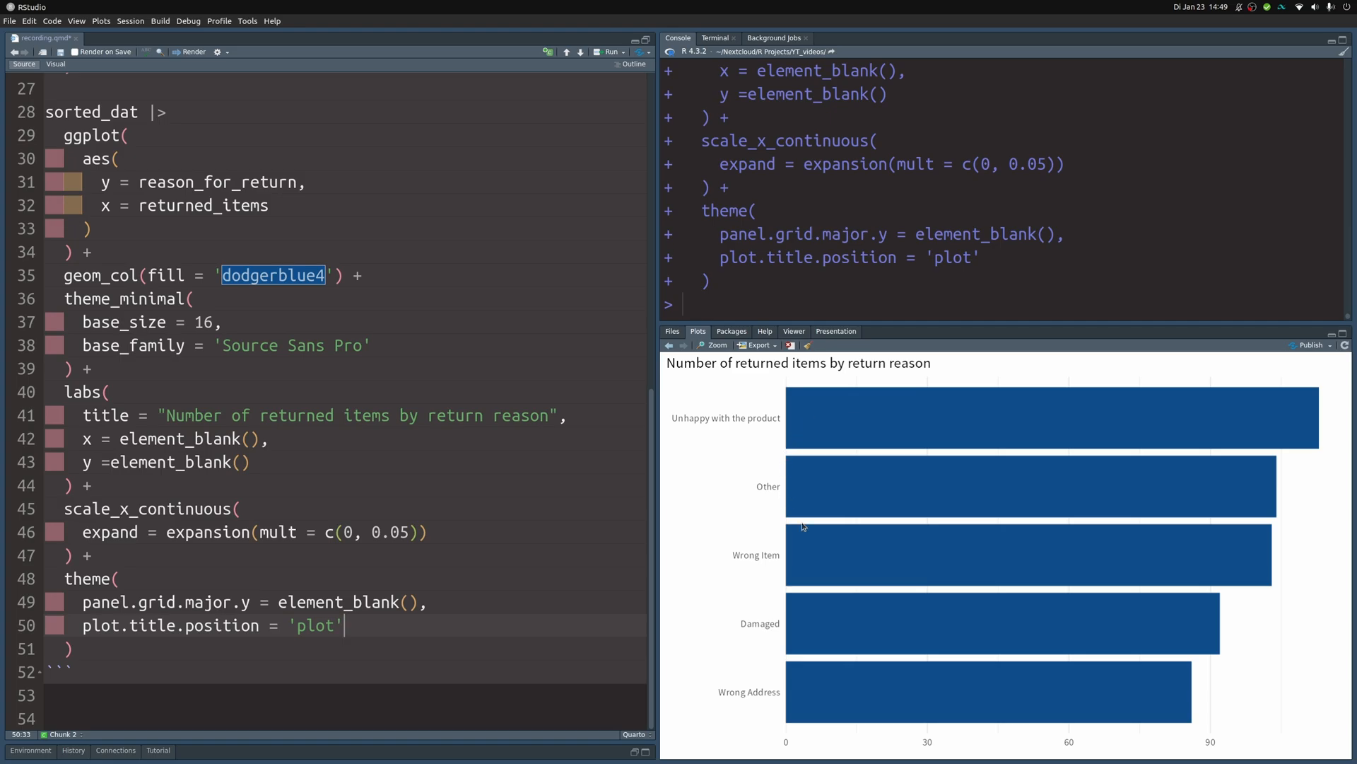
{"action": "mouse_move", "coordinate": [809, 533]}
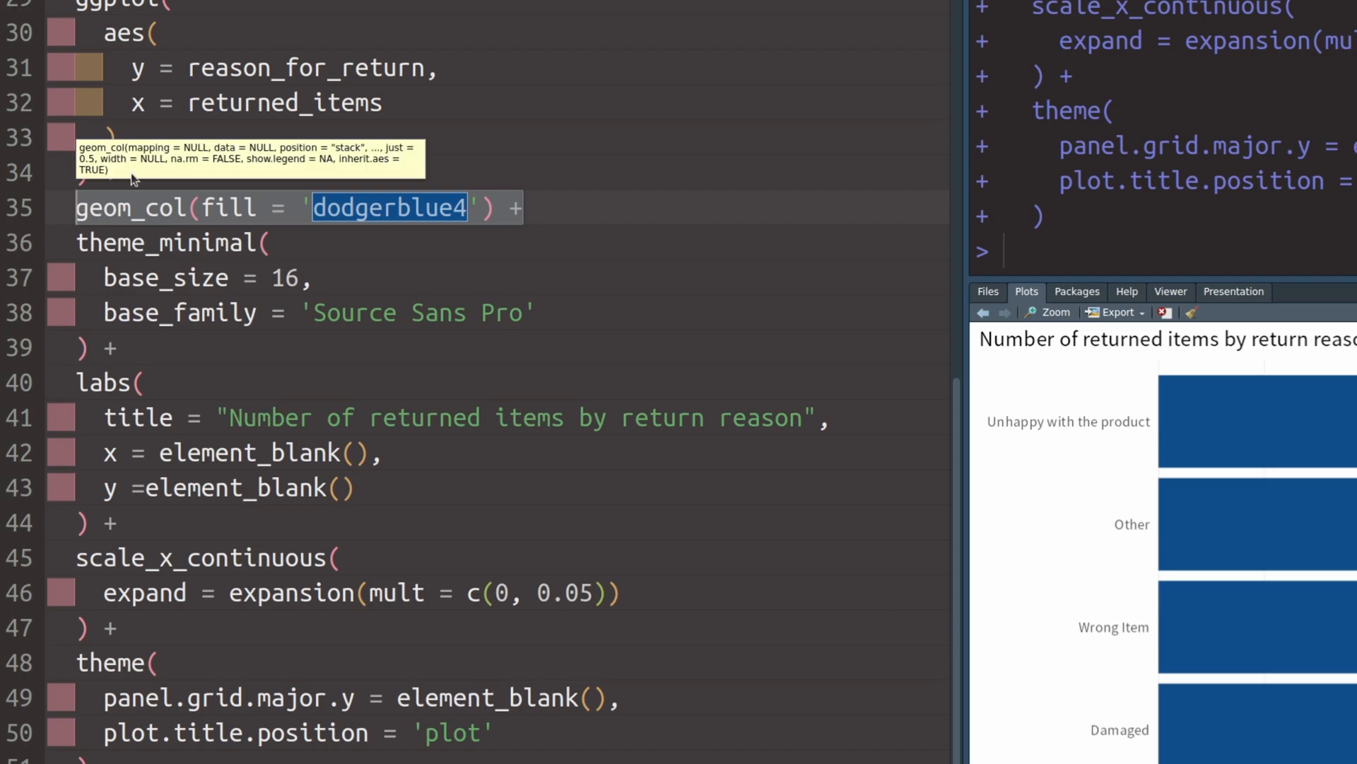
{"action": "mouse_move", "coordinate": [447, 144]}
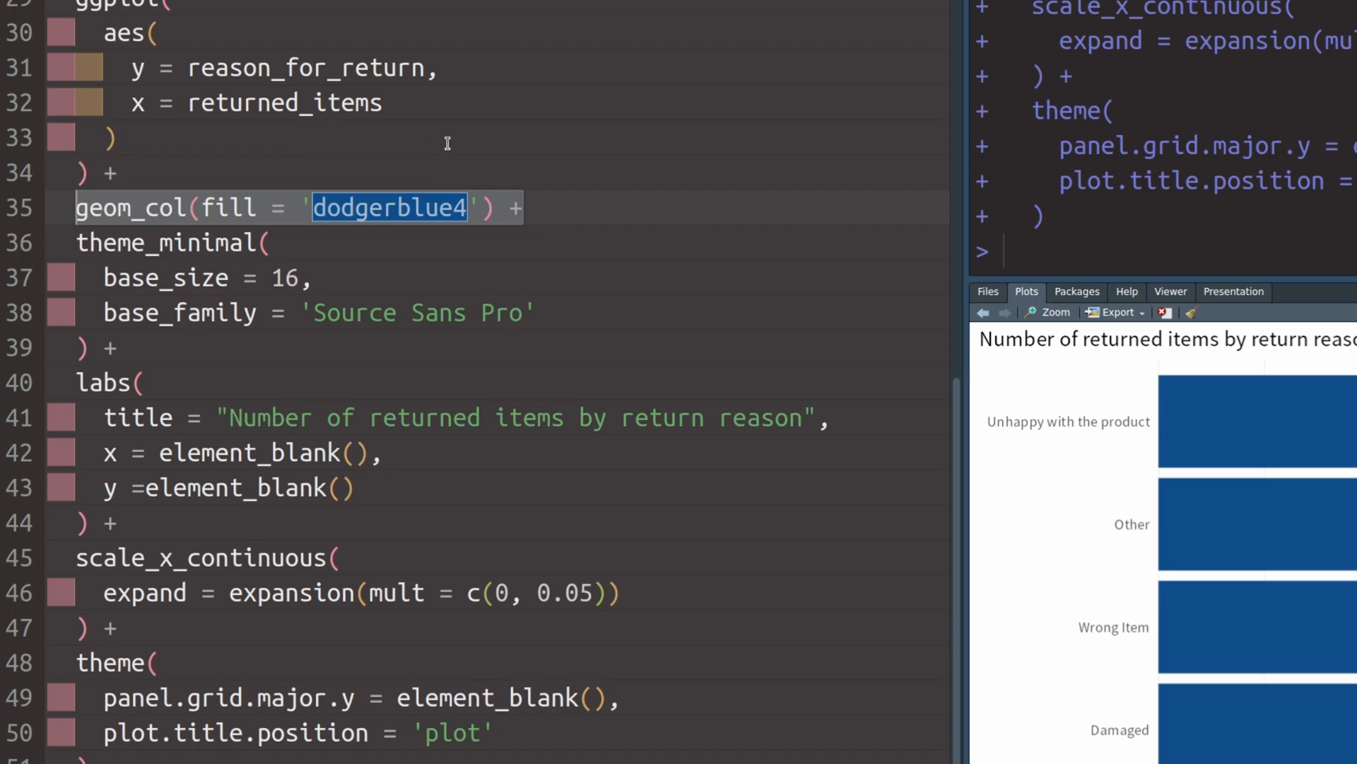
- Swap bars for dodgerblue4 size-8 points and widen the left x expansion to 0.25
{"action": "type", "text": "geom_point("}
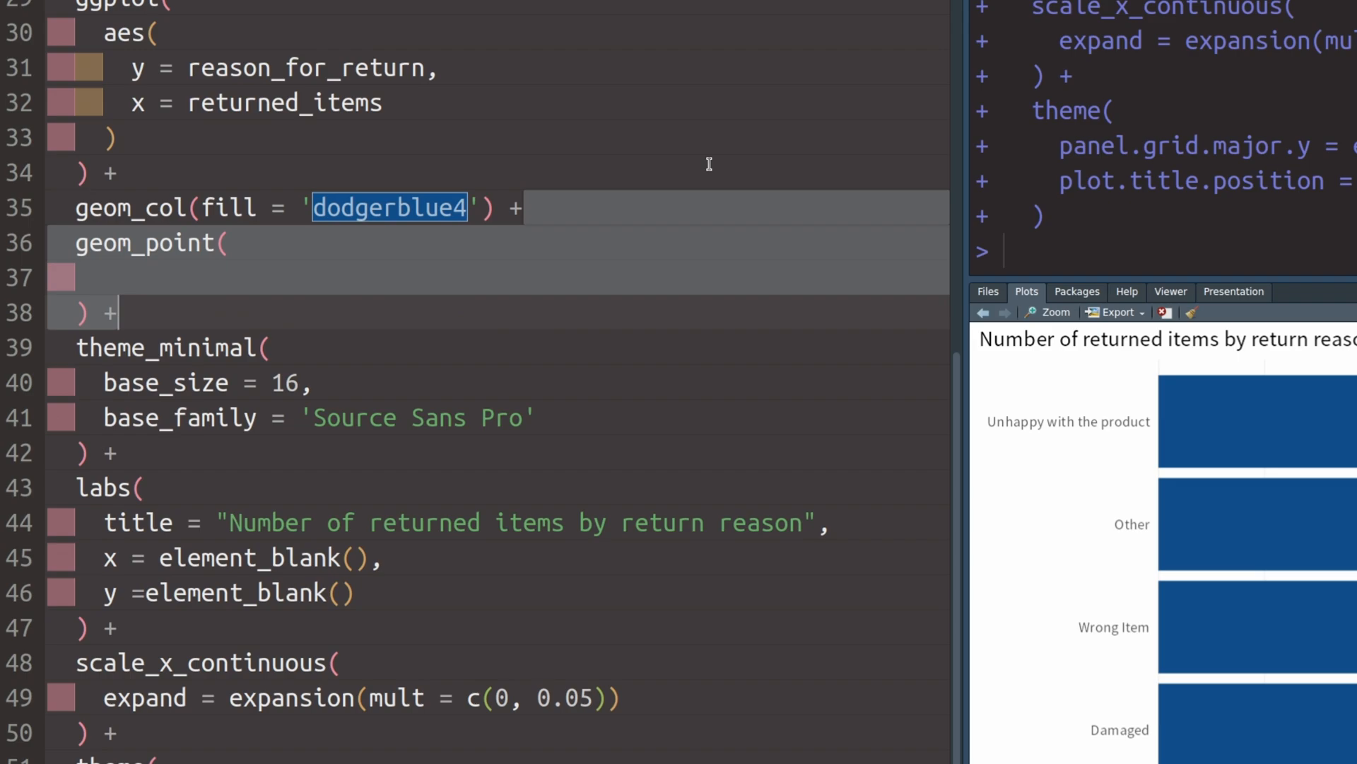
{"action": "type", "text": "color = 'dodgerblue4',"}
{"action": "type", "text": "size = 8"}
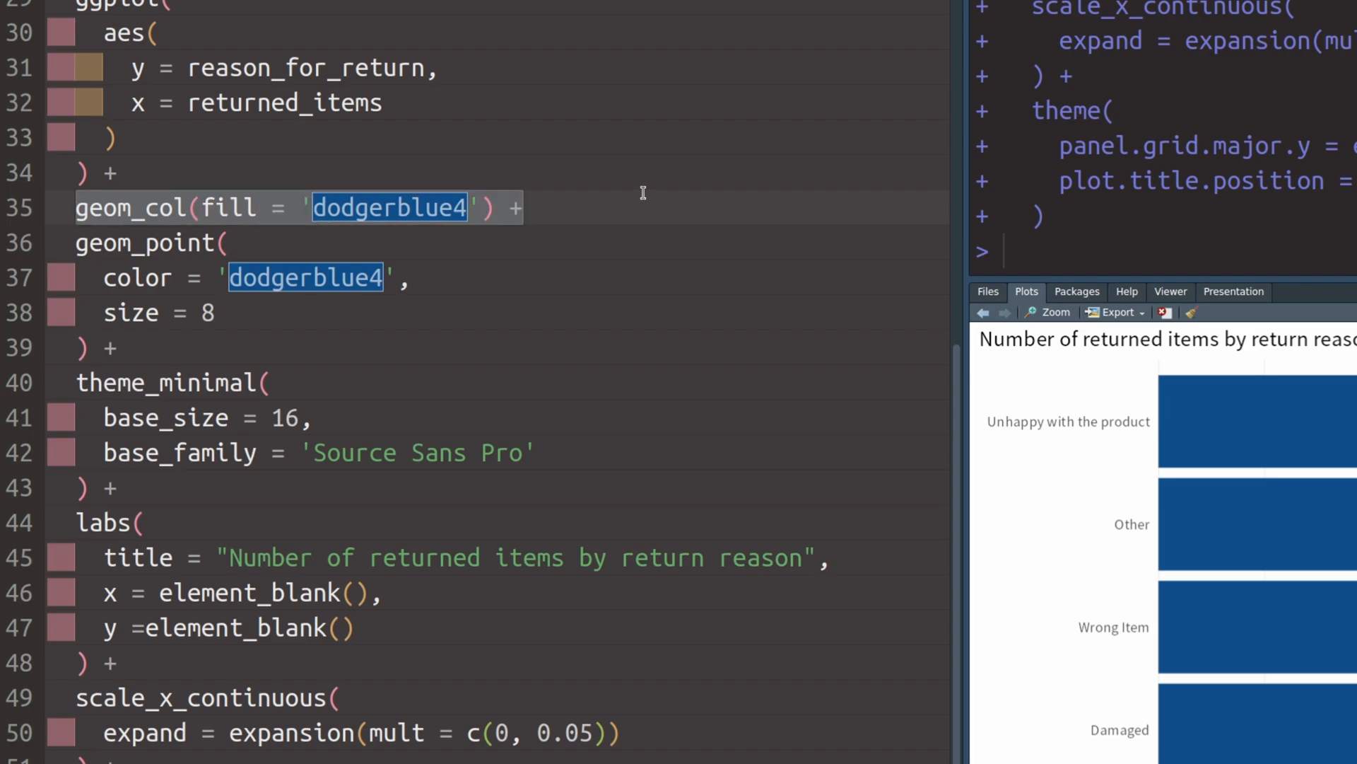
{"action": "key", "text": "Ctrl+d"}
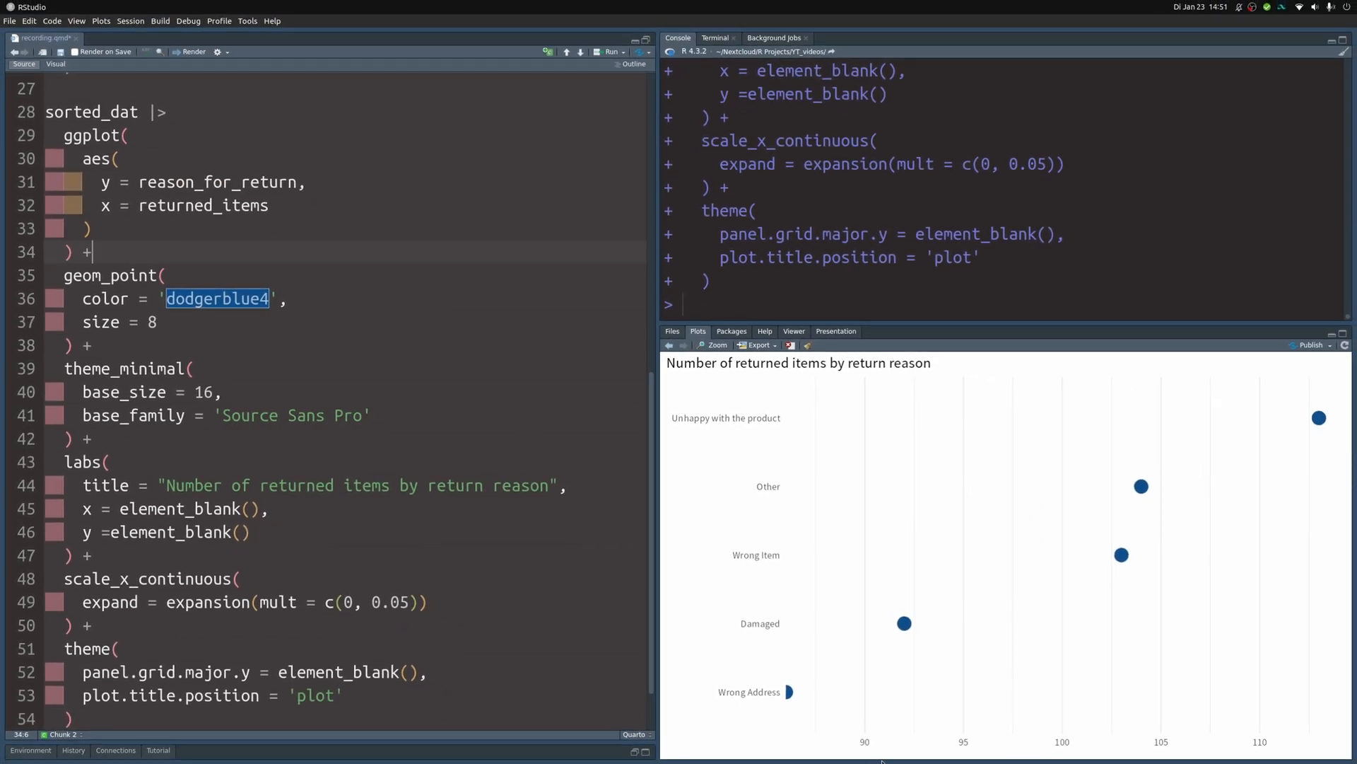
{"action": "mouse_move", "coordinate": [784, 695]}
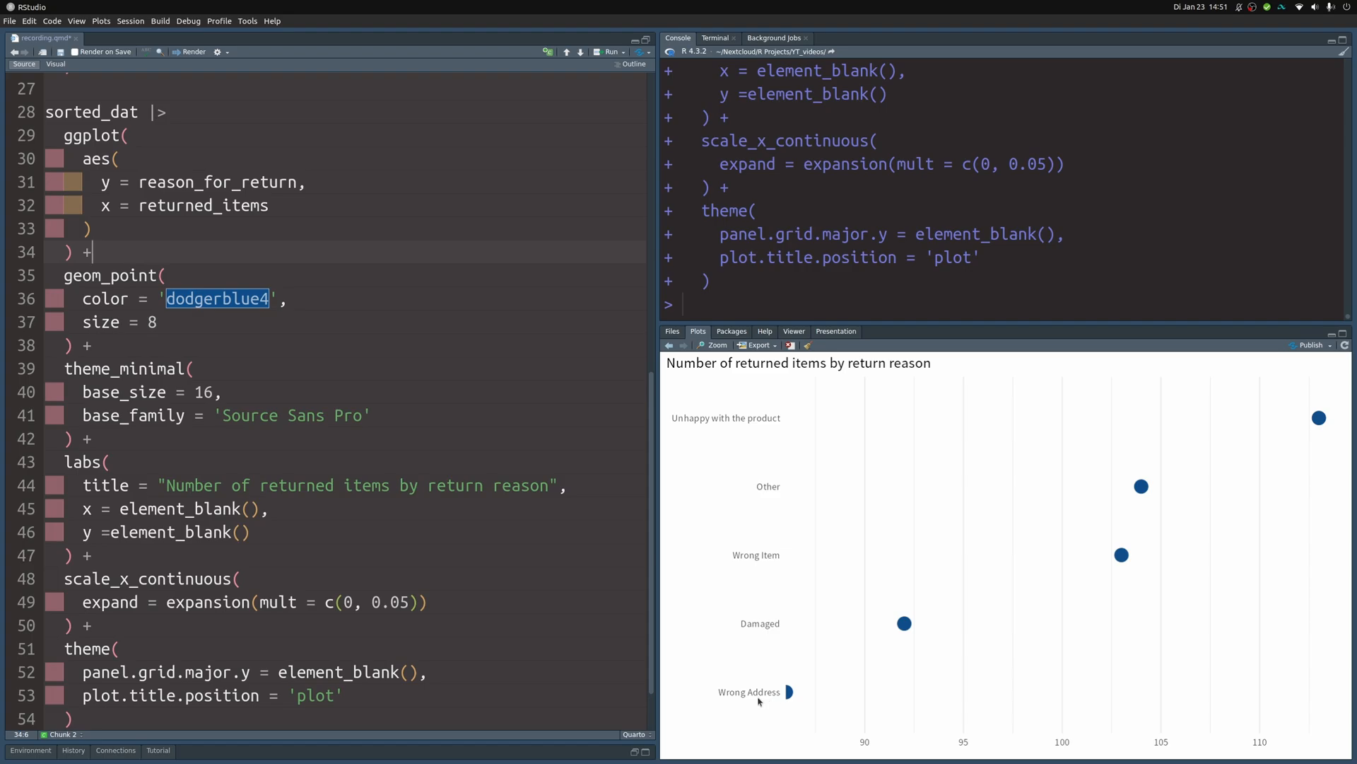
{"action": "left_click", "coordinate": [377, 589]}
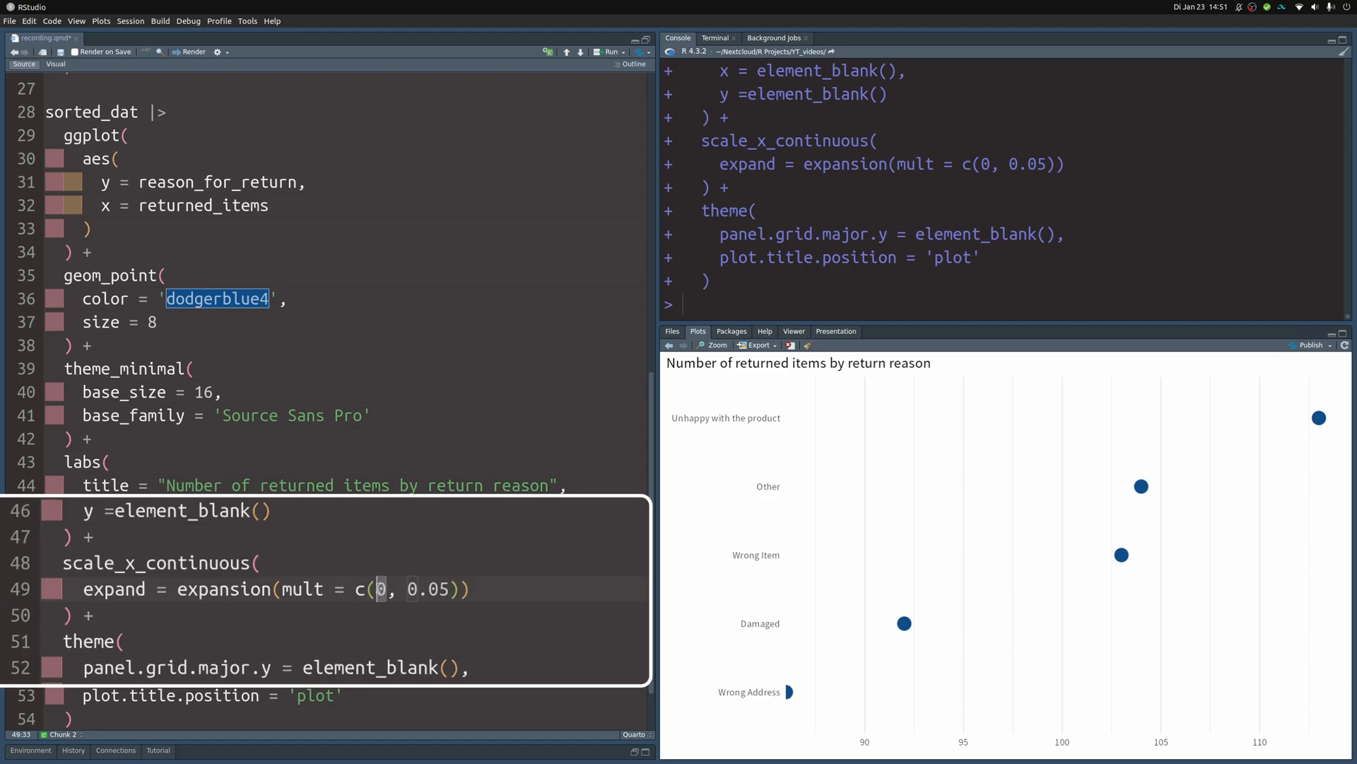
{"action": "type", "text": ".25"}
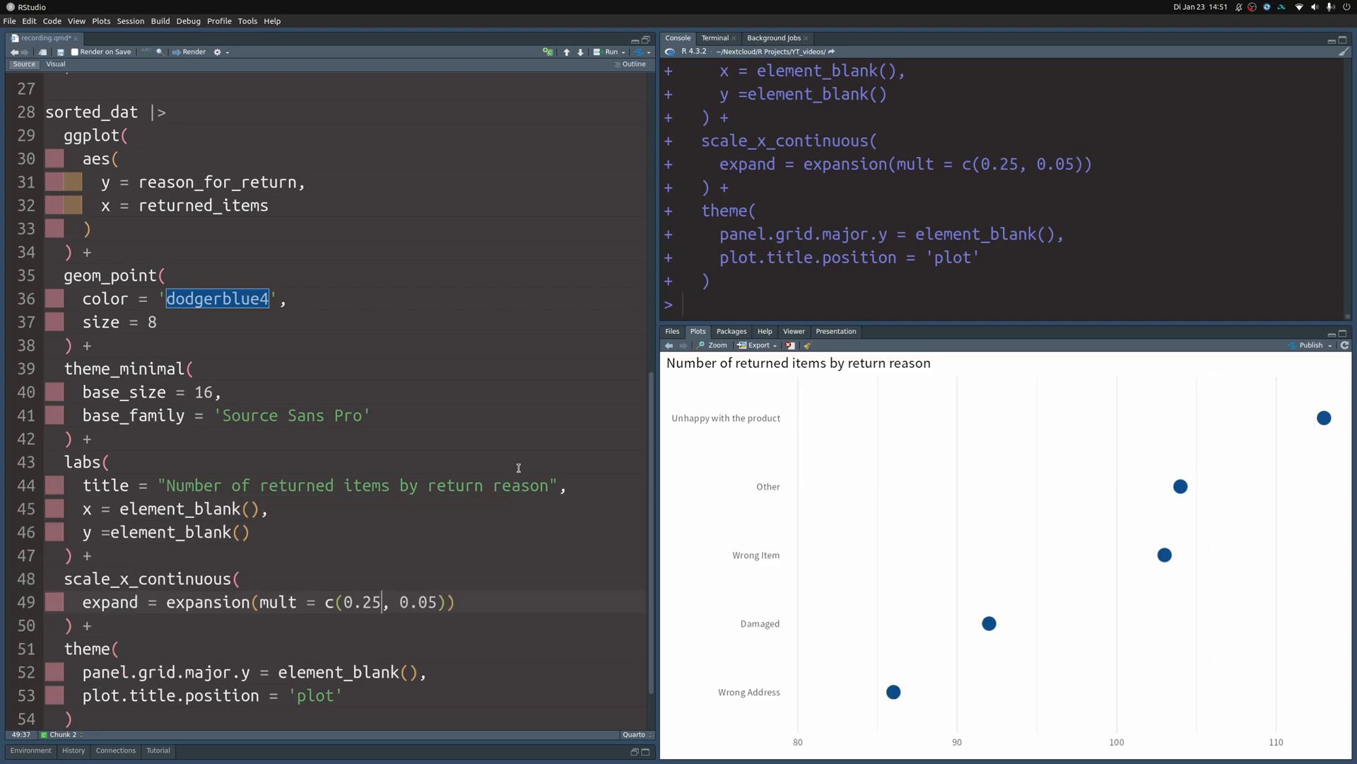
{"action": "mouse_move", "coordinate": [834, 664]}
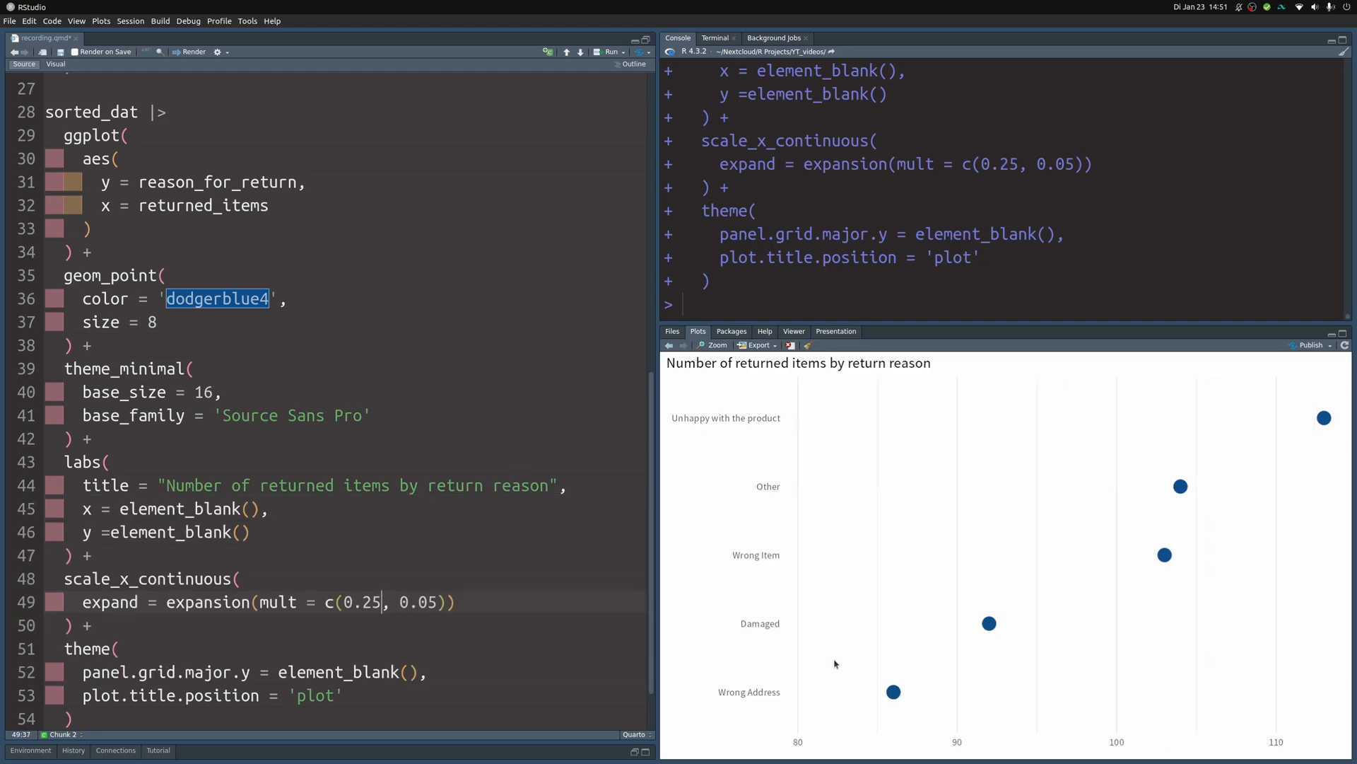
{"action": "mouse_move", "coordinate": [860, 698]}
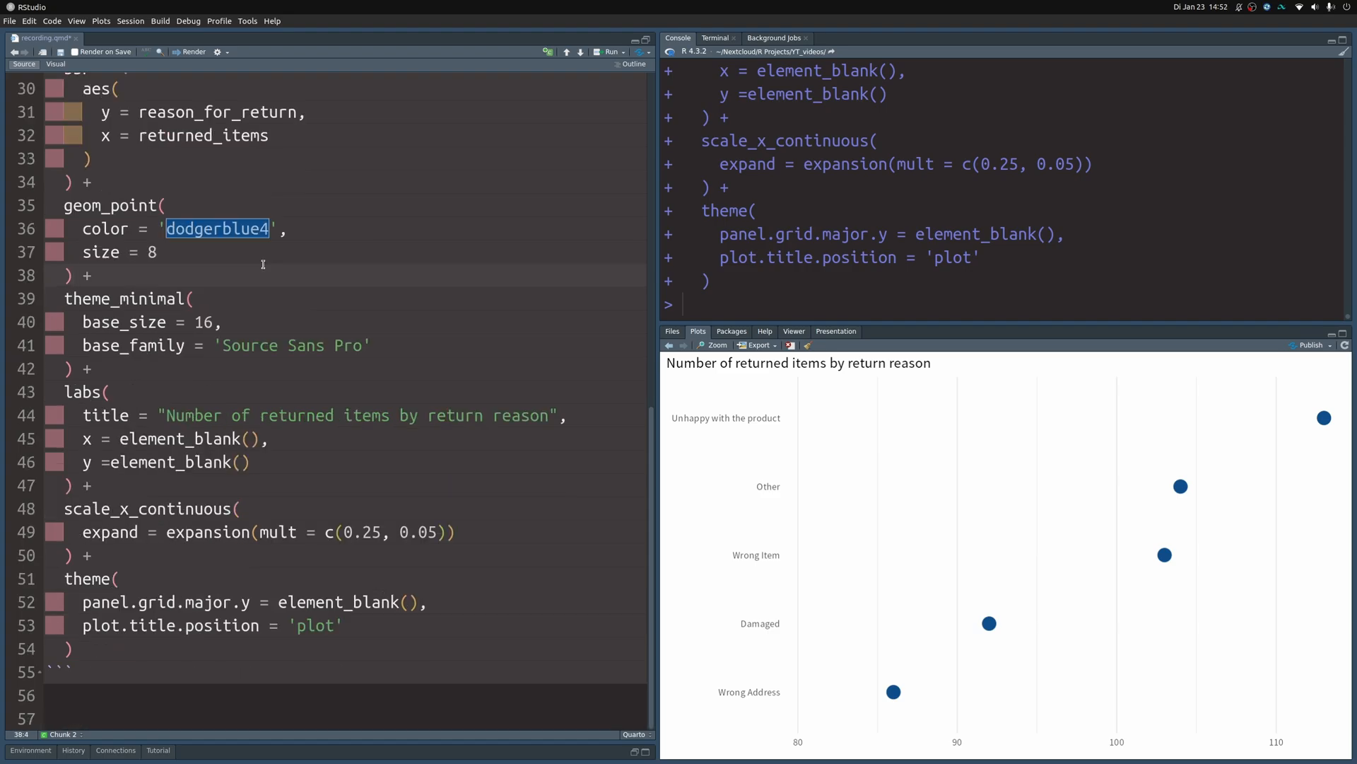
- Label each dot with bold Source Sans Pro reason text: hjust 1, nudge_x -0.55, size 5
{"action": "type", "text": "geom_text("}
{"action": "type", "text": "label = reason_for_return"}
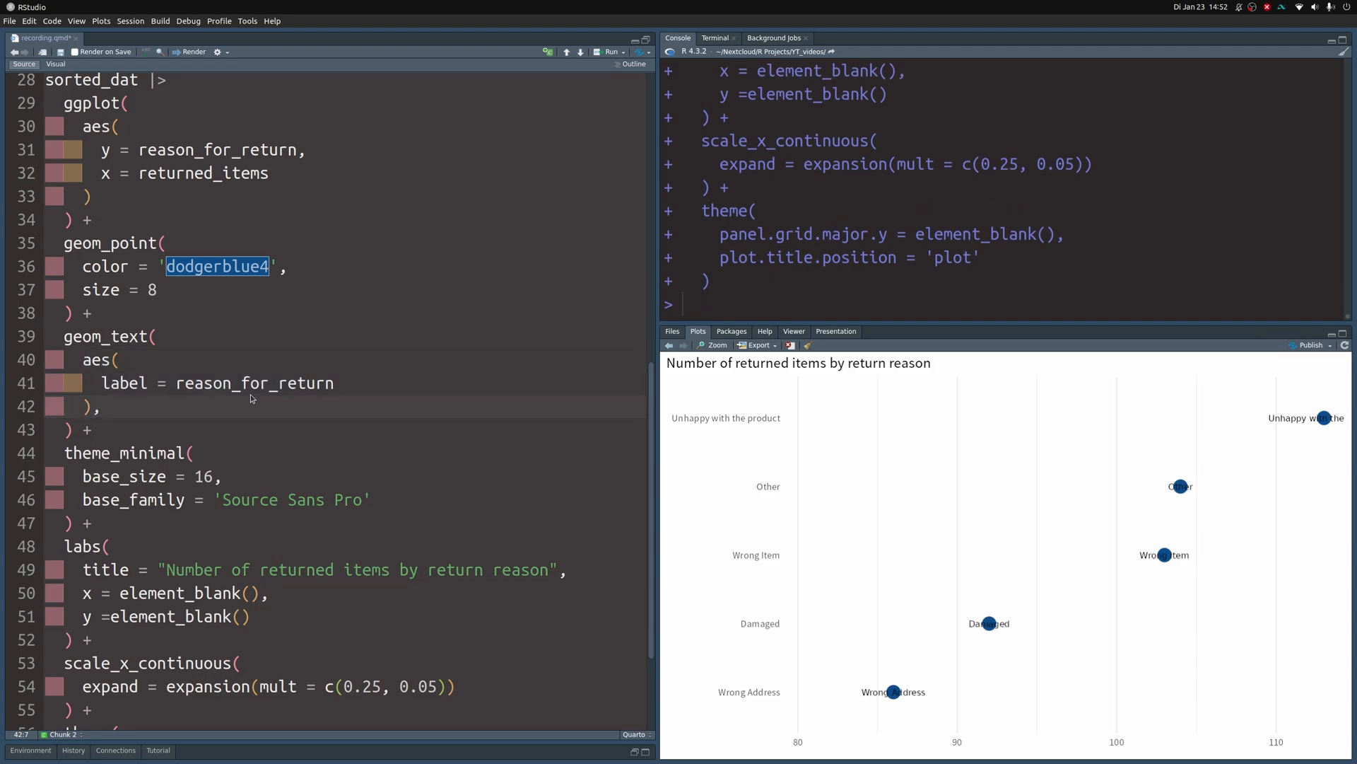
{"action": "type", "text": "hjust = 1,"}
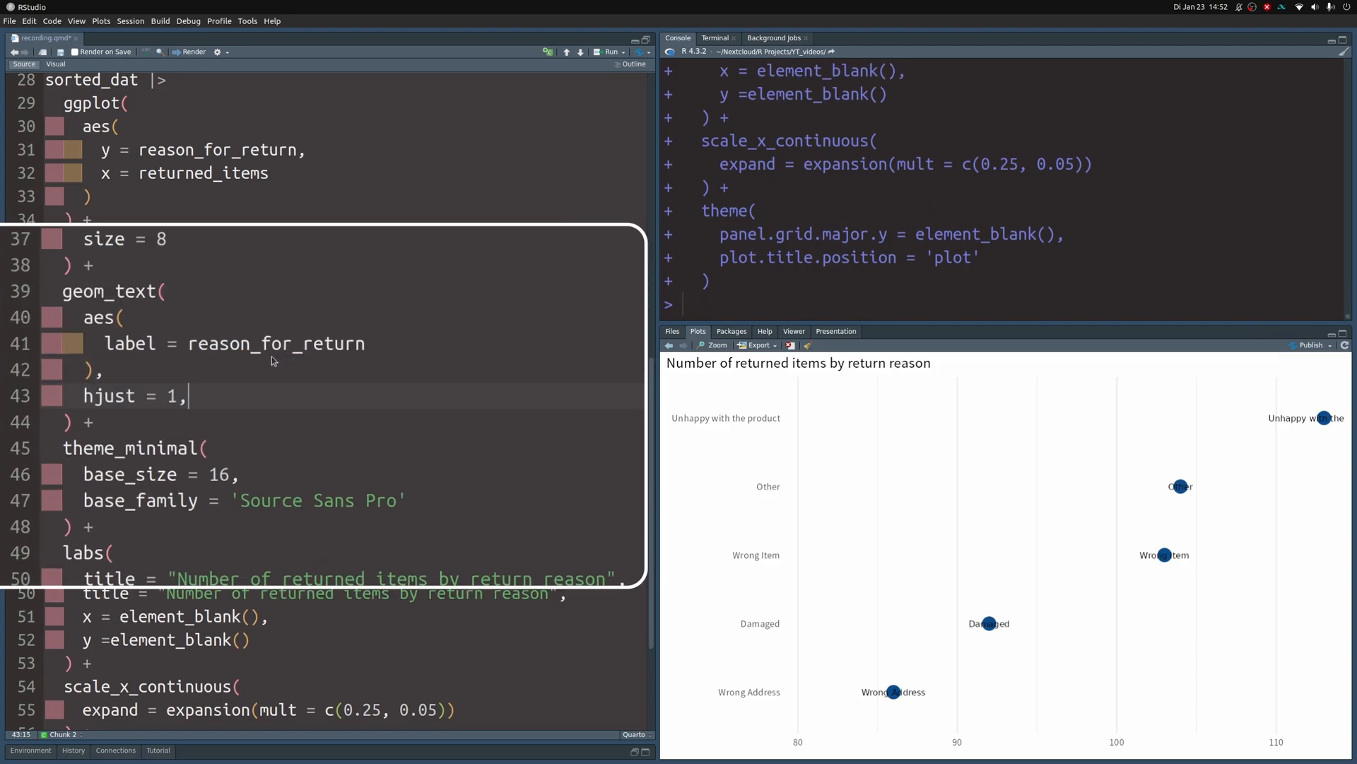
{"action": "type", "text": "nudge_x = -0.5,"}
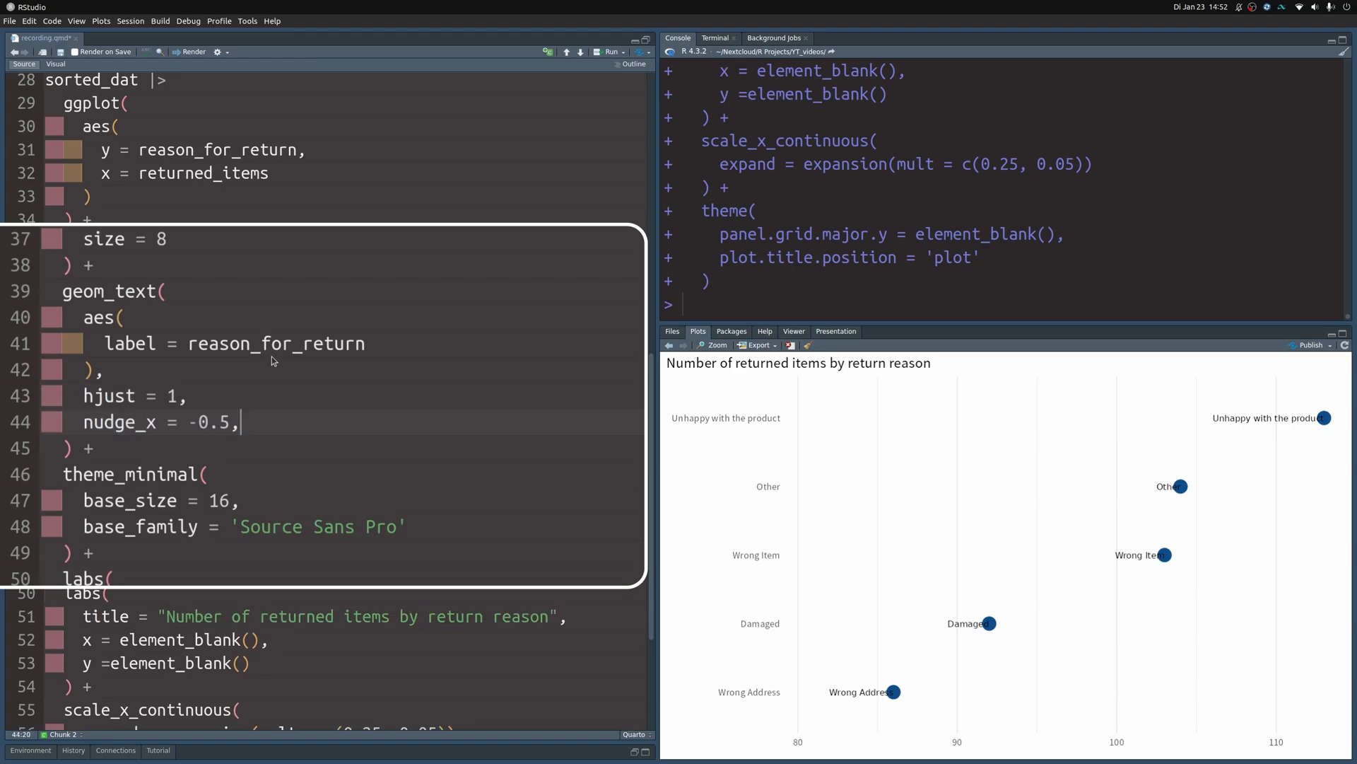
{"action": "type", "text": "size = 5,"}
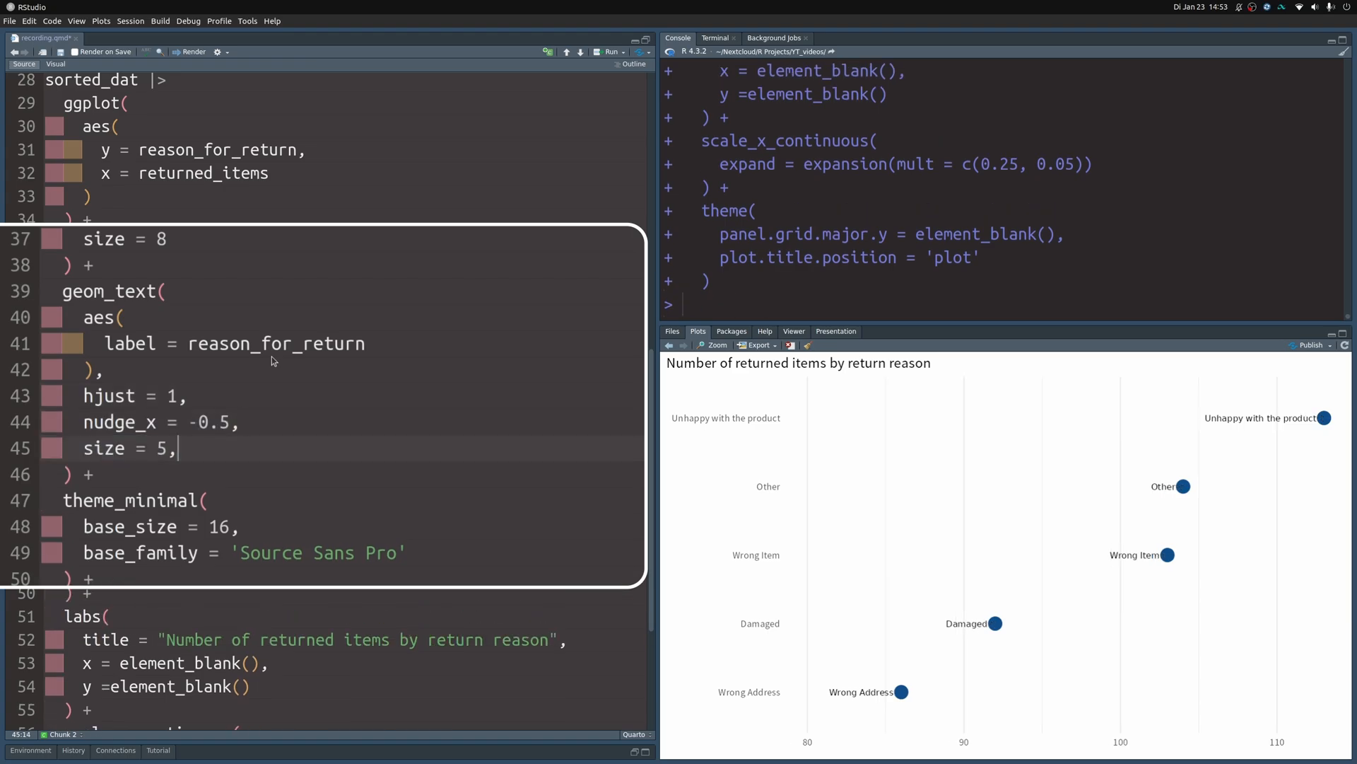
{"action": "type", "text": "family = 'Source Sans Pro',"}
{"action": "type", "text": "fontface = 'bold"}
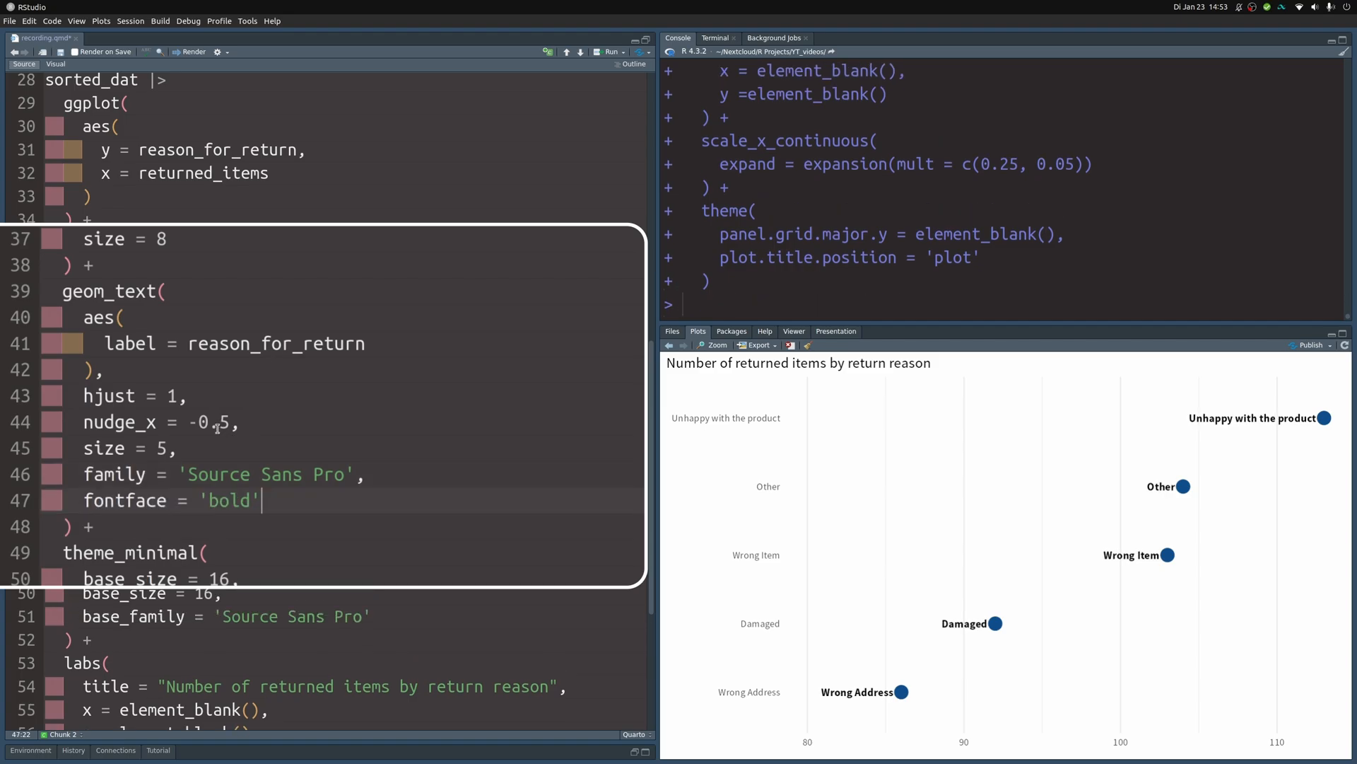
{"action": "type", "text": "5"}
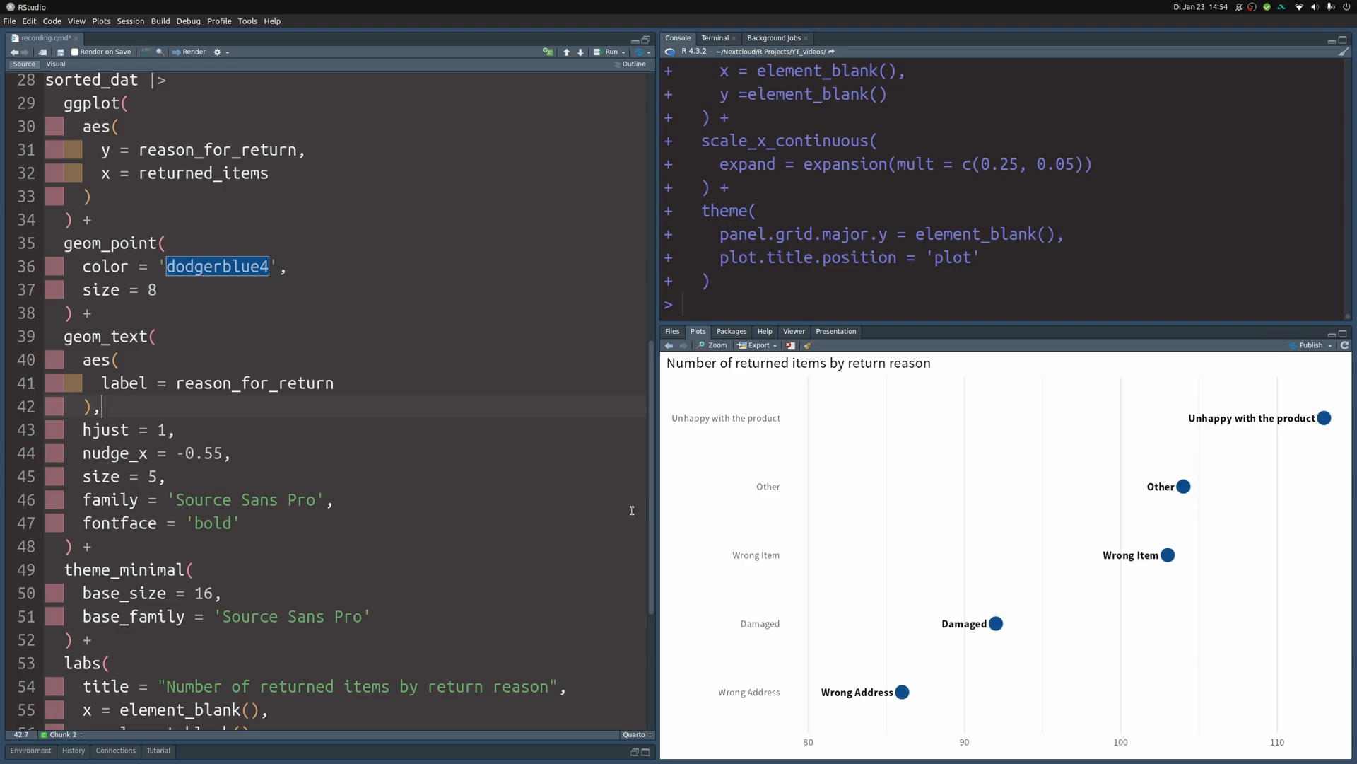
{"action": "mouse_move", "coordinate": [1108, 598]}
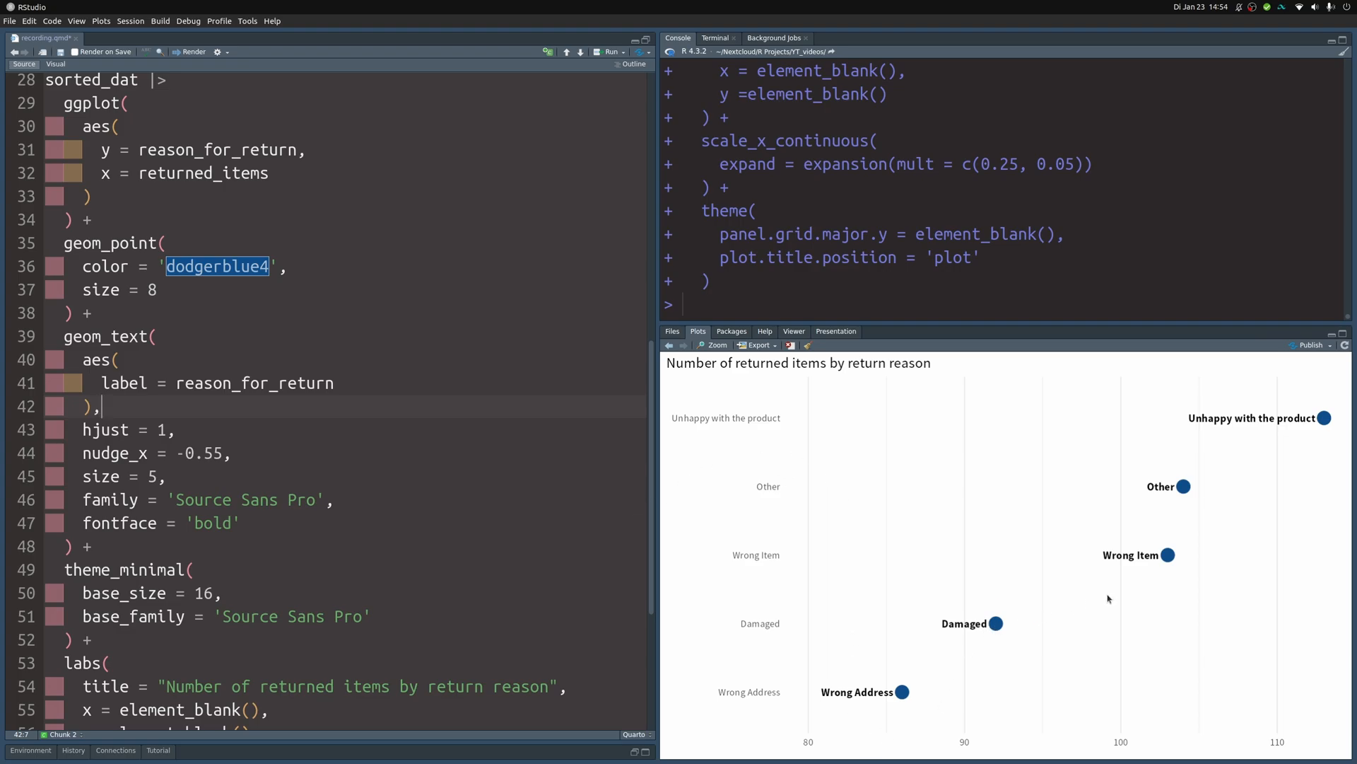
{"action": "mouse_move", "coordinate": [729, 560]}
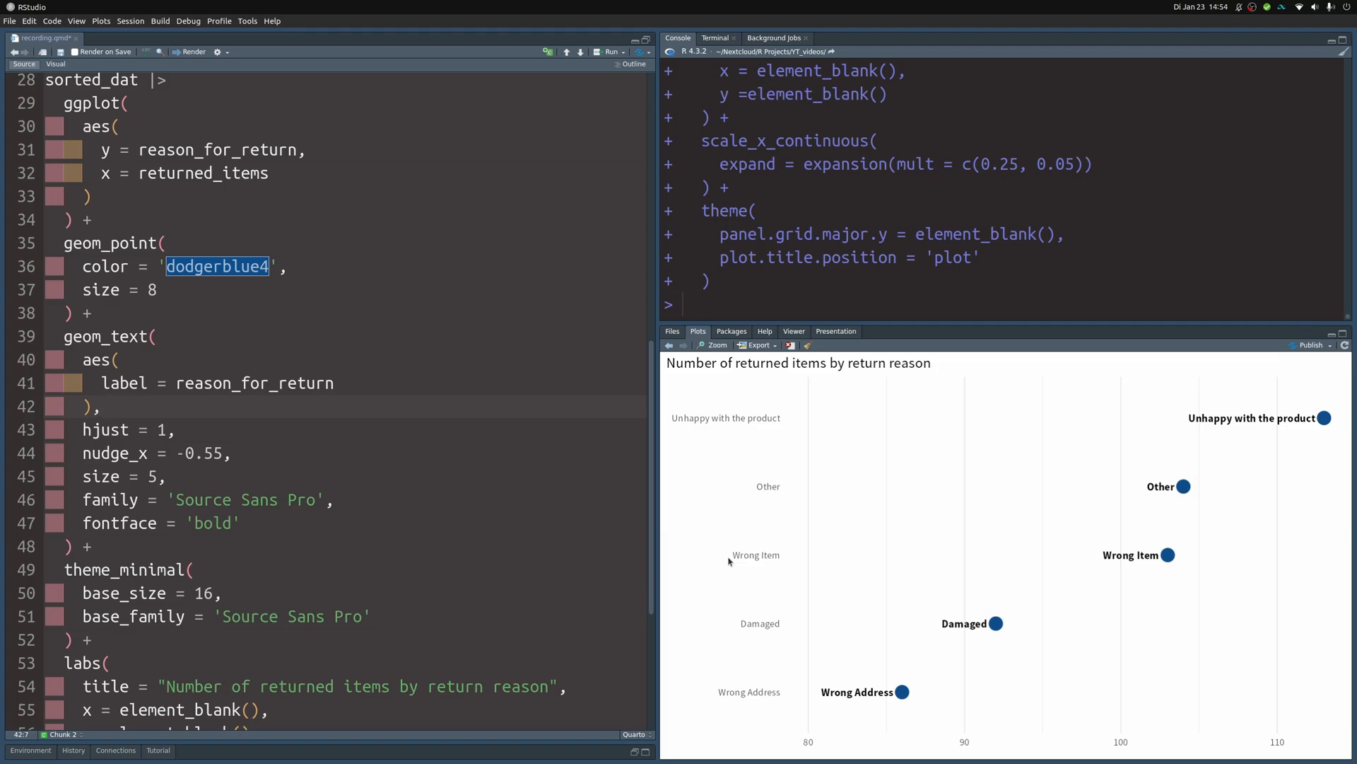
{"action": "mouse_move", "coordinate": [882, 693]}
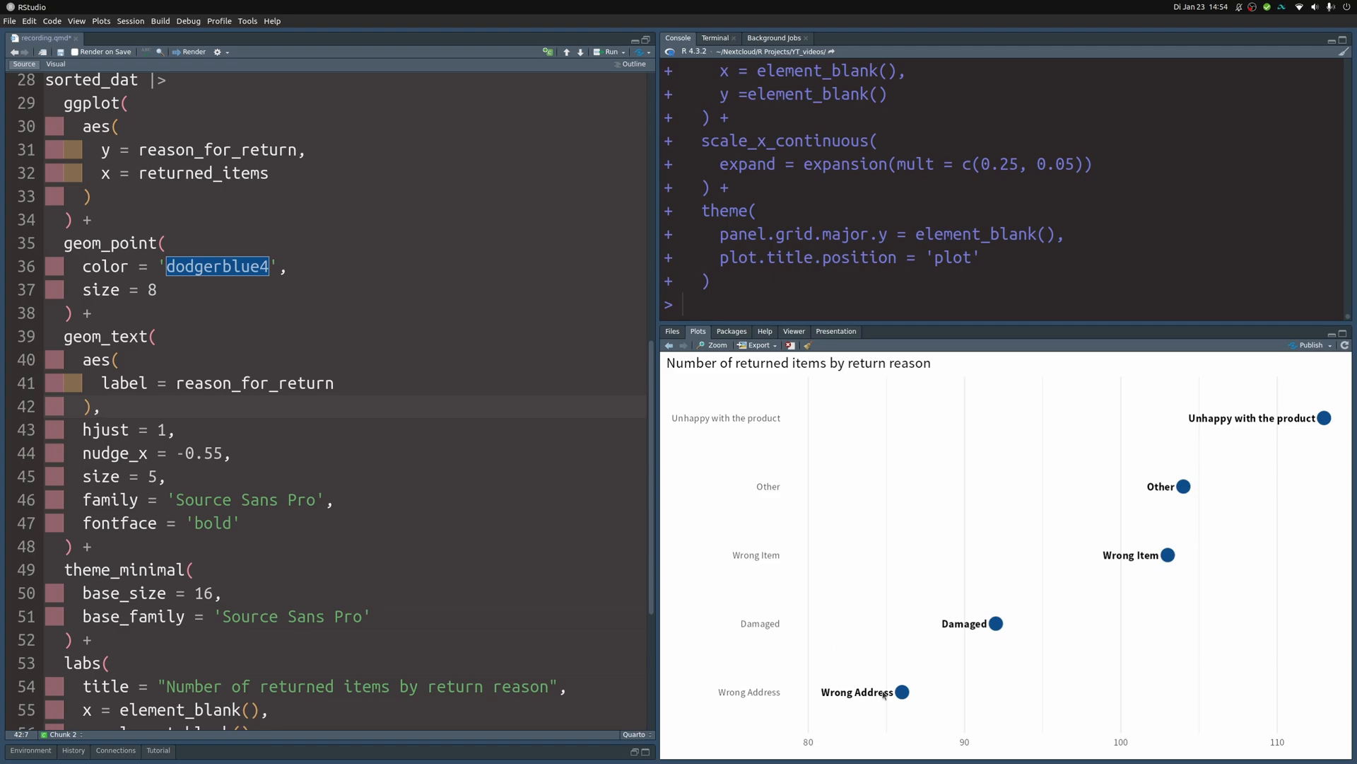
{"action": "mouse_move", "coordinate": [341, 529]}
{"action": "type", "text": "axis.text.y = element_blank()"}
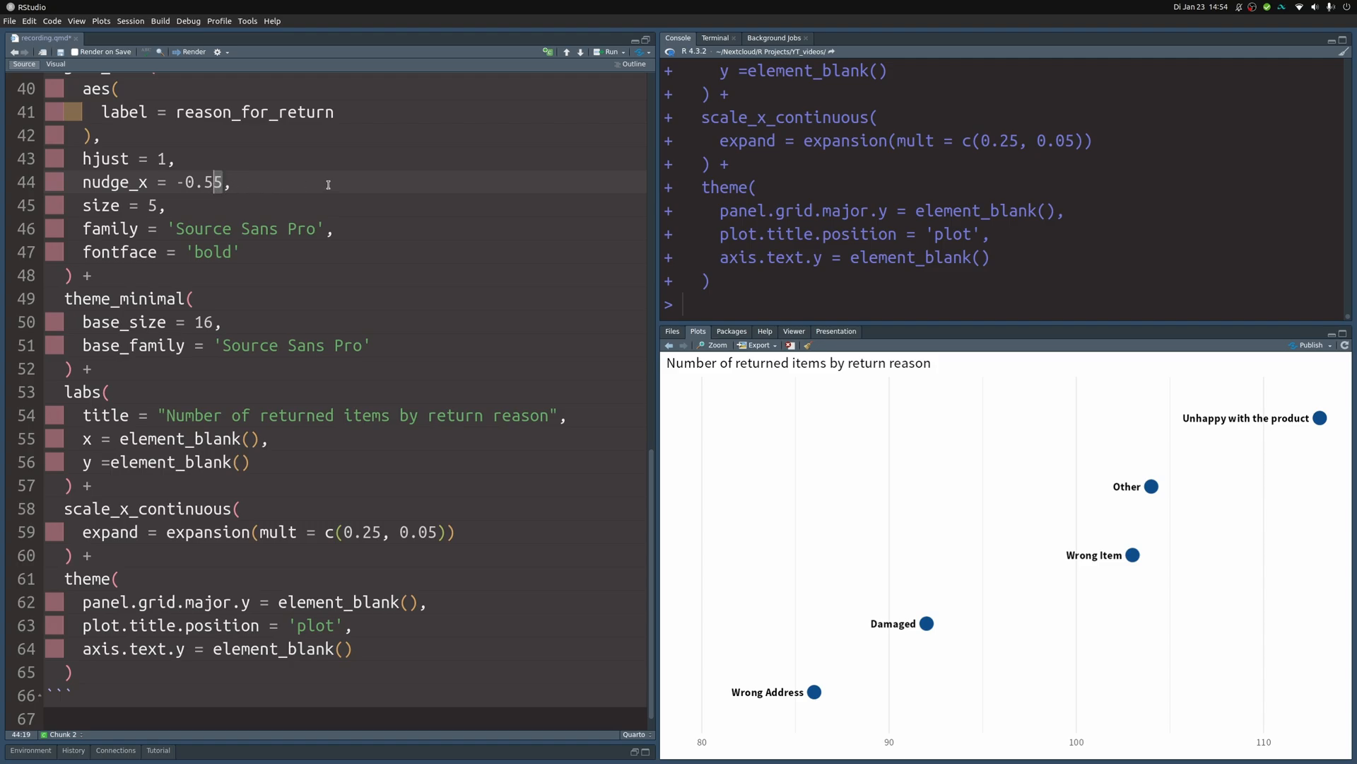
- Hide the y-axis text and shorten the label nudge from -0.55 to -0.5
{"action": "key", "text": "Backspace"}
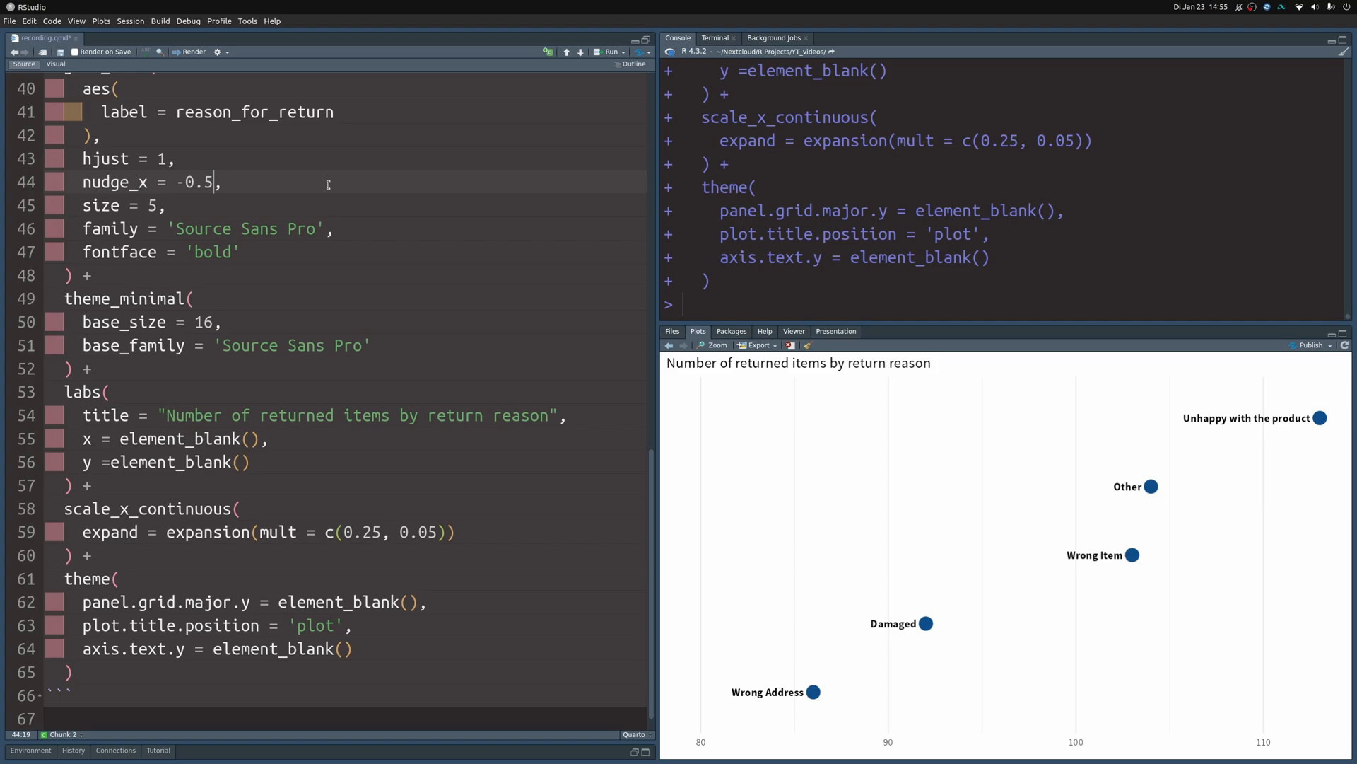
{"action": "mouse_move", "coordinate": [461, 415]}
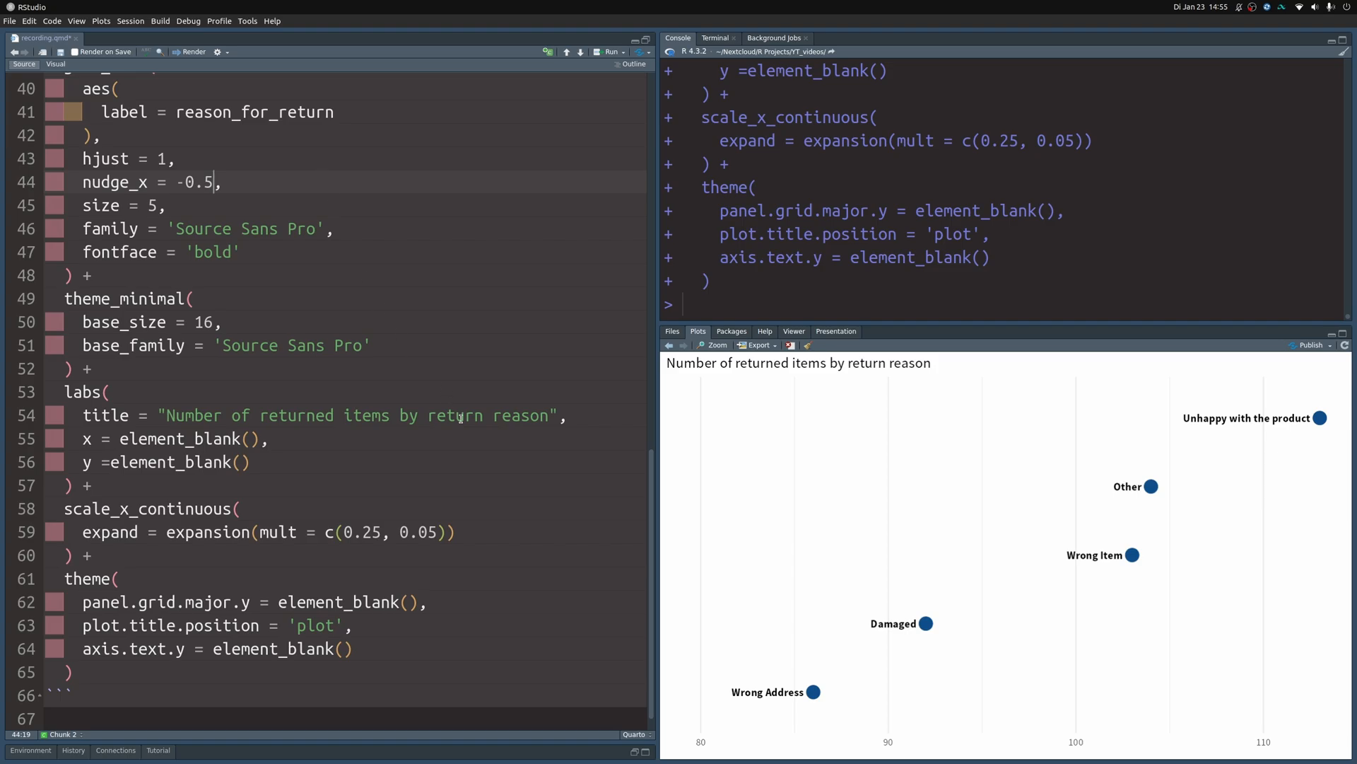
{"action": "left_click", "coordinate": [368, 625]}
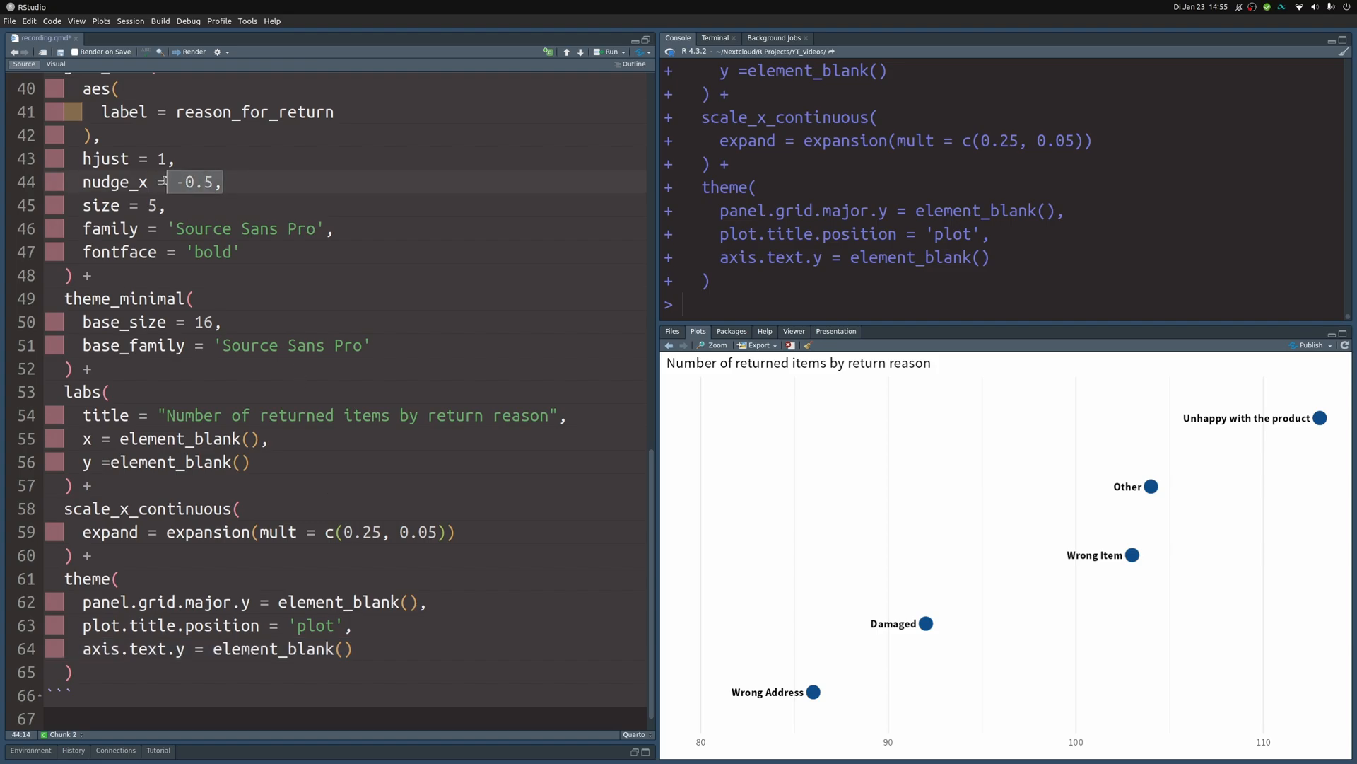
{"action": "left_click", "coordinate": [221, 181]}
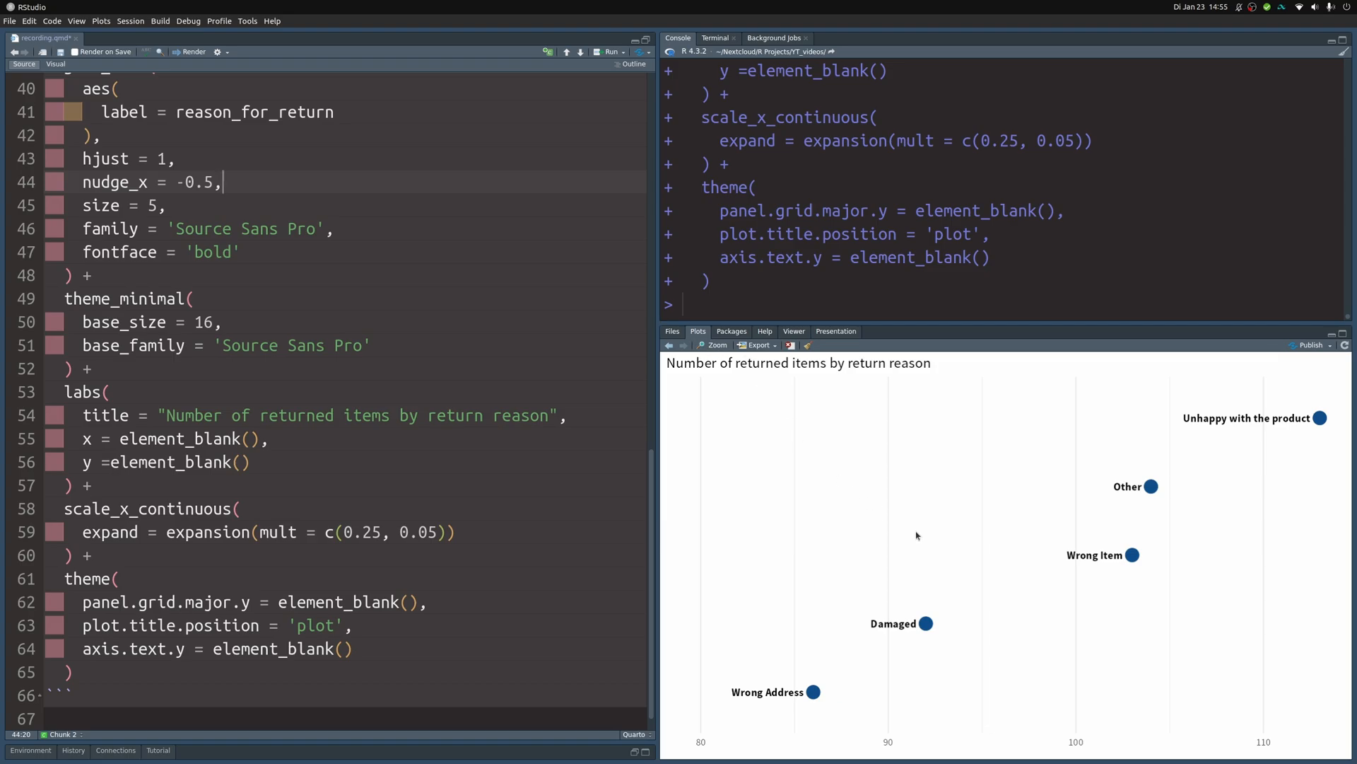
{"action": "mouse_move", "coordinate": [446, 613]}
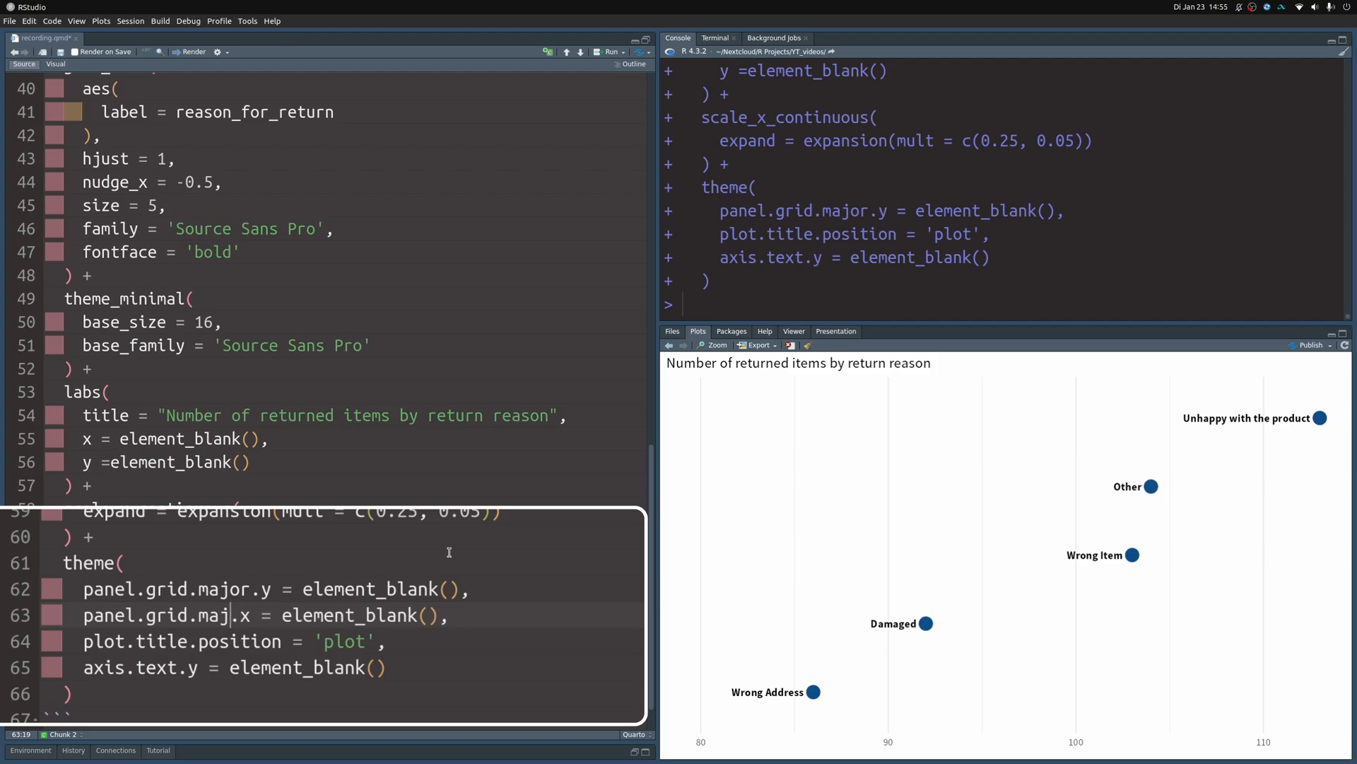
- Edit the theme gridline setting to panel.grid.minor.x = element_blank()
{"action": "type", "text": "inor"}
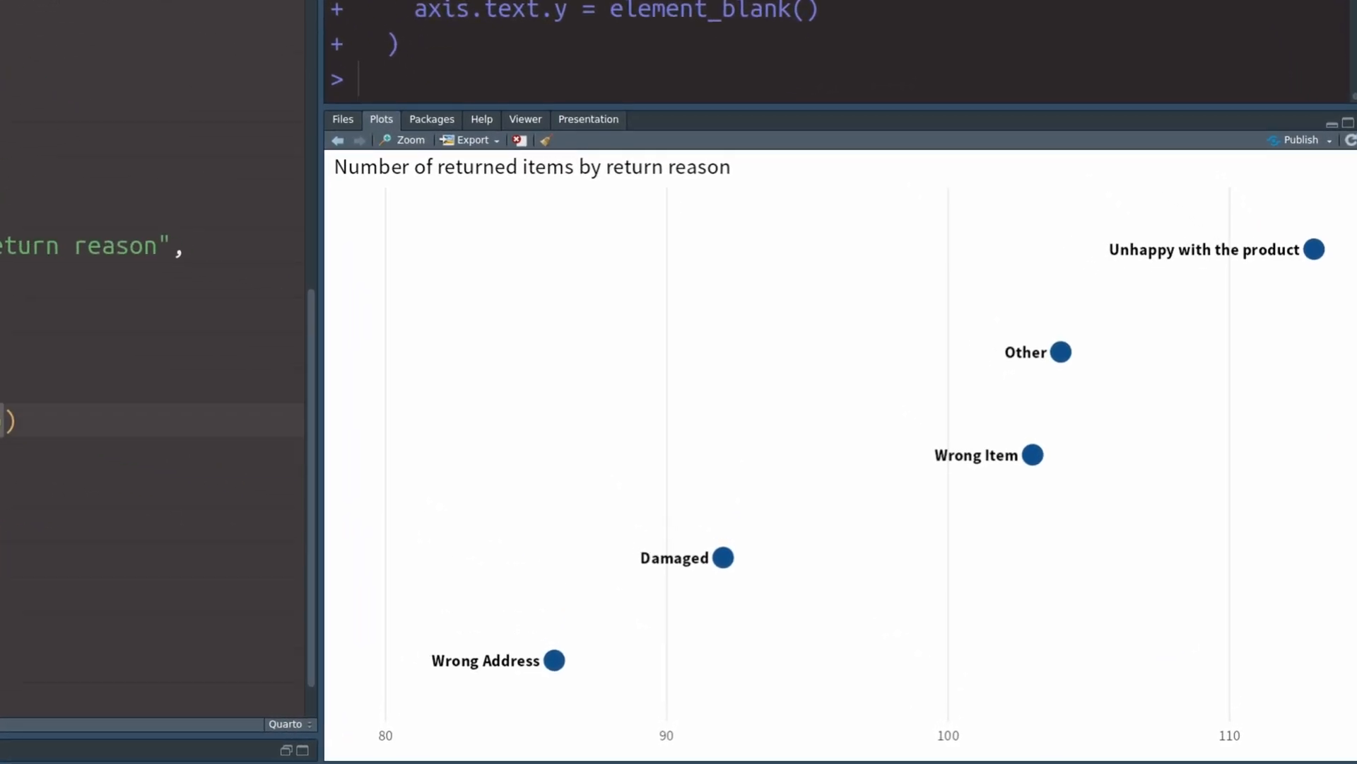
{"action": "mouse_move", "coordinate": [658, 537]}
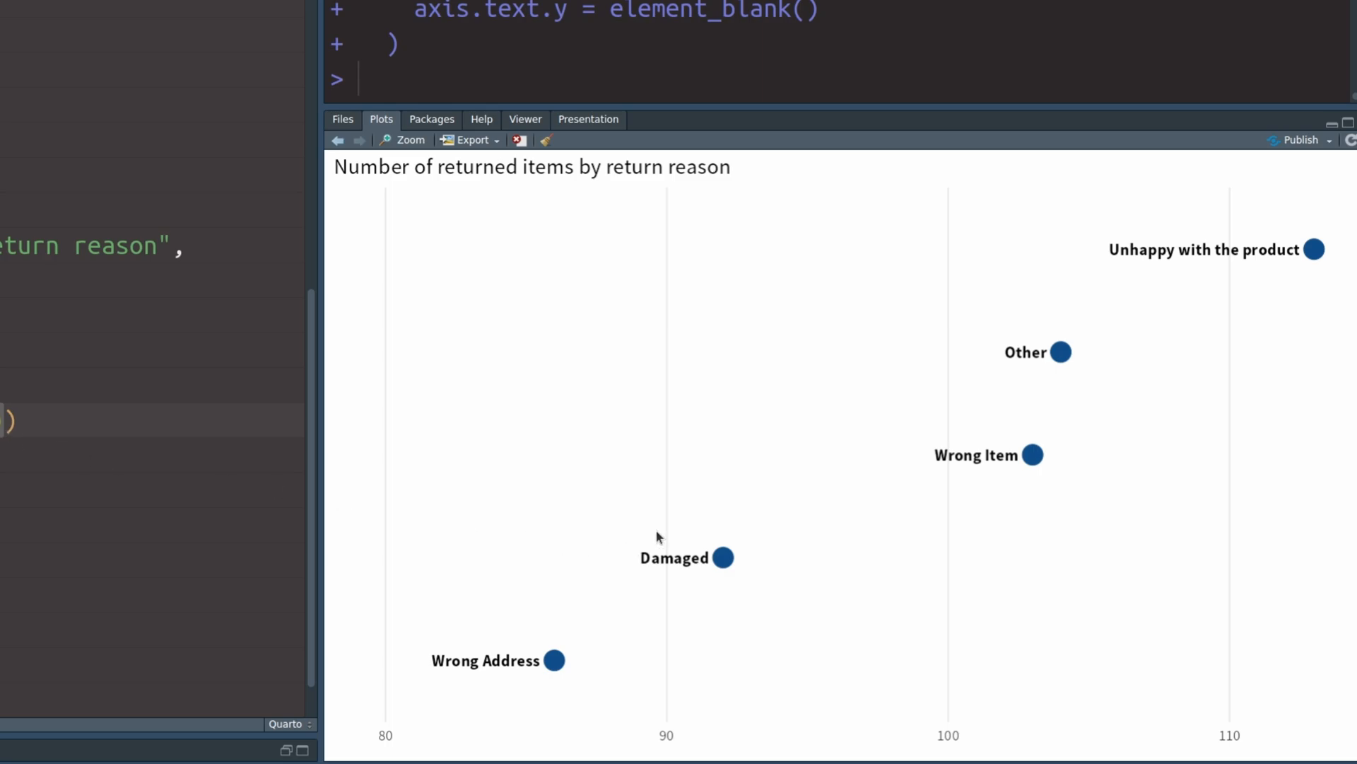
{"action": "mouse_move", "coordinate": [944, 446]}
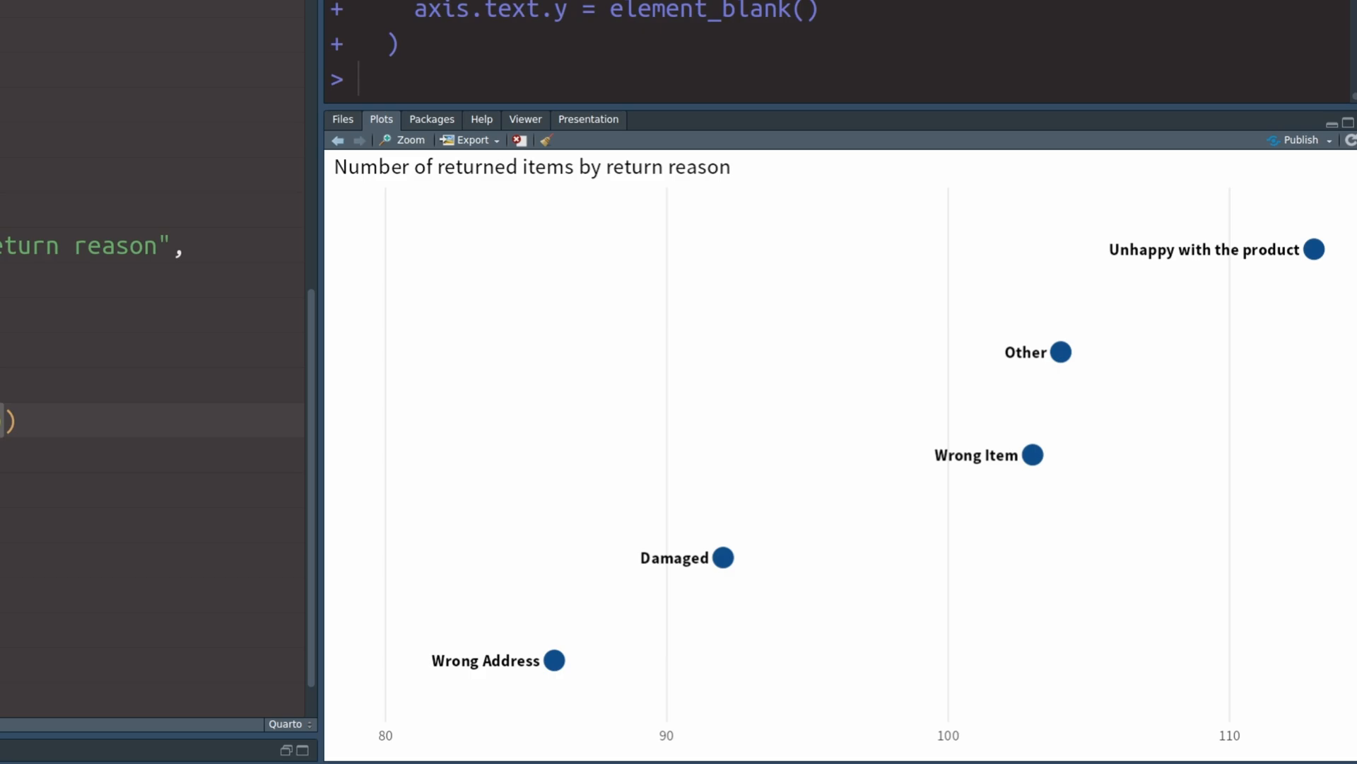
{"action": "mouse_move", "coordinate": [1233, 269]}
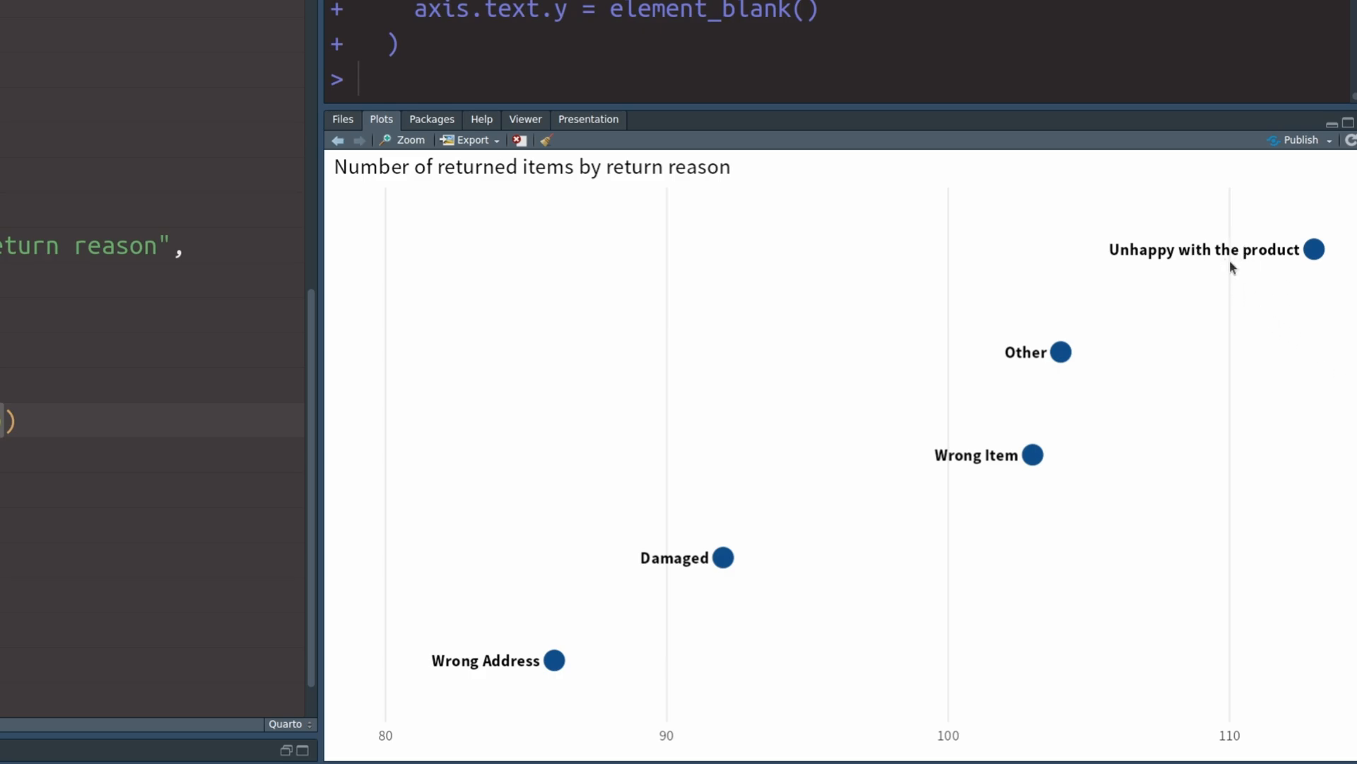
{"action": "mouse_move", "coordinate": [1261, 616]}
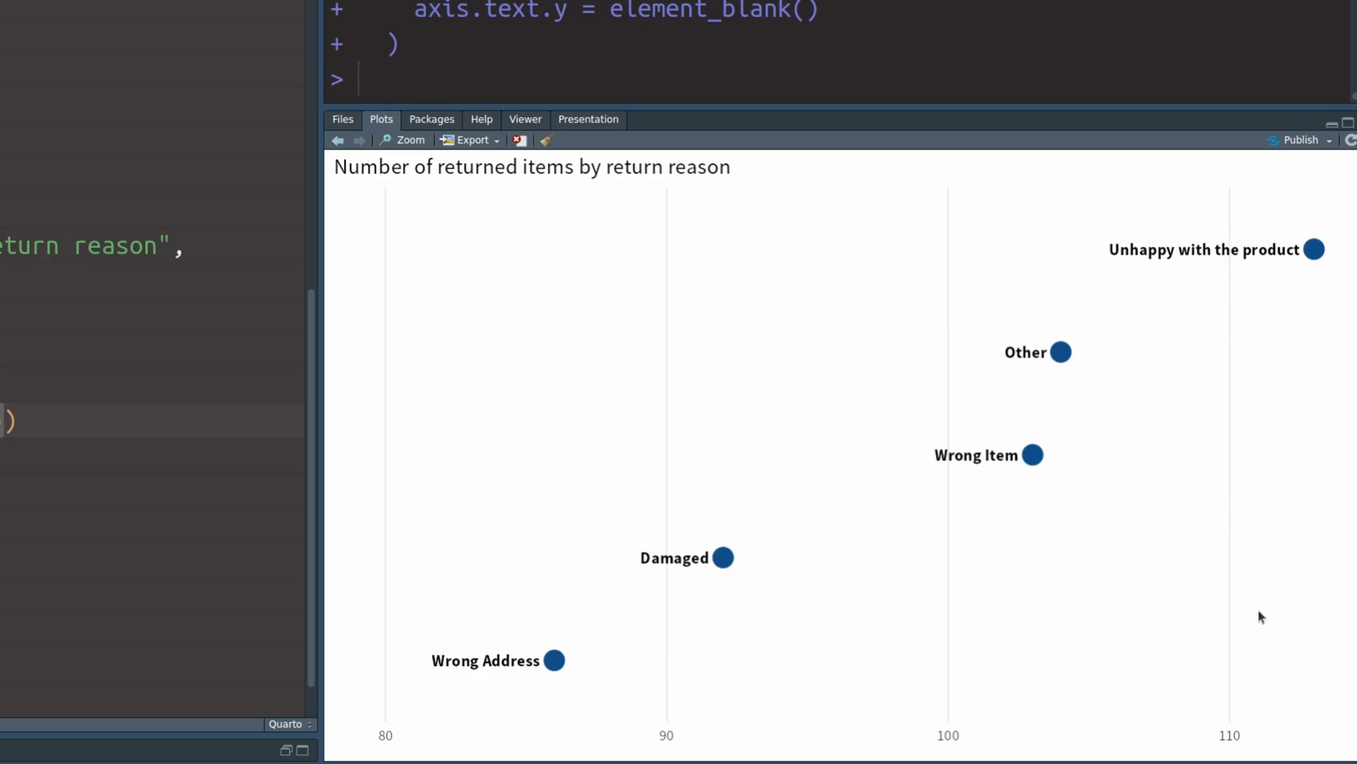
{"action": "mouse_move", "coordinate": [1210, 282]}
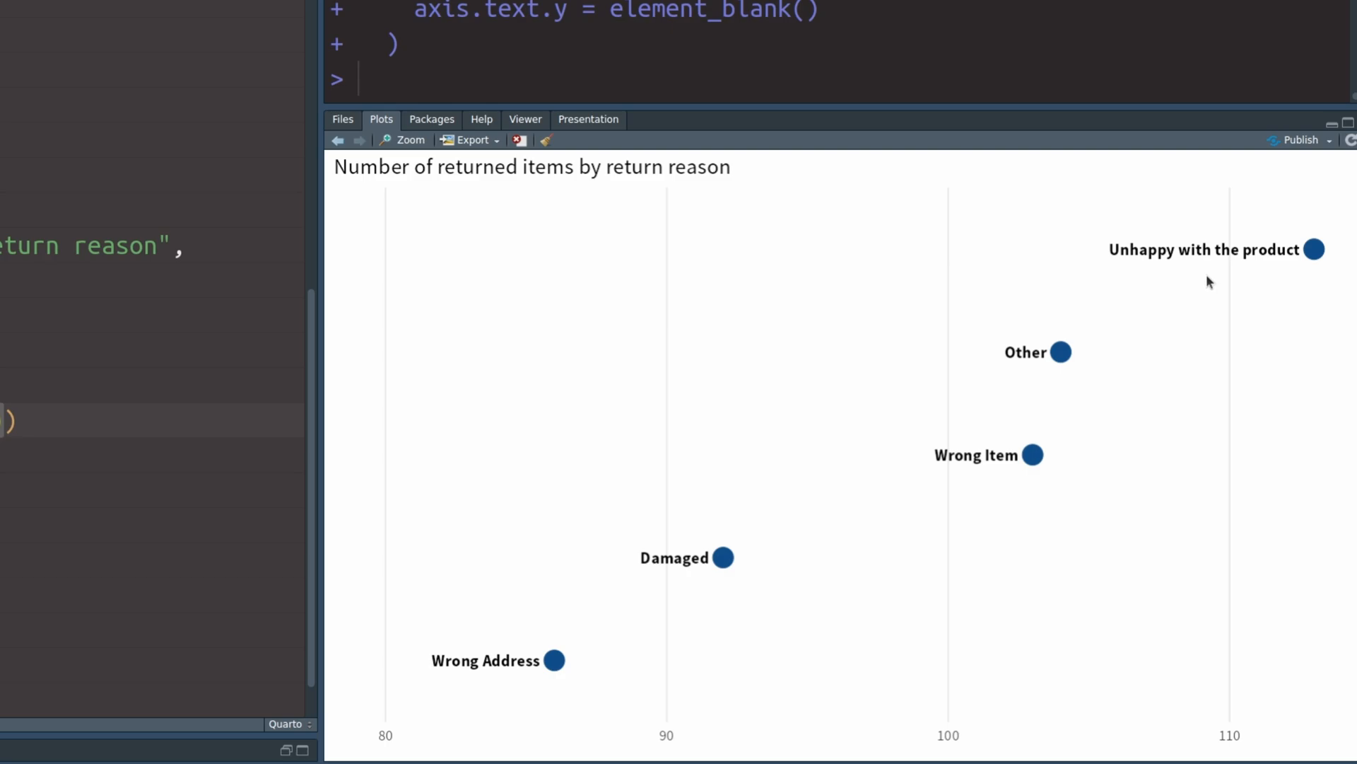
{"action": "mouse_move", "coordinate": [667, 556]}
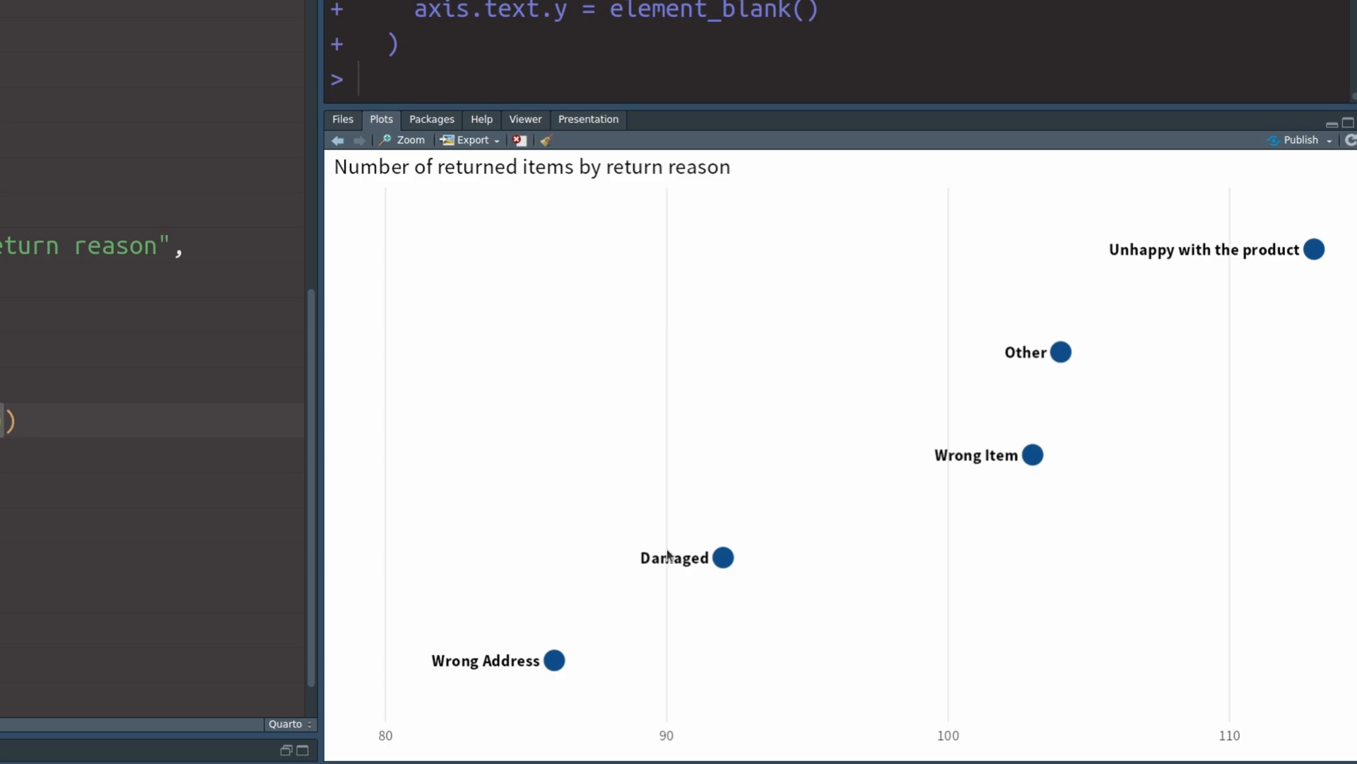
{"action": "mouse_move", "coordinate": [630, 559]}
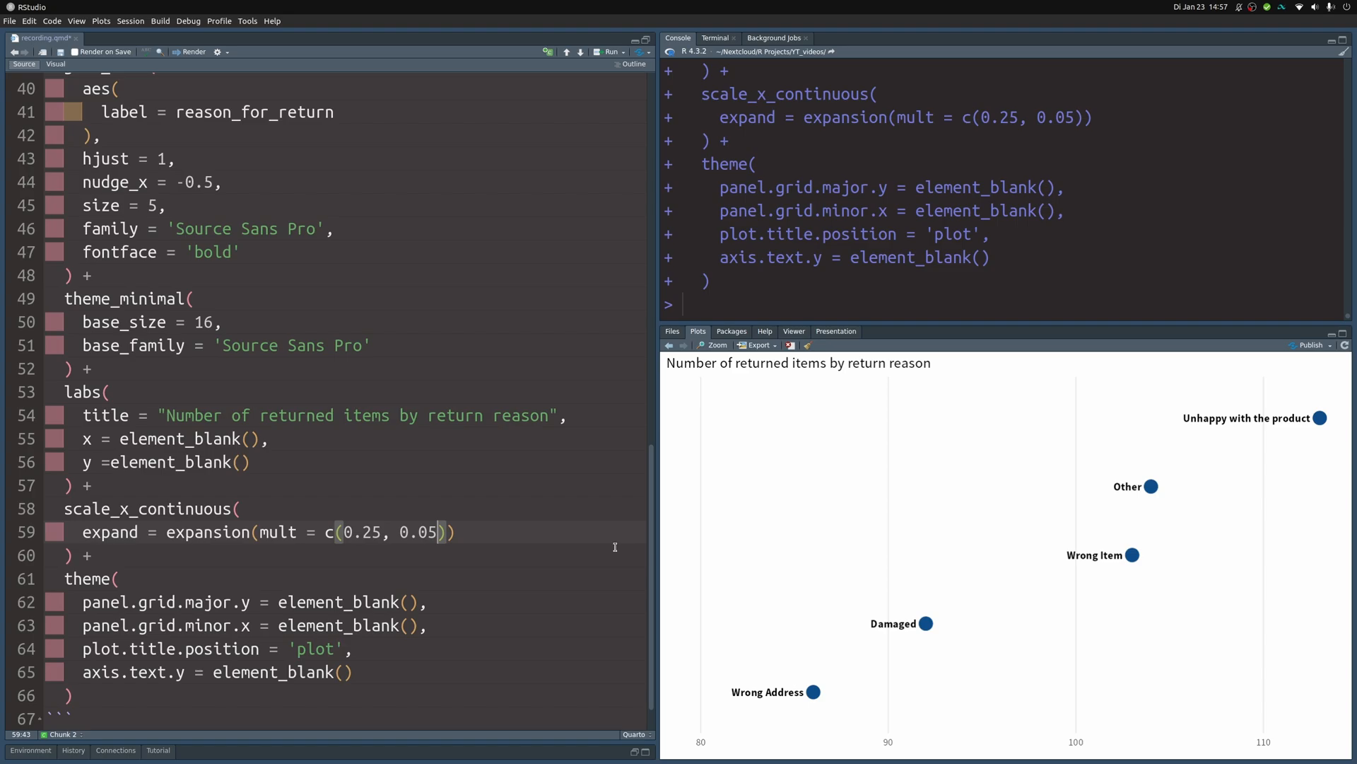
- Change the label layer from geom_text to ggtext::geom_richtext
{"action": "scroll", "scroll_direction": "up", "scroll_amount": 3}
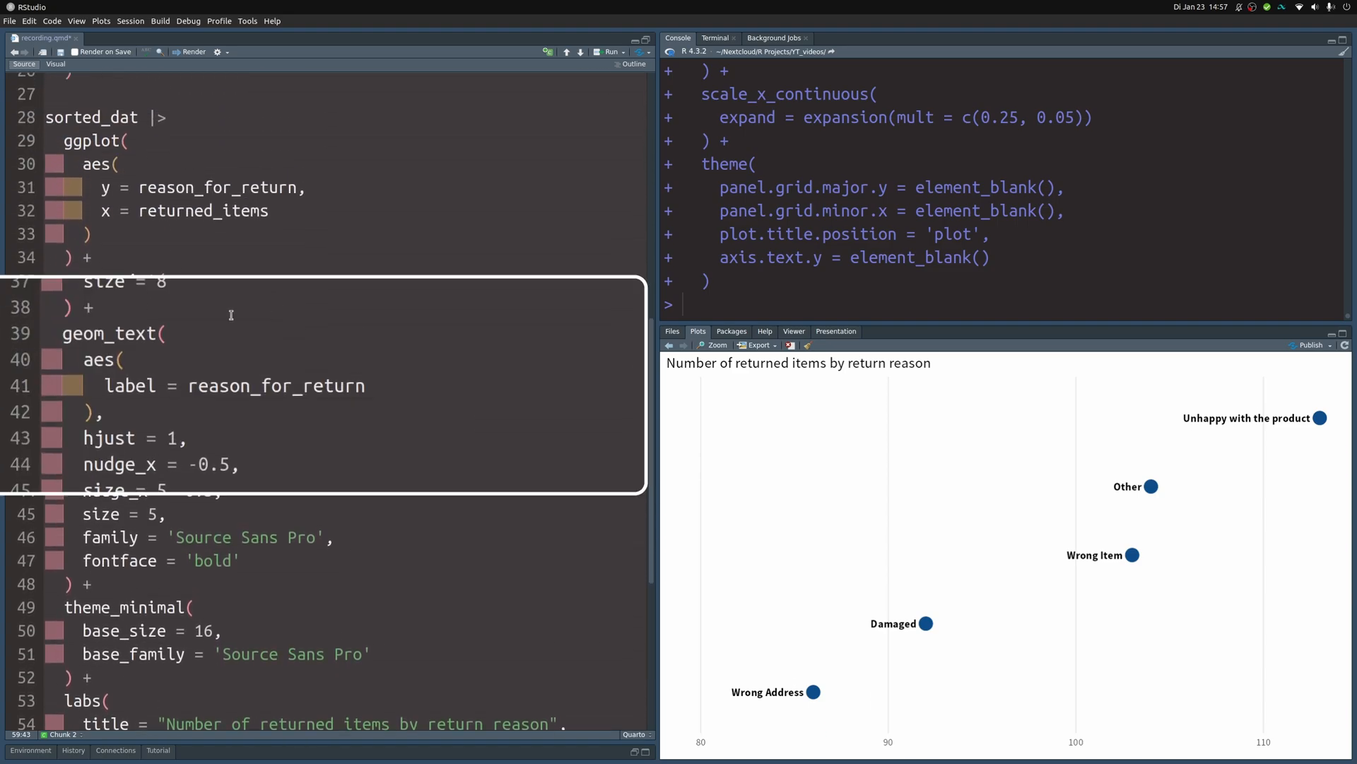
{"action": "left_click", "coordinate": [61, 332]}
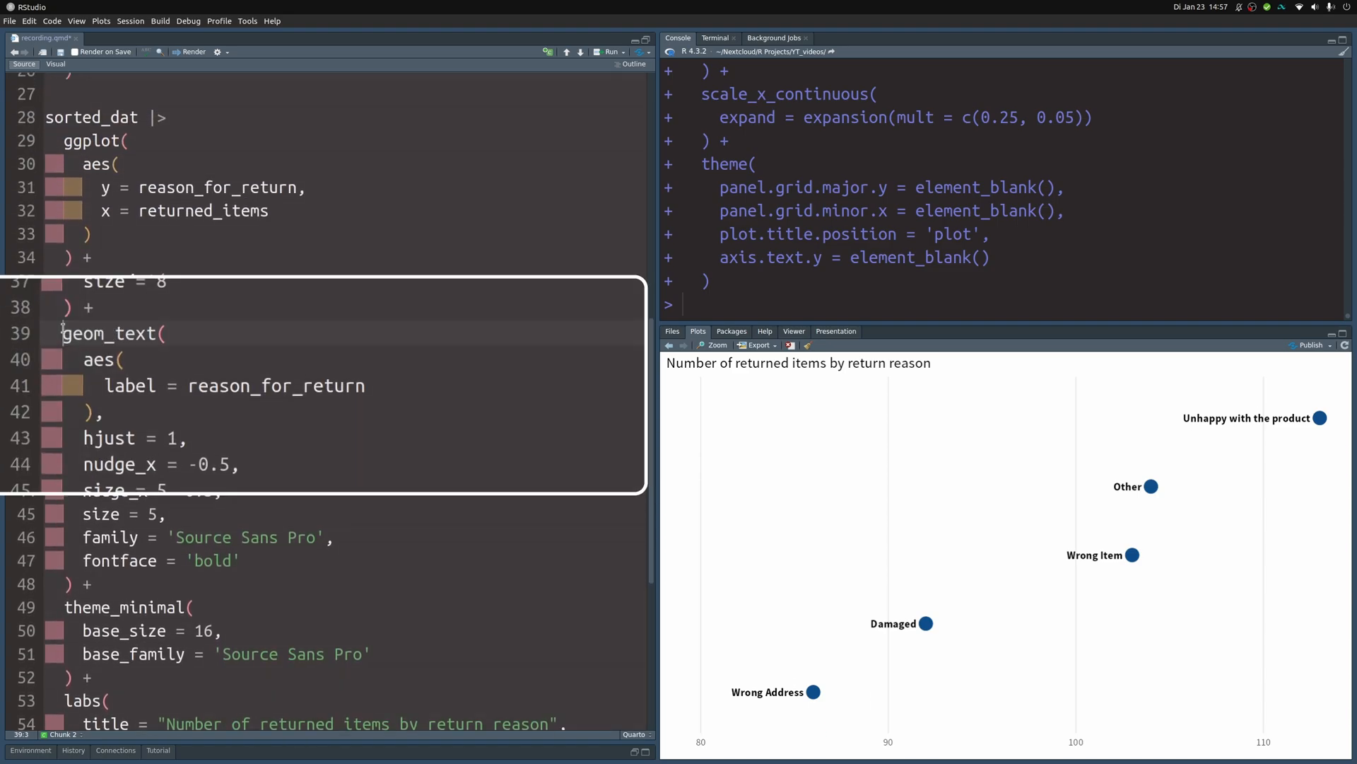
{"action": "type", "text": "ggtextLL"}
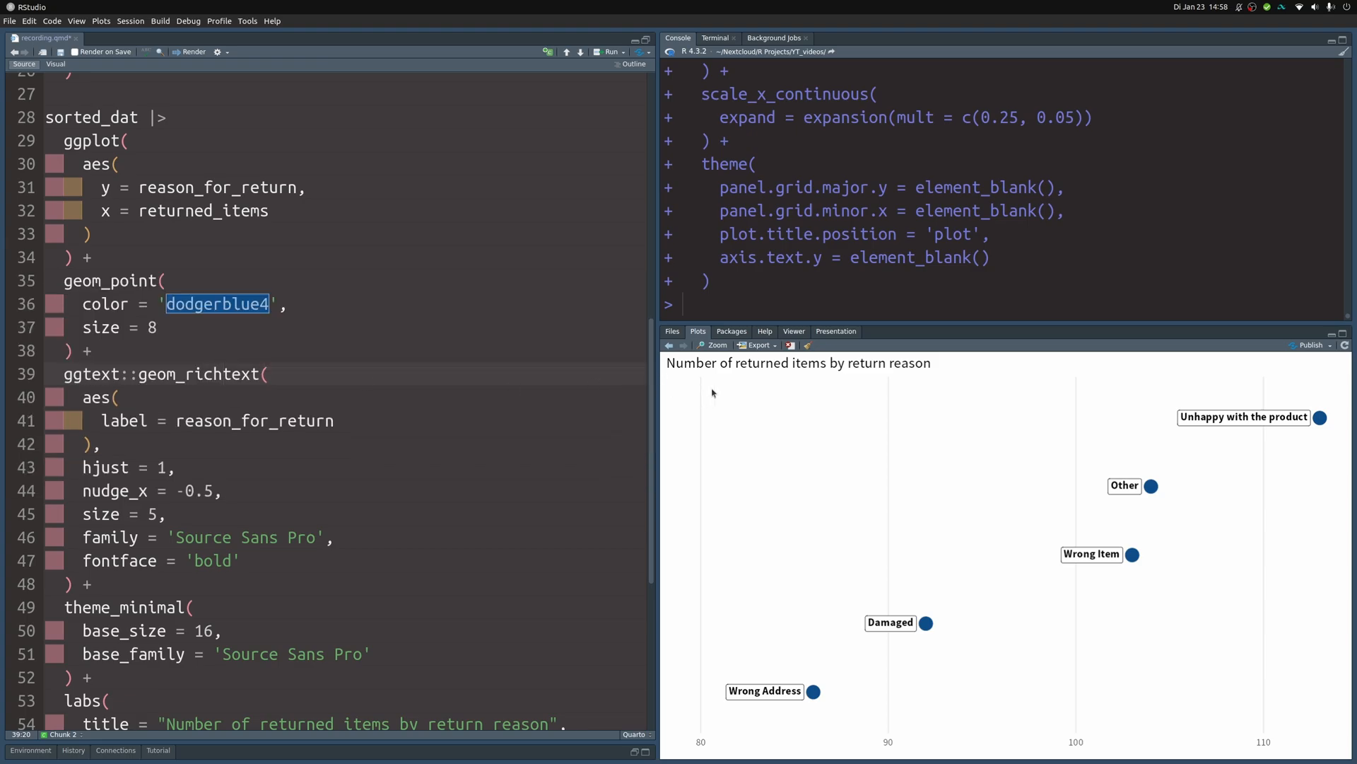
{"action": "mouse_move", "coordinate": [1069, 529]}
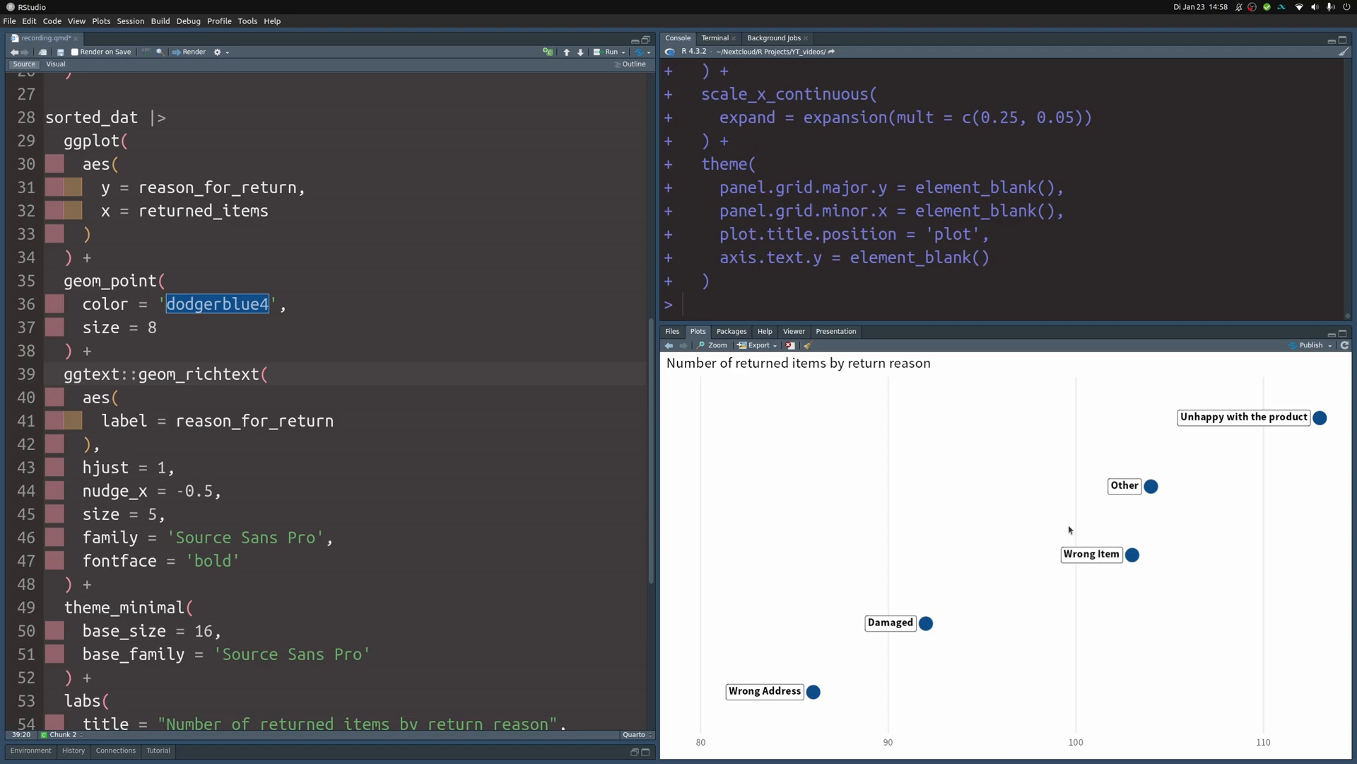
{"action": "mouse_move", "coordinate": [1029, 555]}
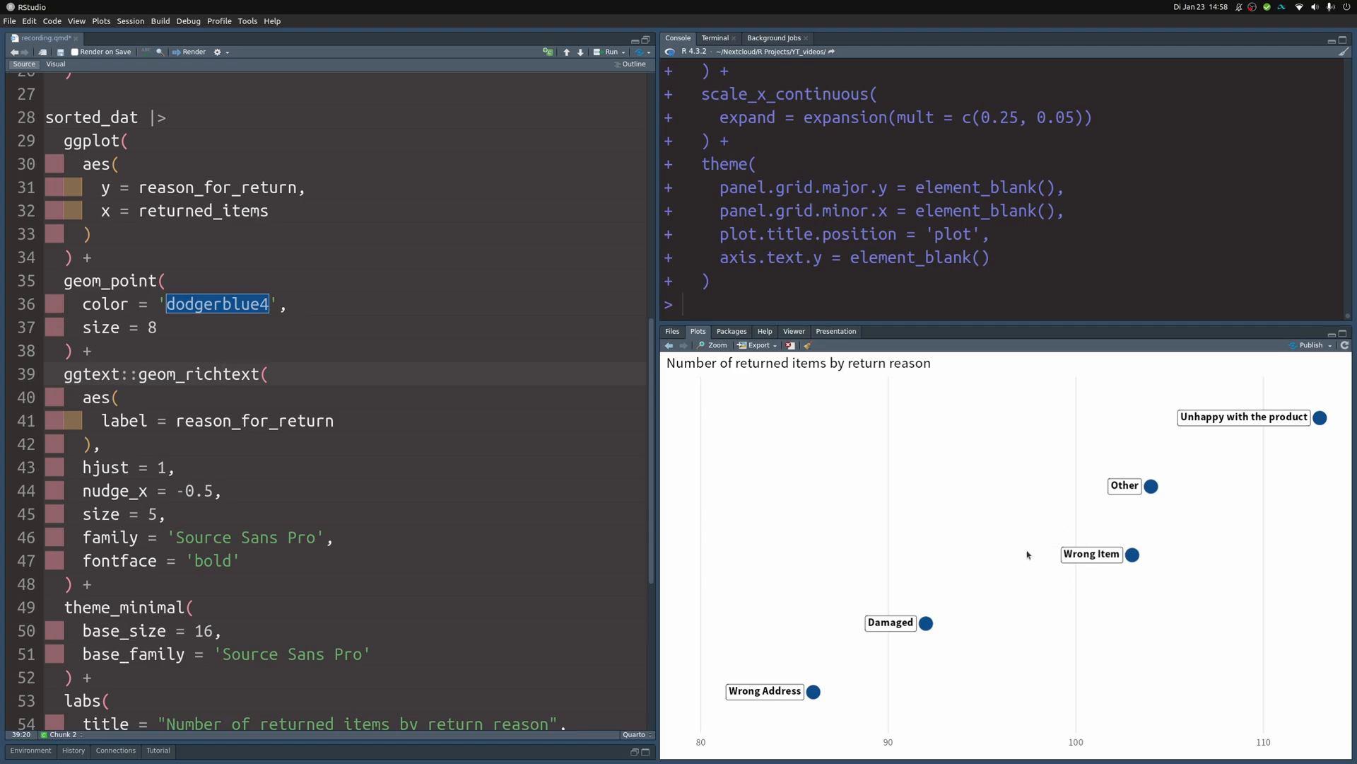
{"action": "mouse_move", "coordinate": [972, 547]}
{"action": "type", "text": ","}
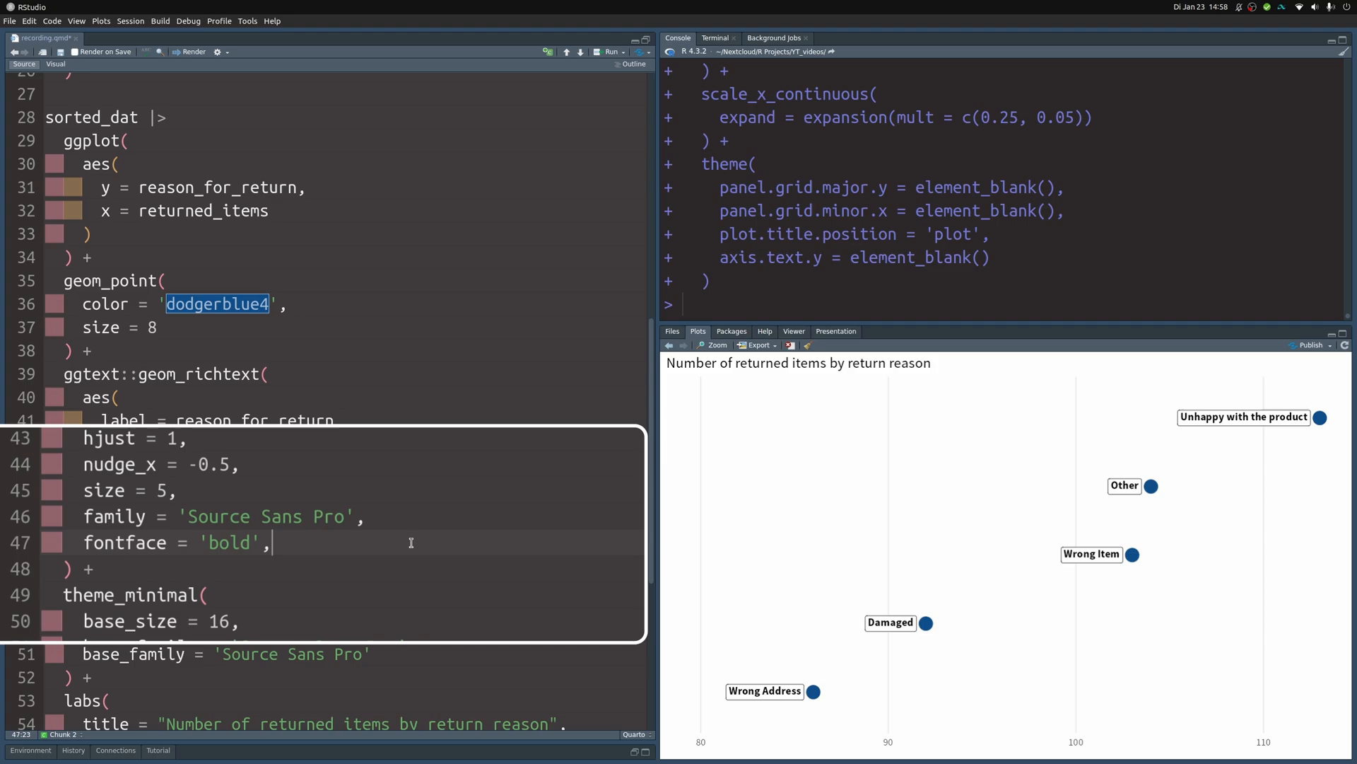
- Add label.colour = NA to geom_richtext, replacing the misspelled color.outline argument
{"action": "type", "text": "color.outline = NA"}
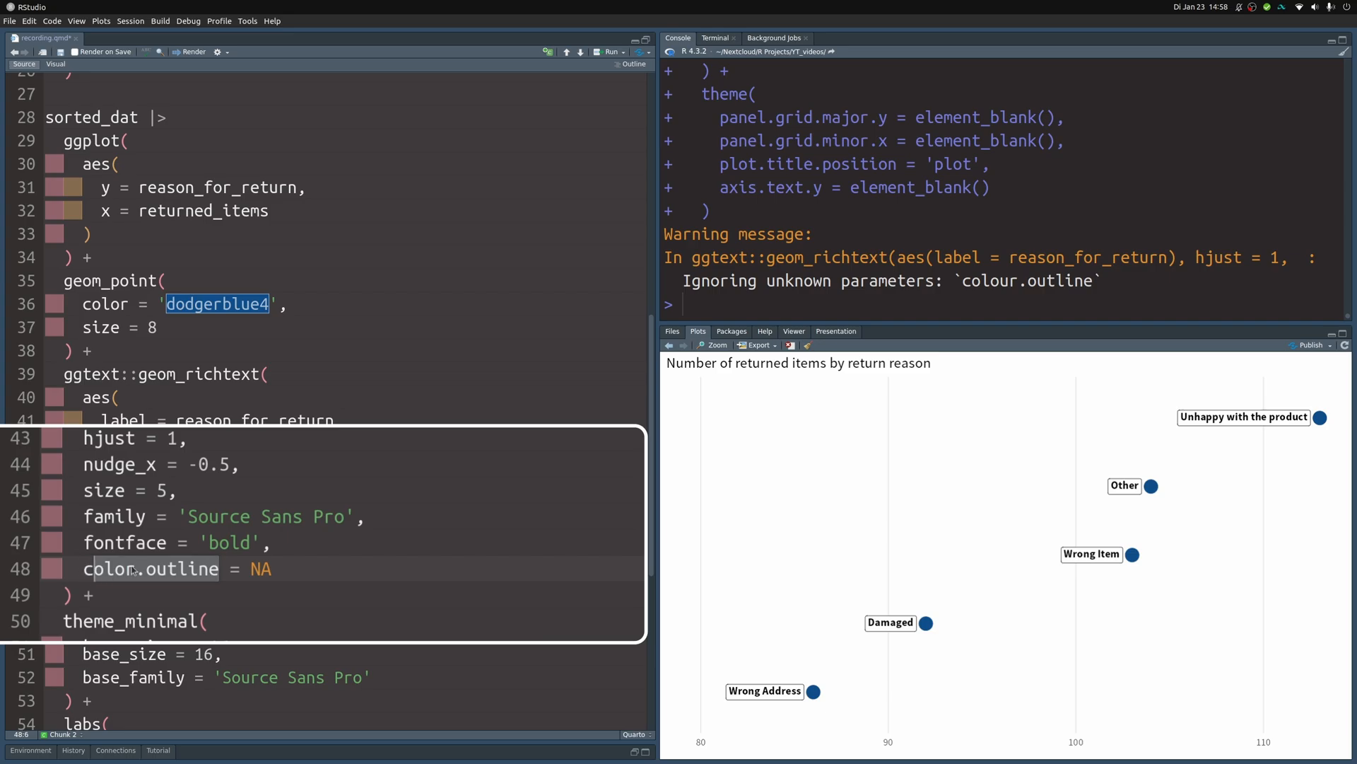
{"action": "type", "text": "label.co"}
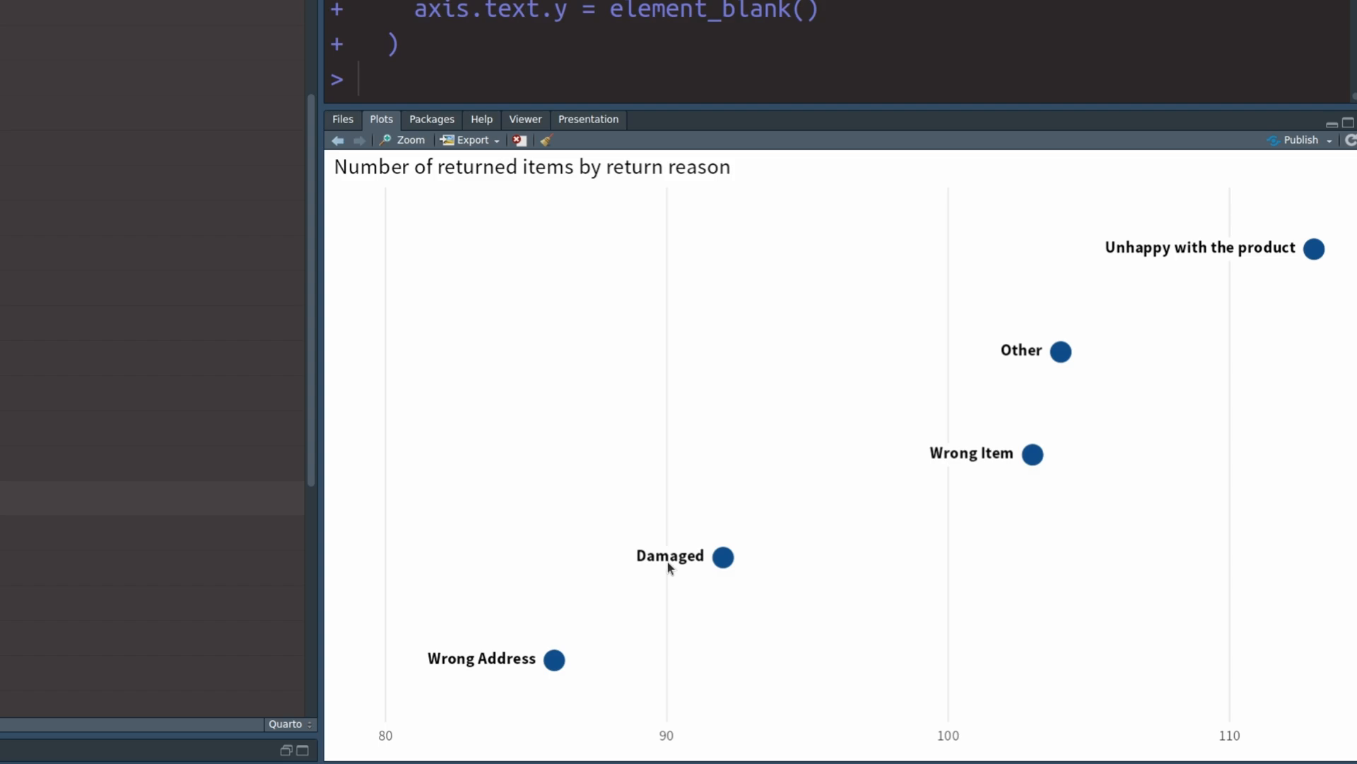
{"action": "mouse_move", "coordinate": [627, 567]}
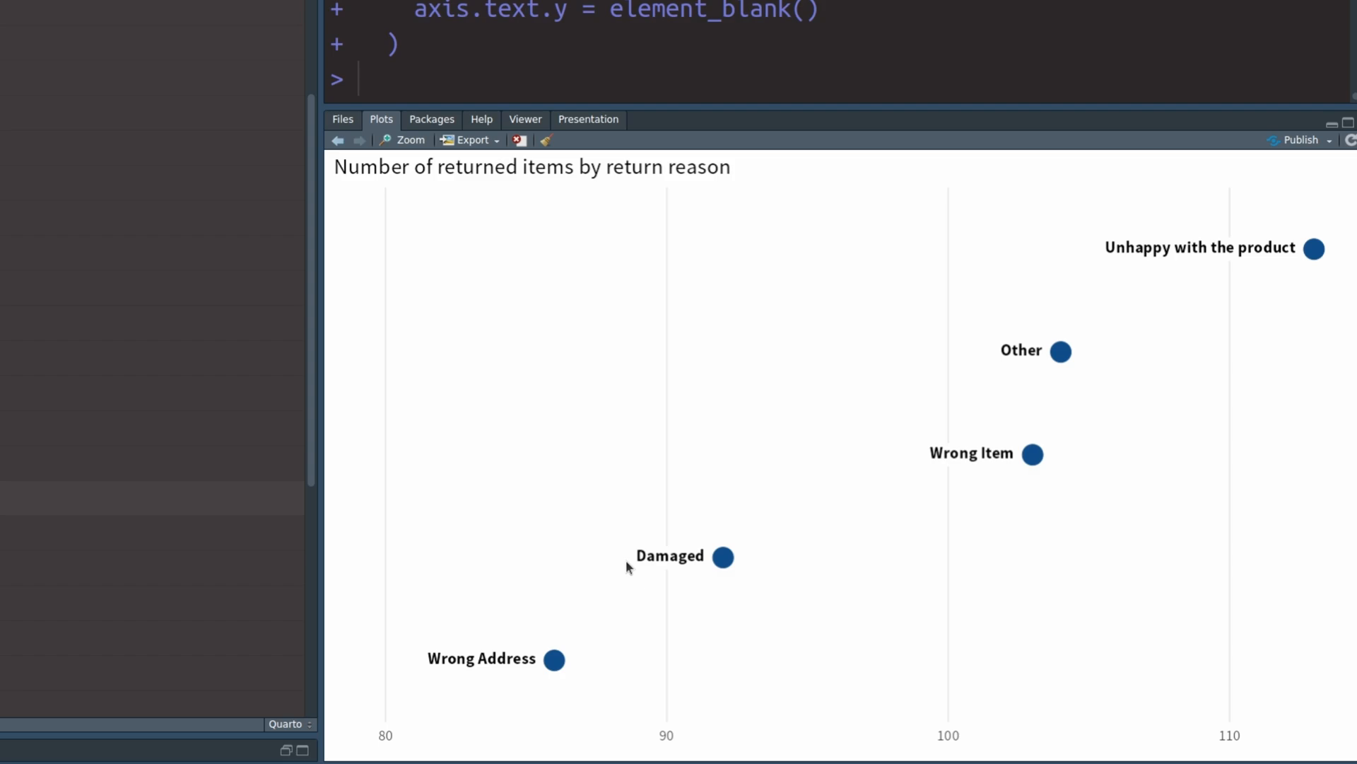
{"action": "mouse_move", "coordinate": [849, 331]}
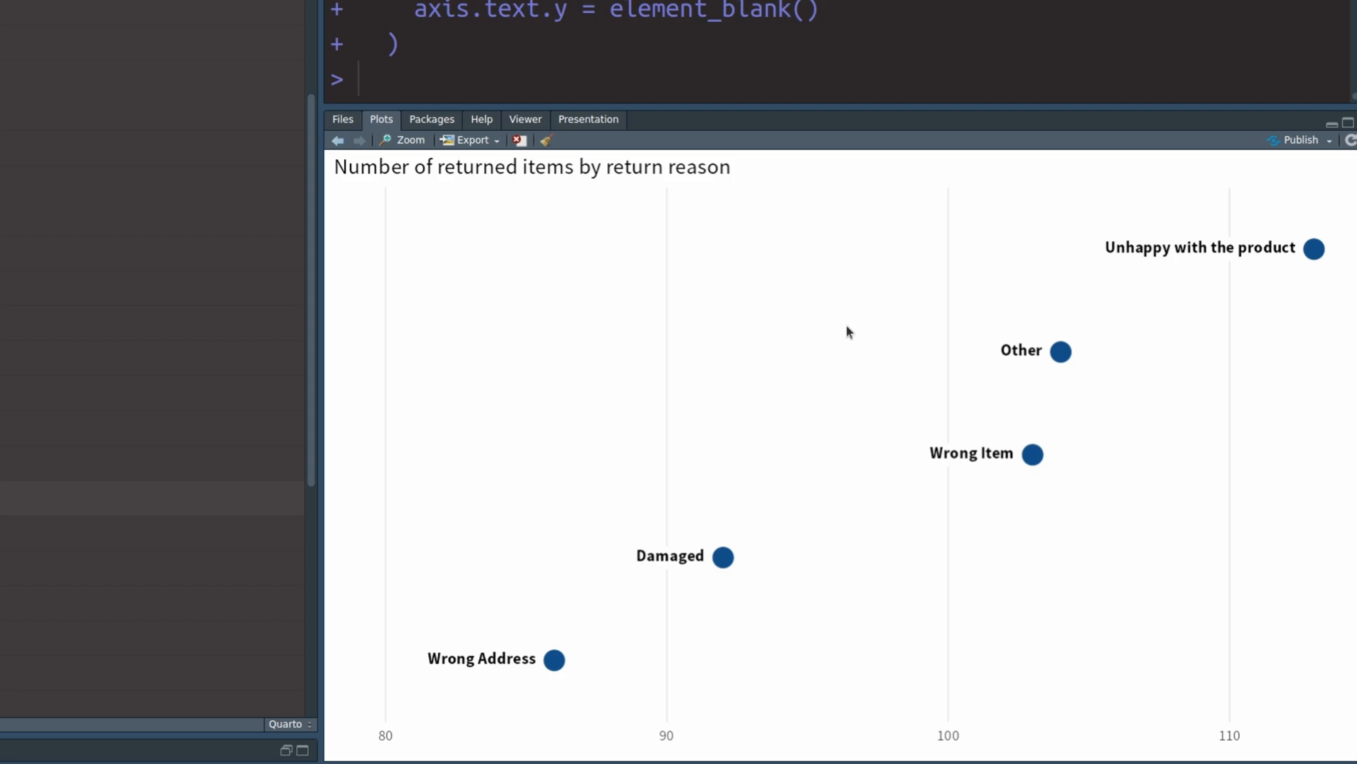